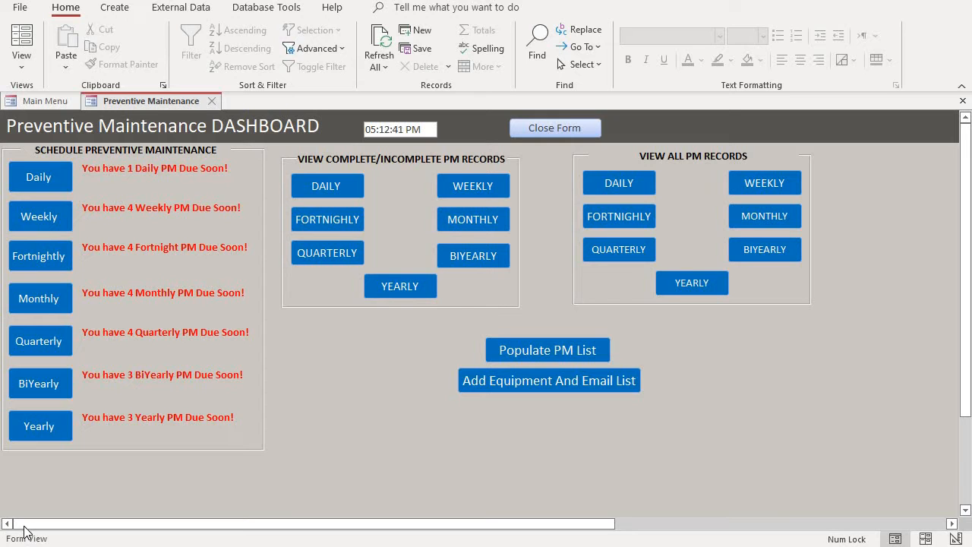
mouse_move(266, 369)
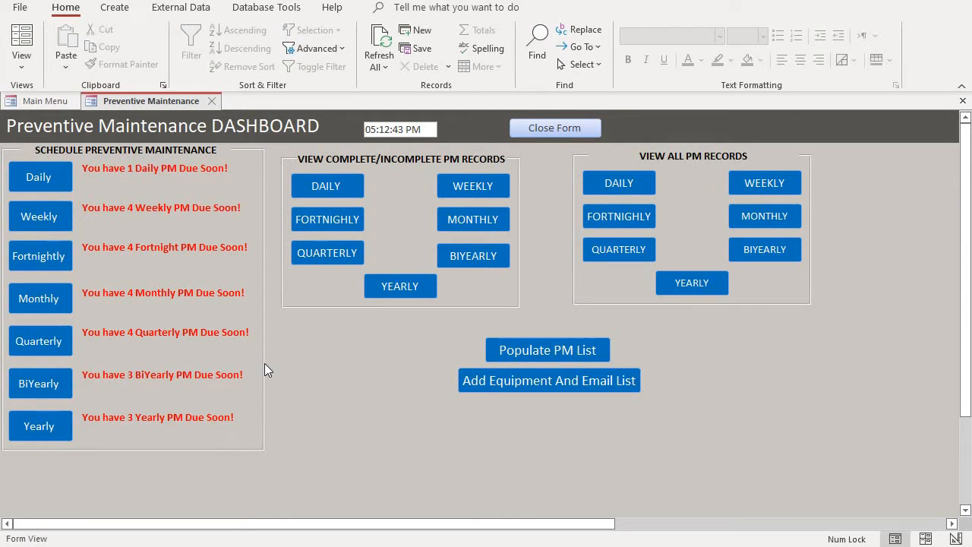
mouse_move(155, 138)
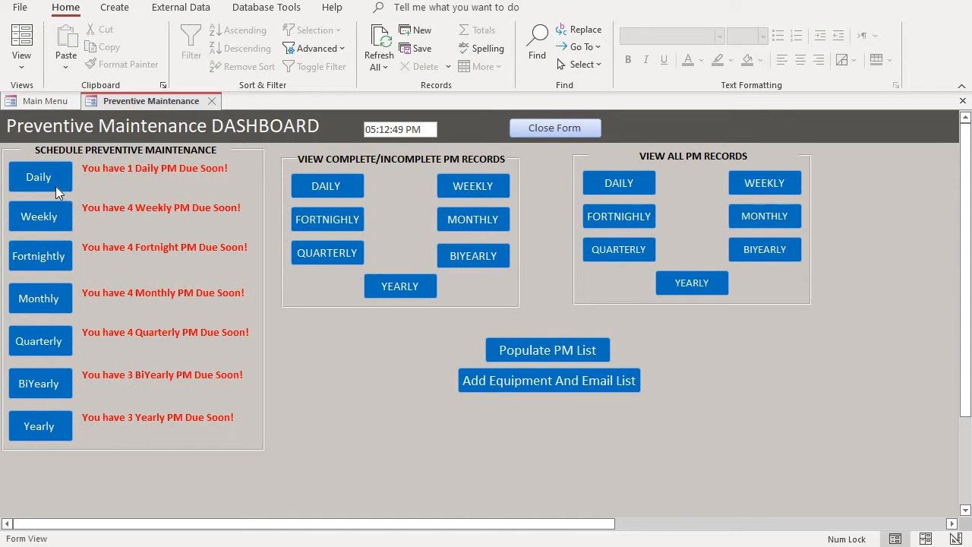
mouse_move(146, 159)
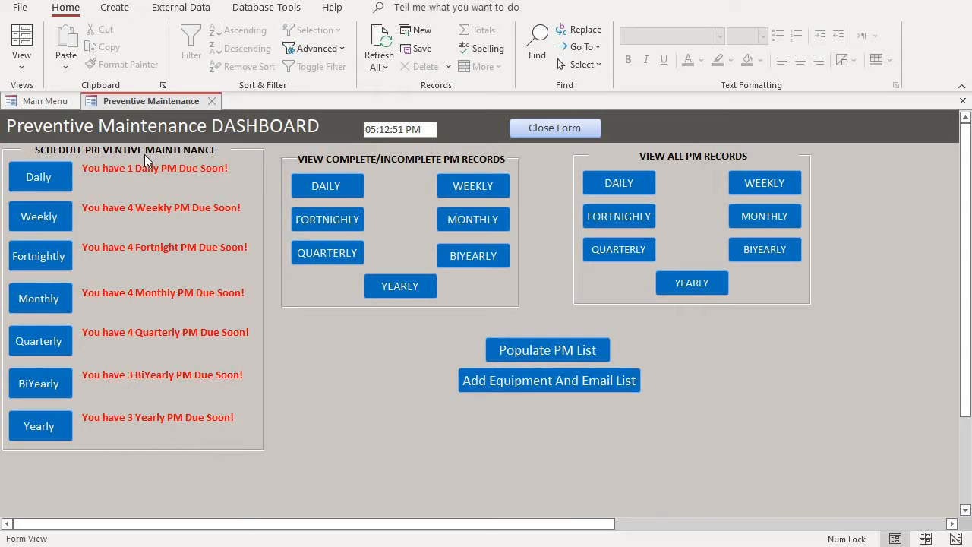
mouse_move(173, 210)
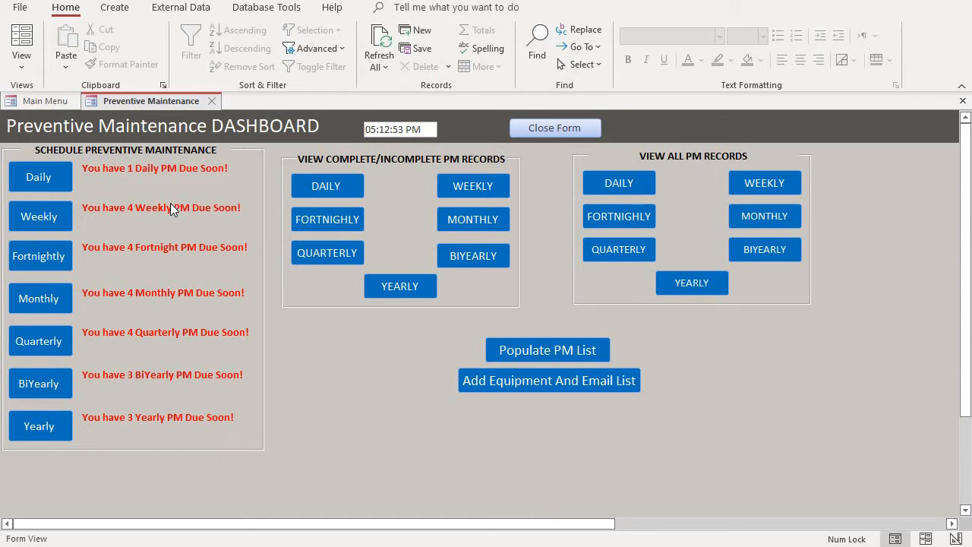
mouse_move(146, 255)
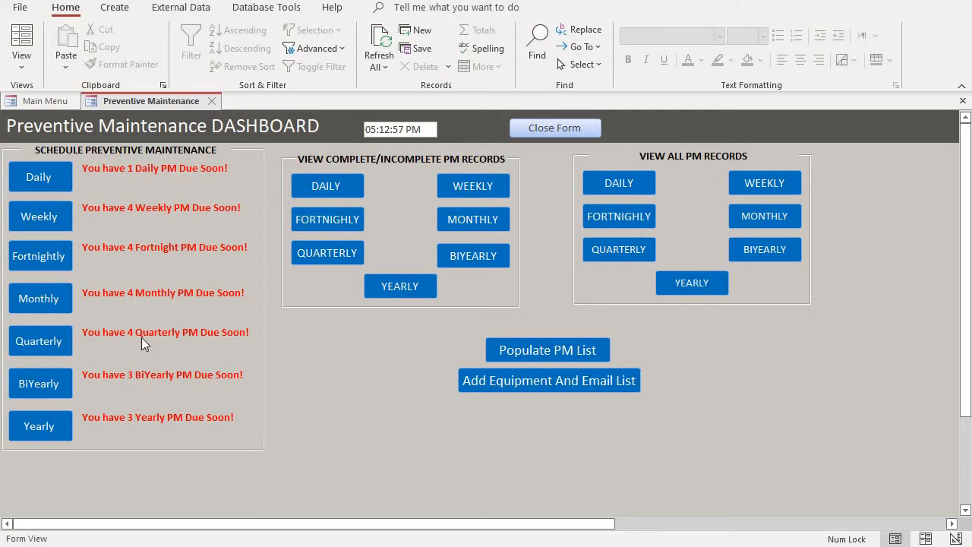
mouse_move(133, 383)
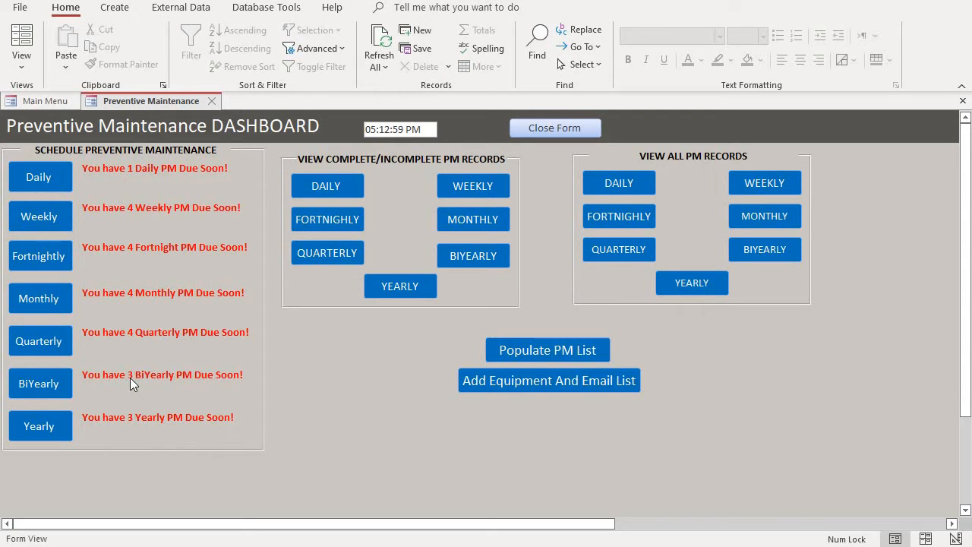
mouse_move(158, 426)
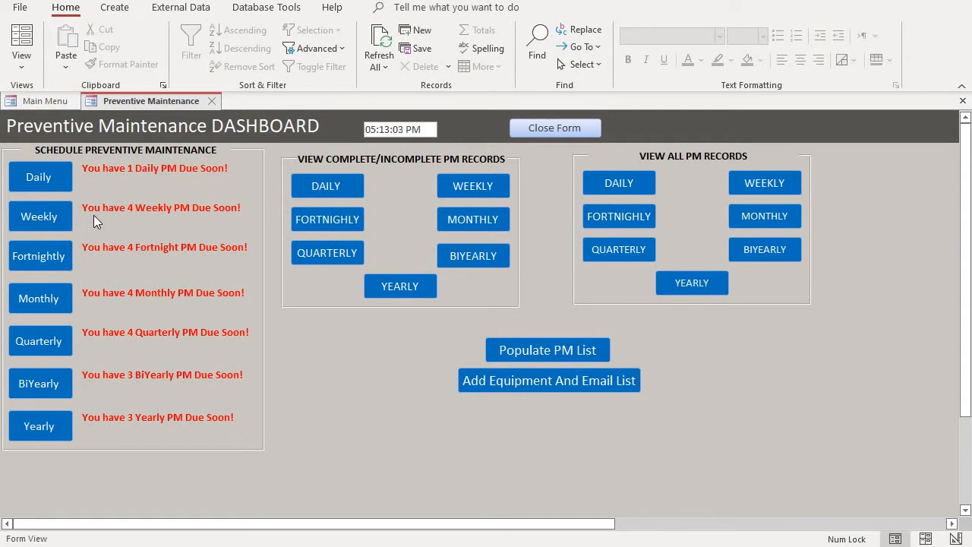
mouse_move(146, 297)
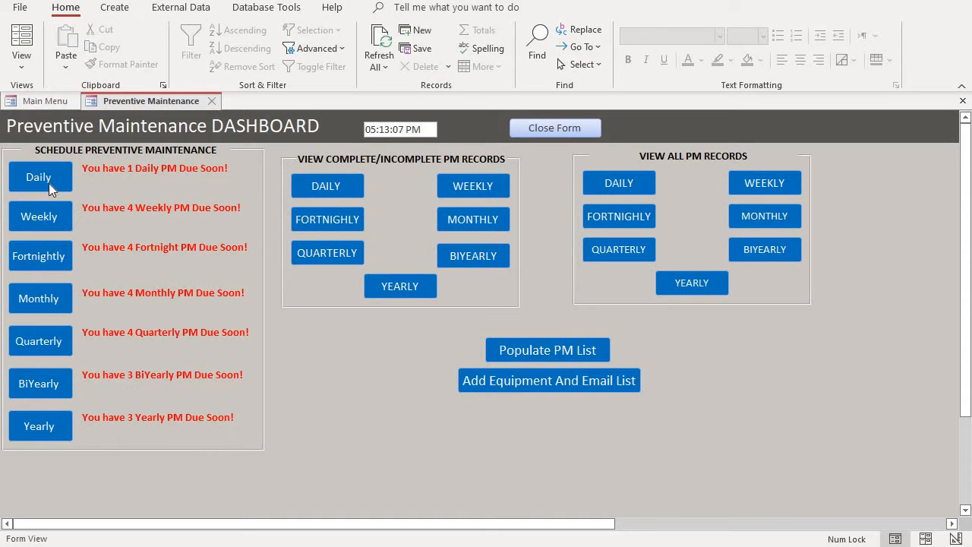
mouse_move(41, 266)
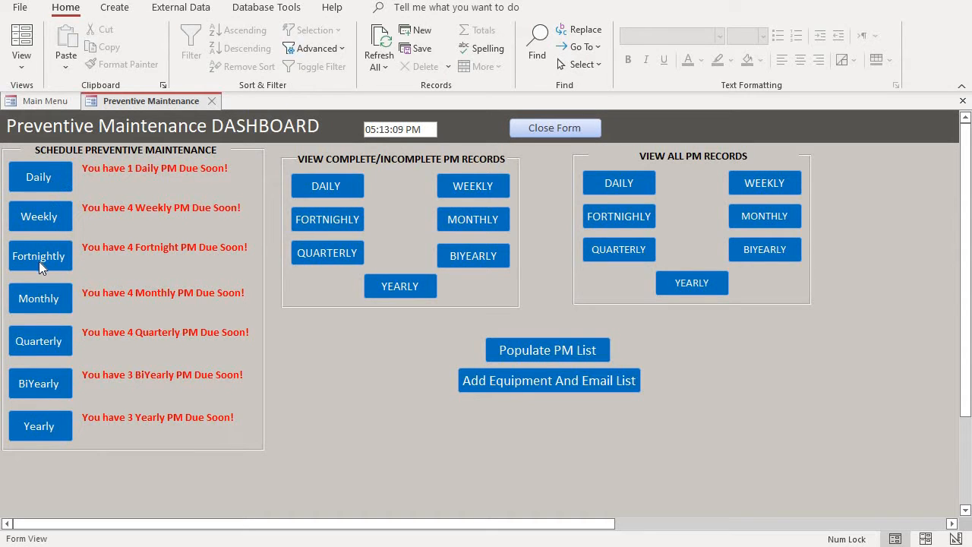
mouse_move(55, 387)
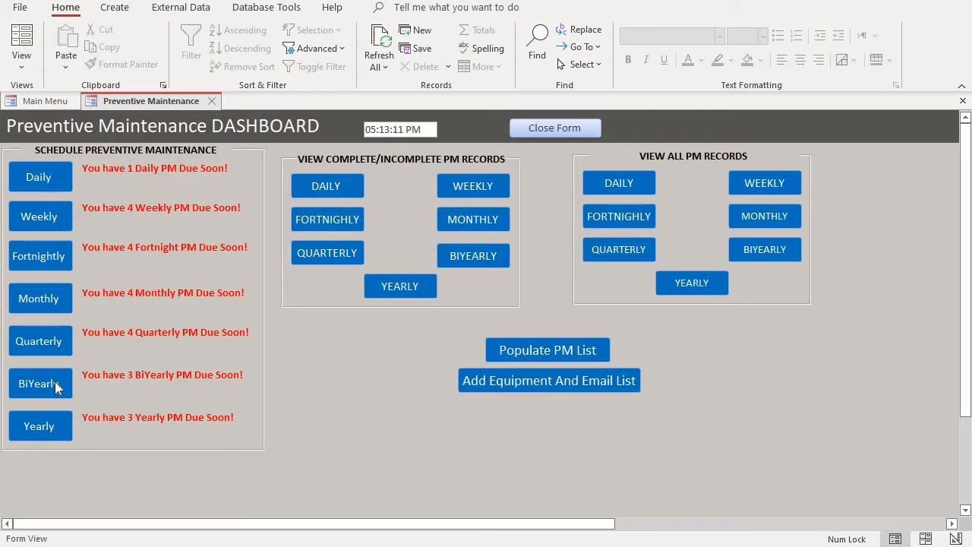
mouse_move(147, 254)
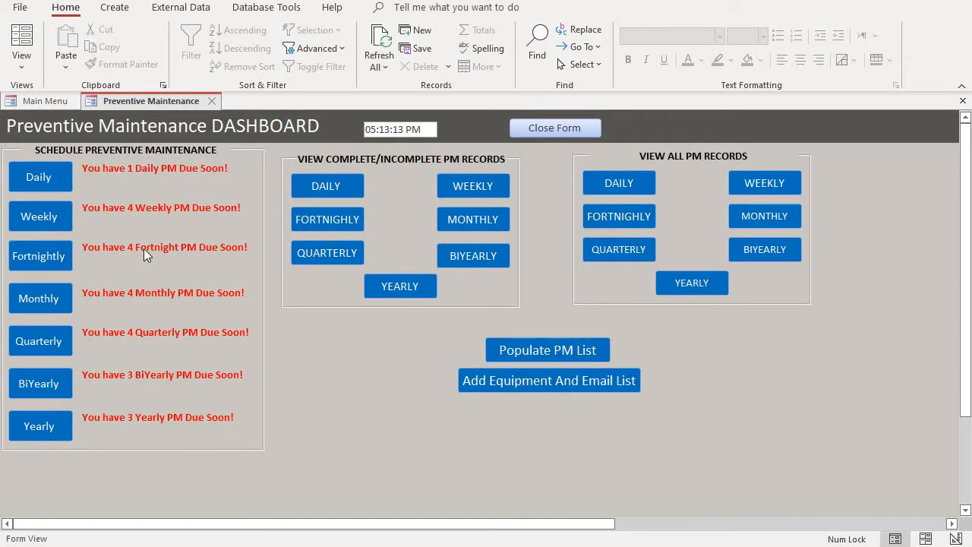
mouse_move(155, 403)
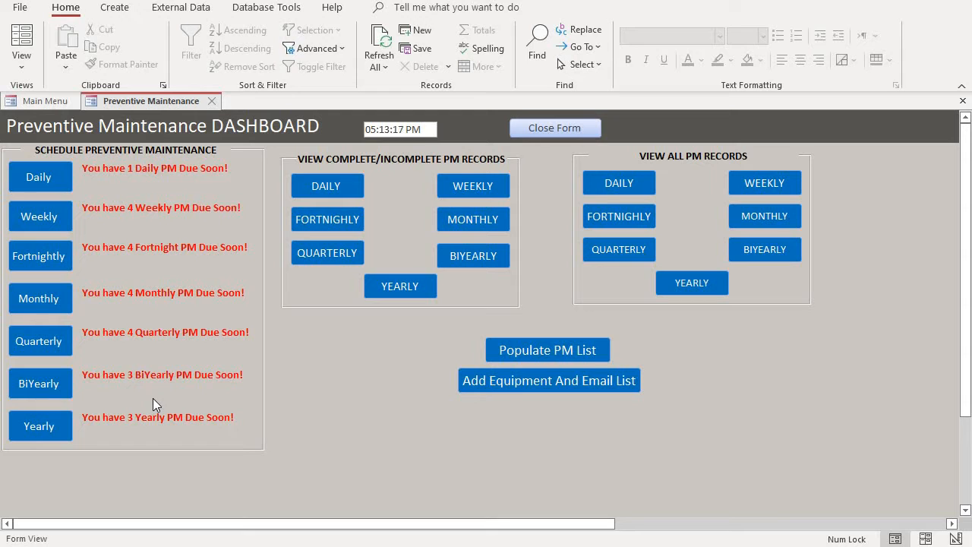
mouse_move(141, 184)
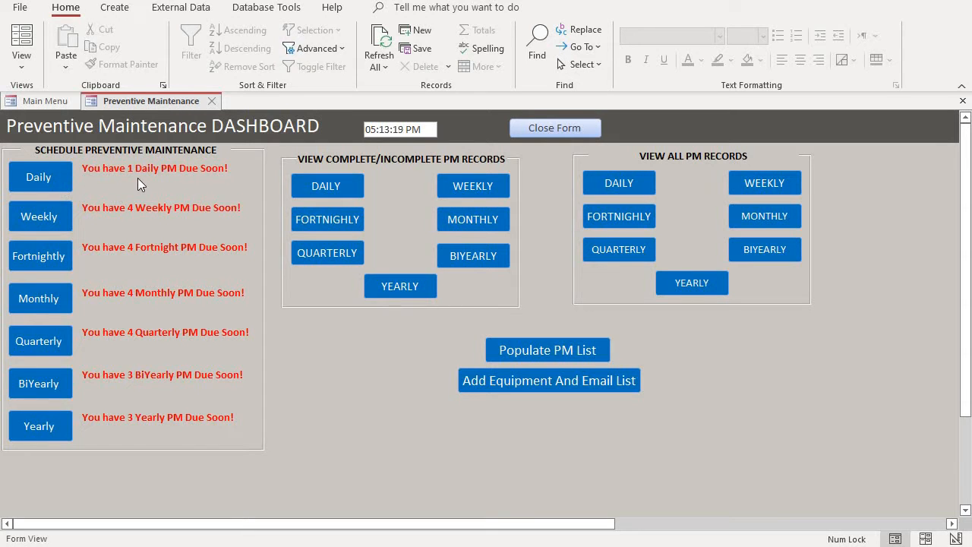
mouse_move(216, 178)
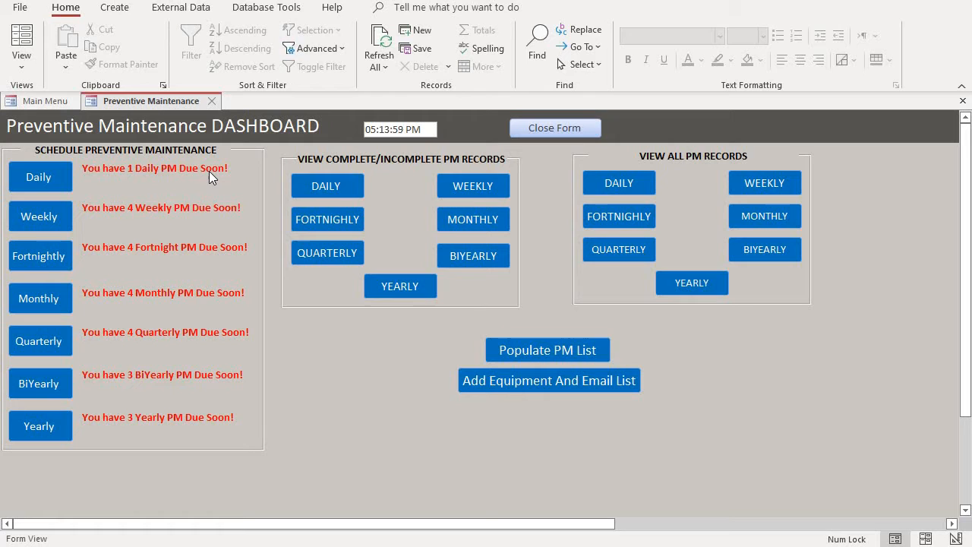
mouse_move(53, 258)
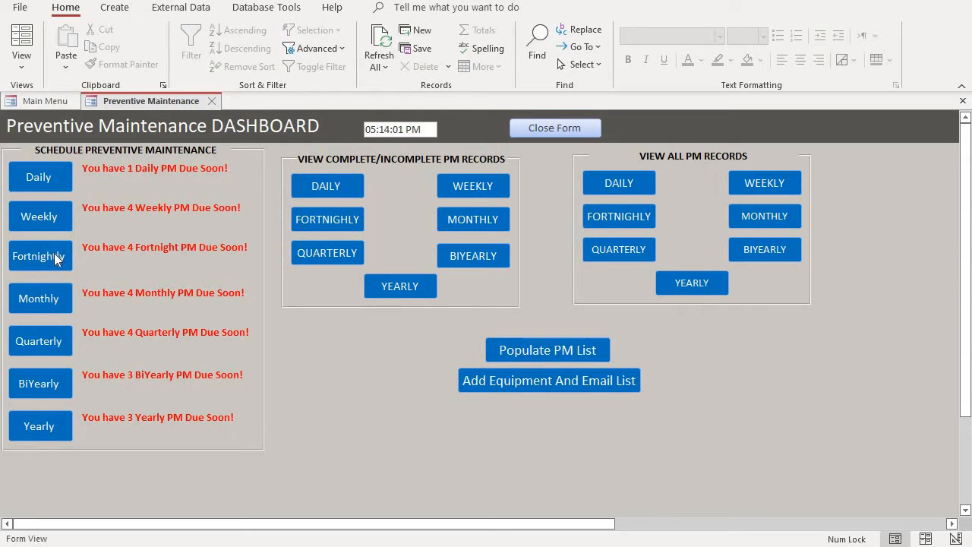
mouse_move(96, 269)
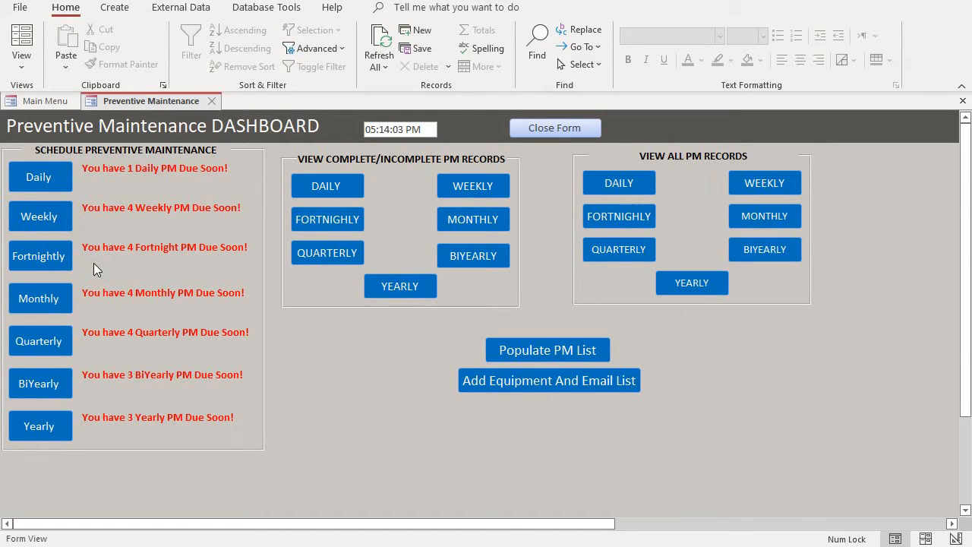
mouse_move(177, 249)
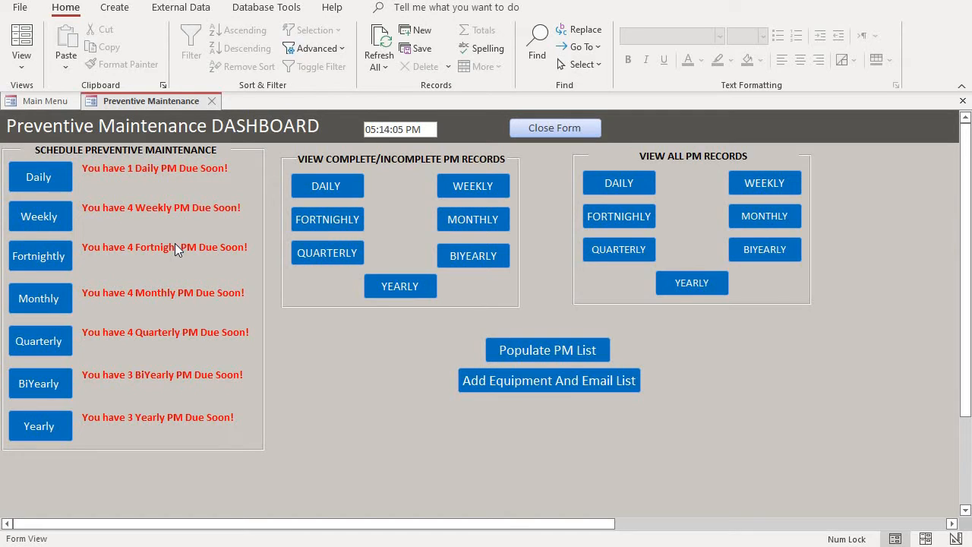
mouse_move(118, 260)
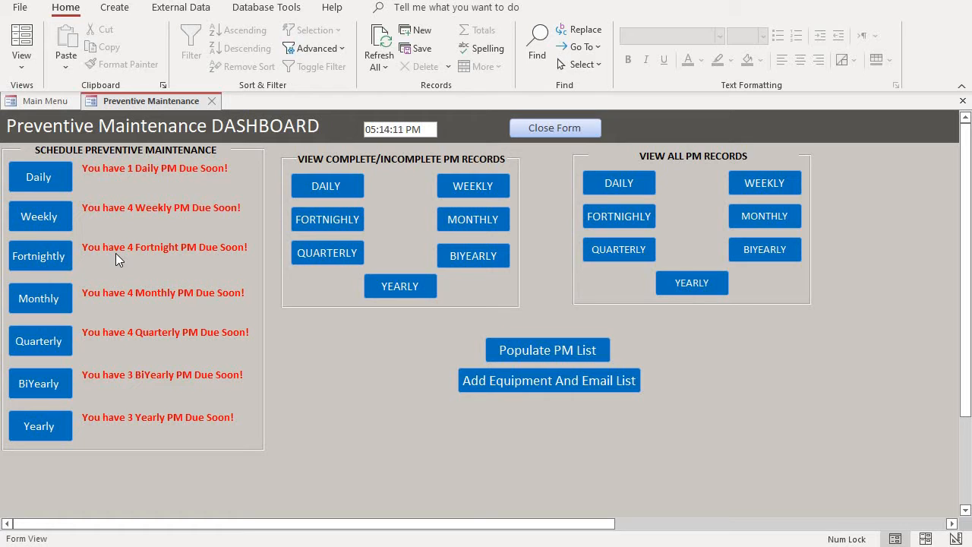
mouse_move(95, 304)
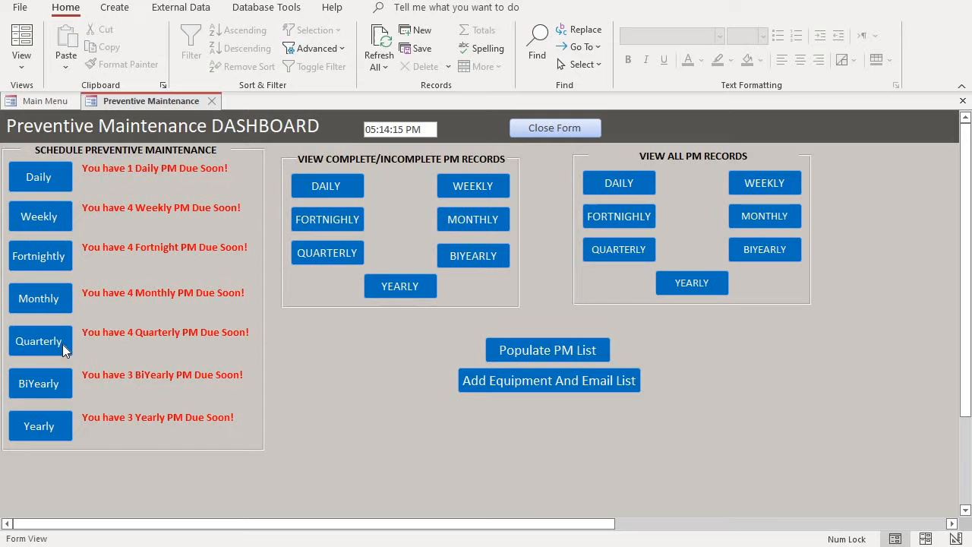
mouse_move(73, 354)
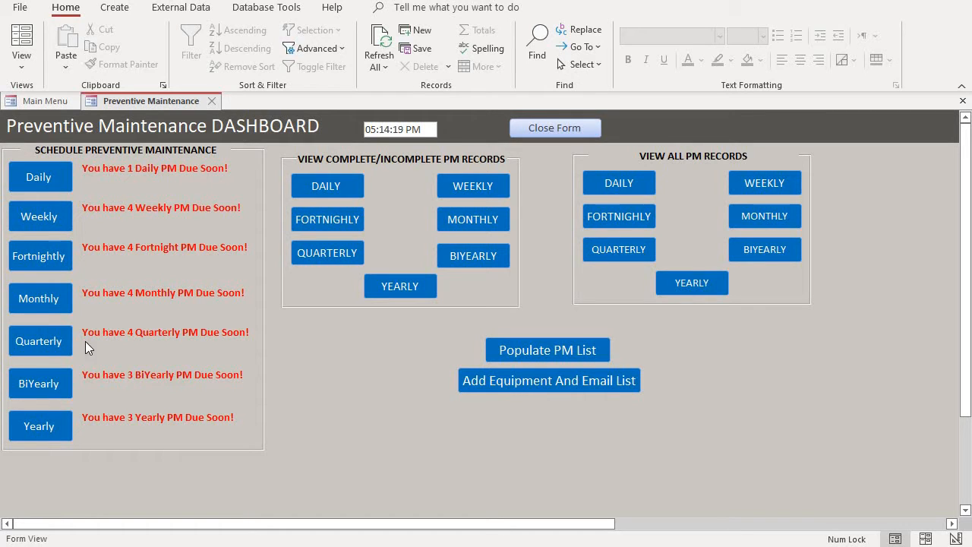
mouse_move(60, 388)
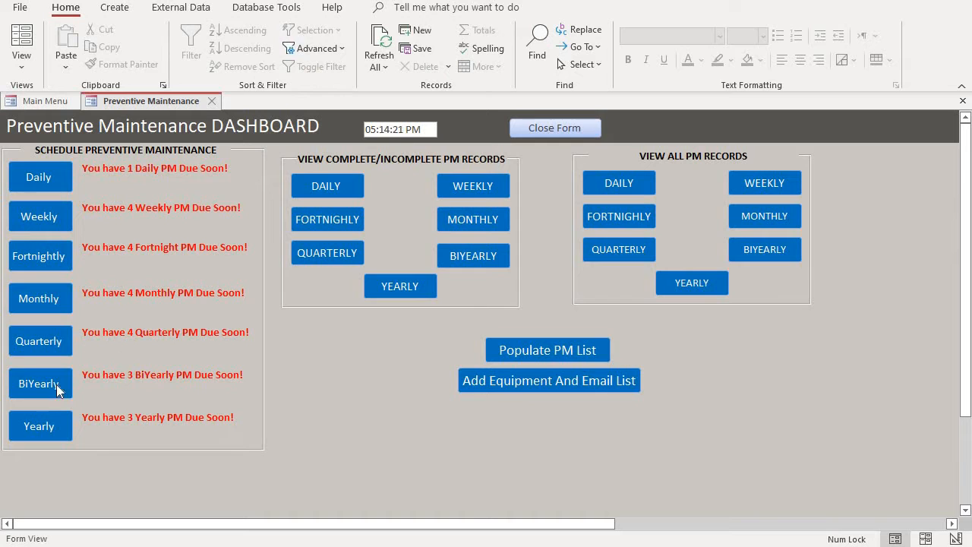
mouse_move(112, 385)
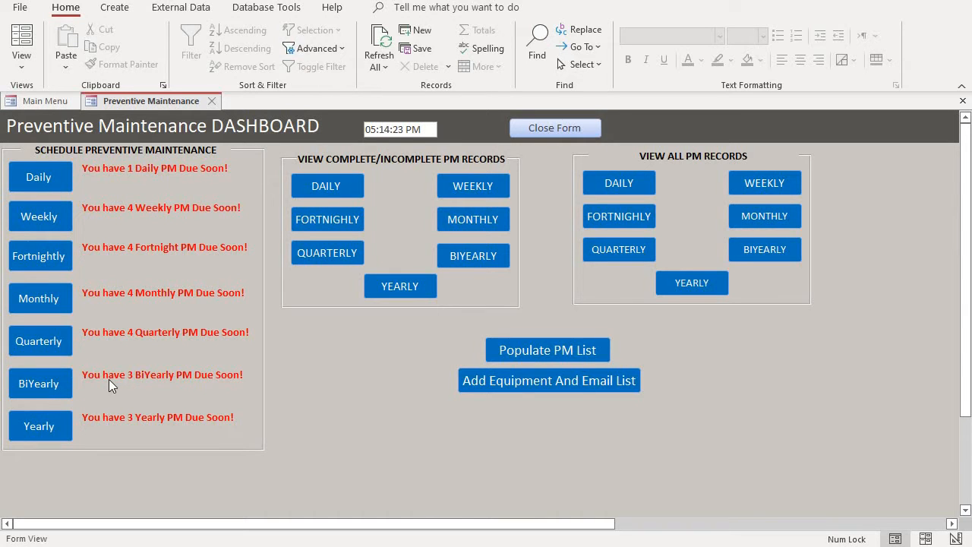
mouse_move(104, 421)
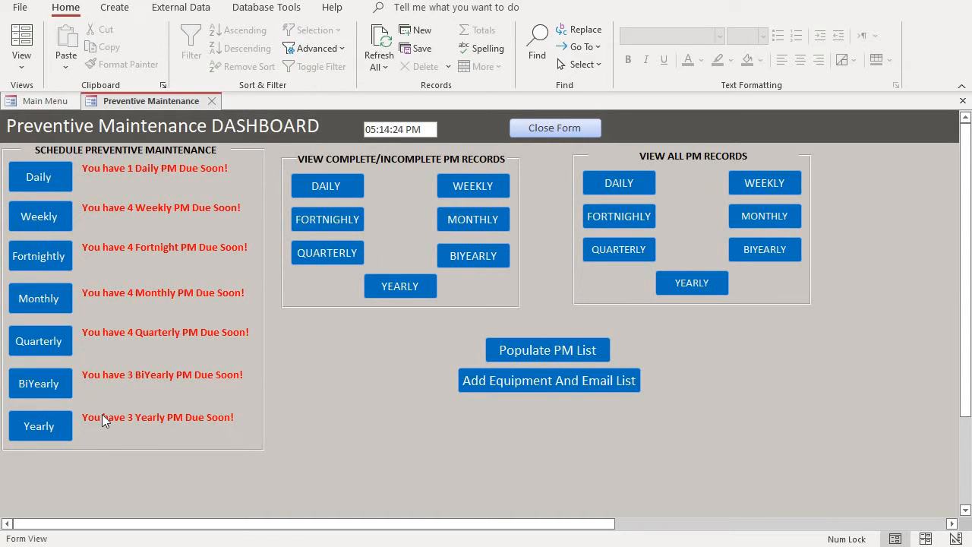
mouse_move(168, 419)
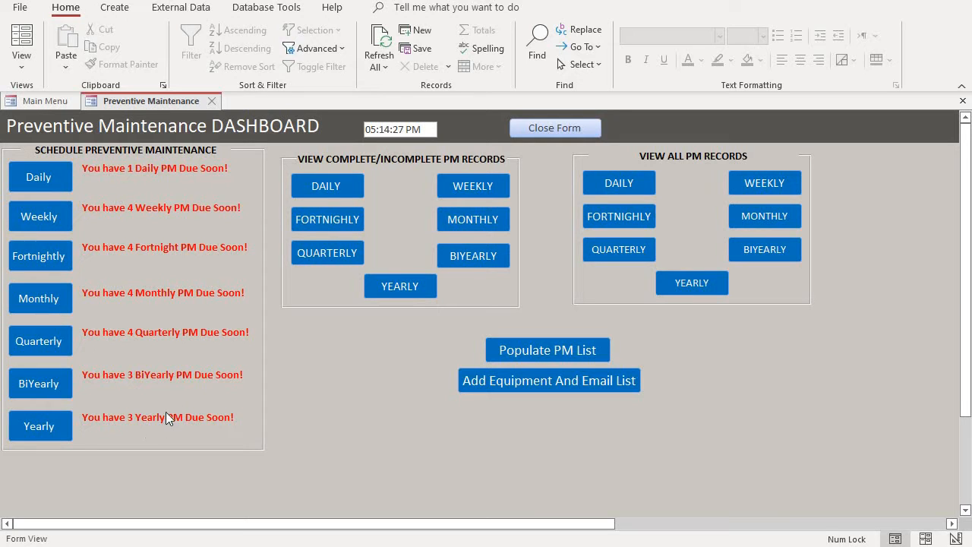
mouse_move(155, 190)
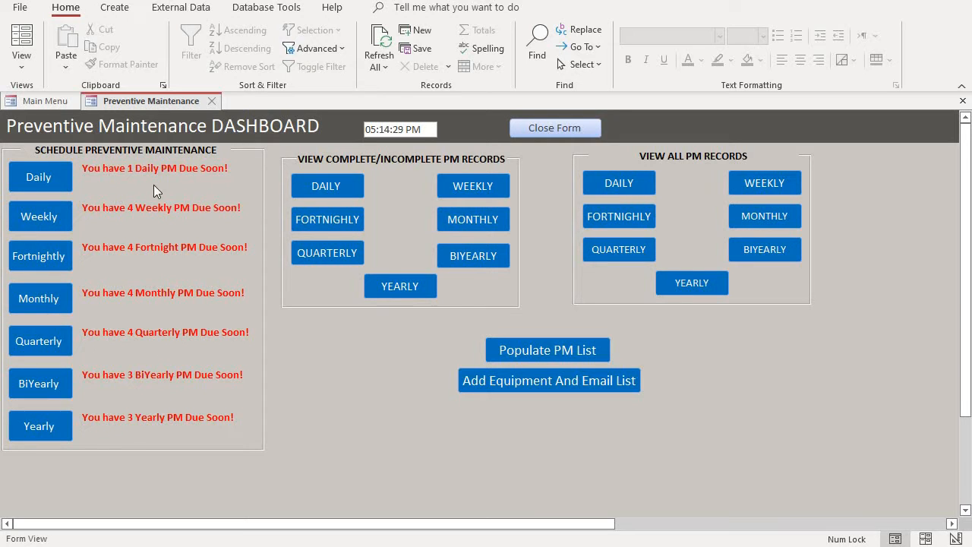
mouse_move(188, 410)
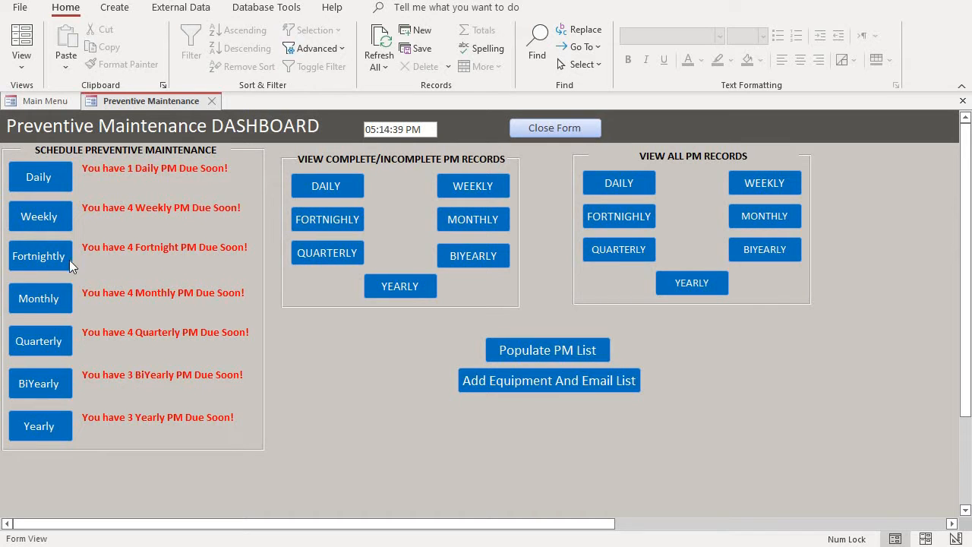
mouse_move(91, 302)
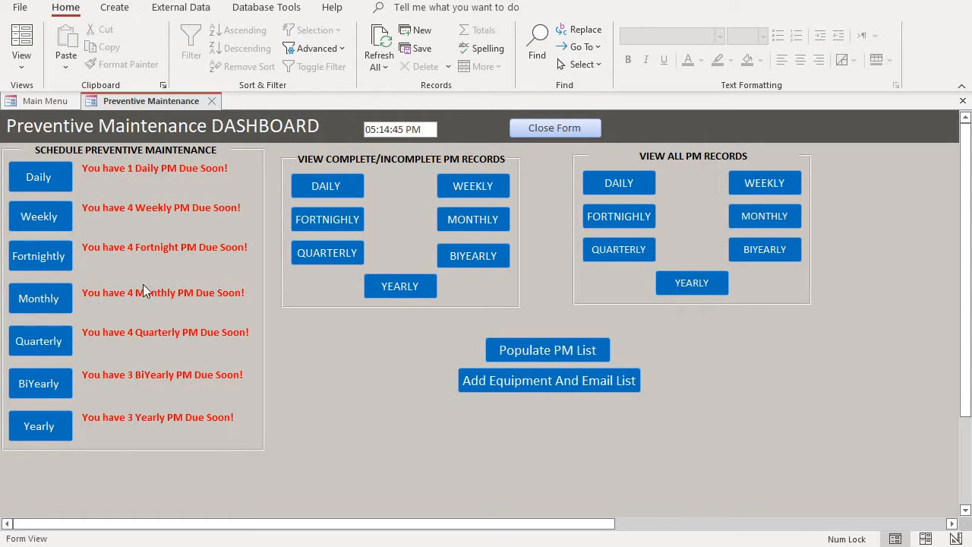
mouse_move(293, 139)
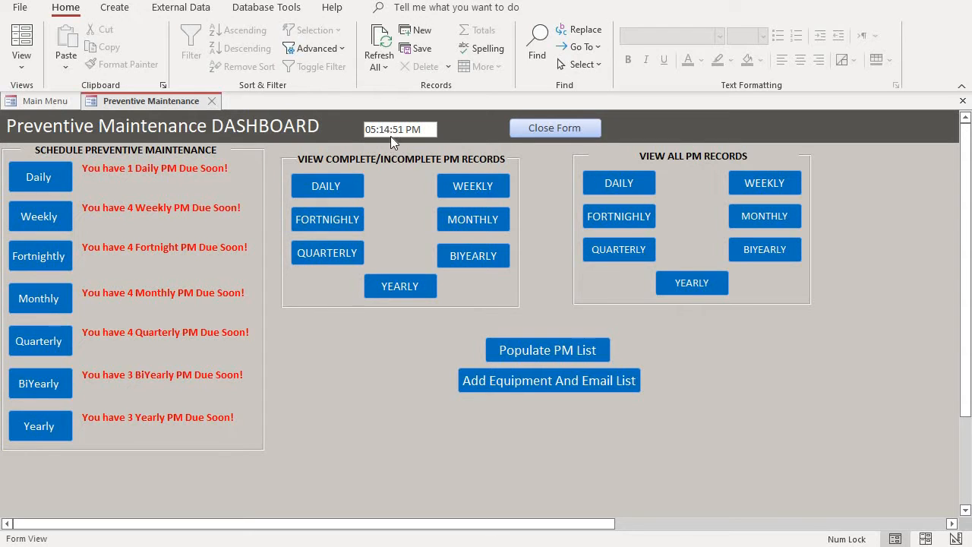
mouse_move(136, 248)
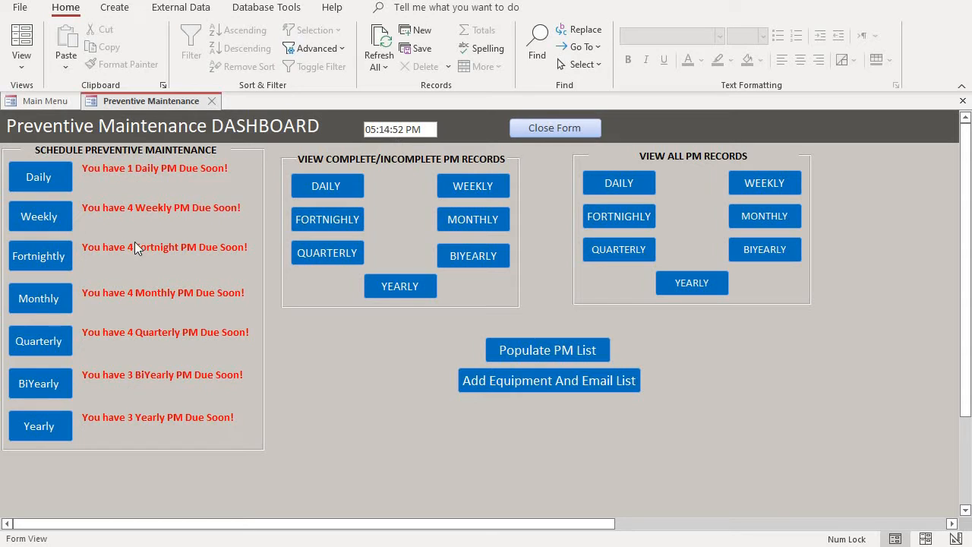
mouse_move(149, 368)
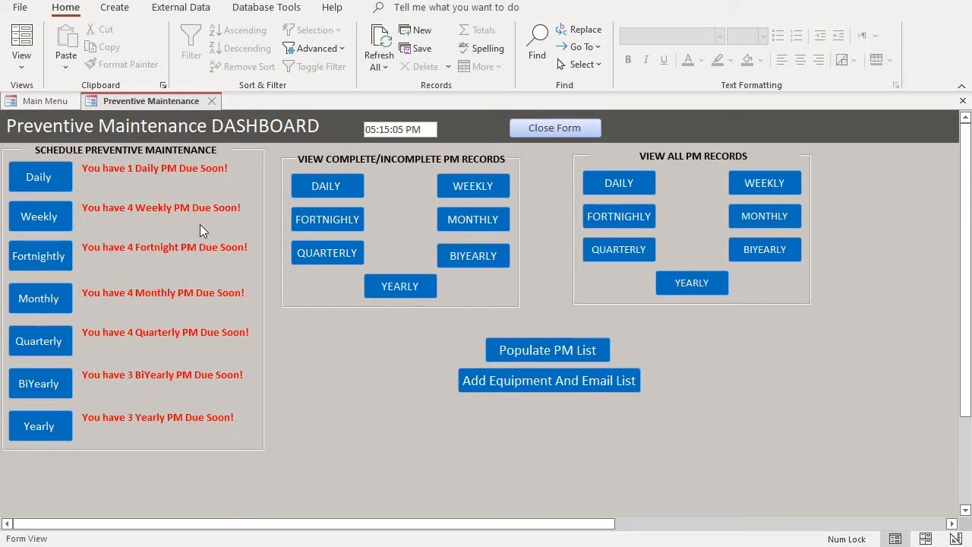
mouse_move(393, 114)
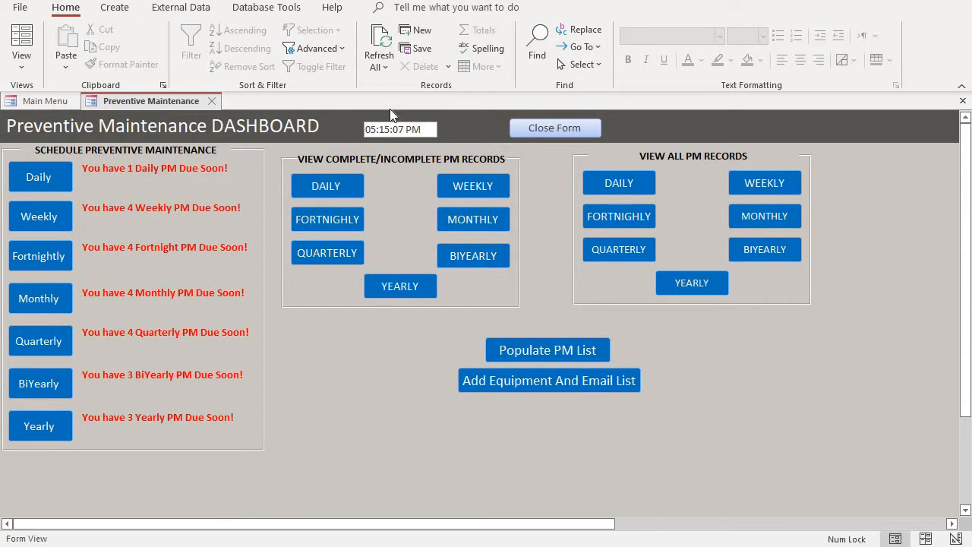
mouse_move(118, 193)
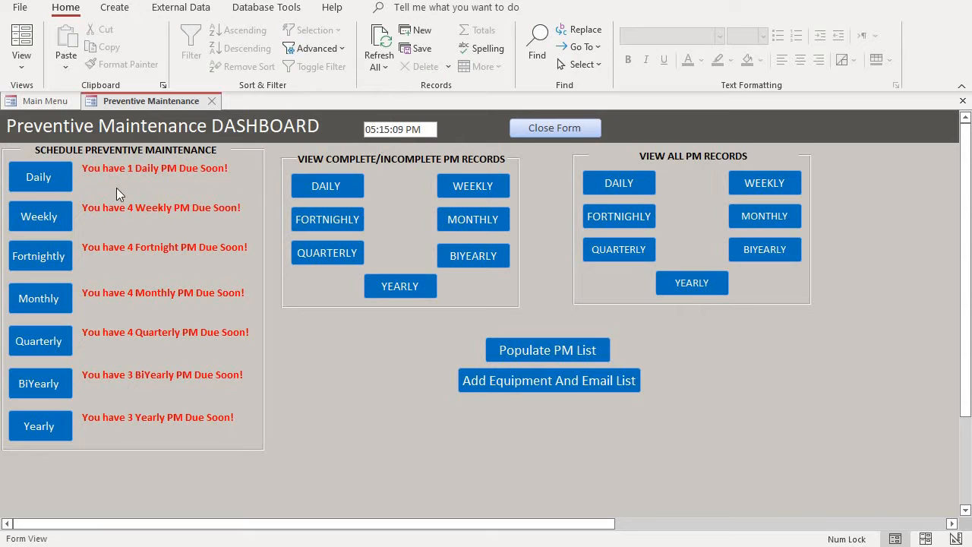
mouse_move(82, 184)
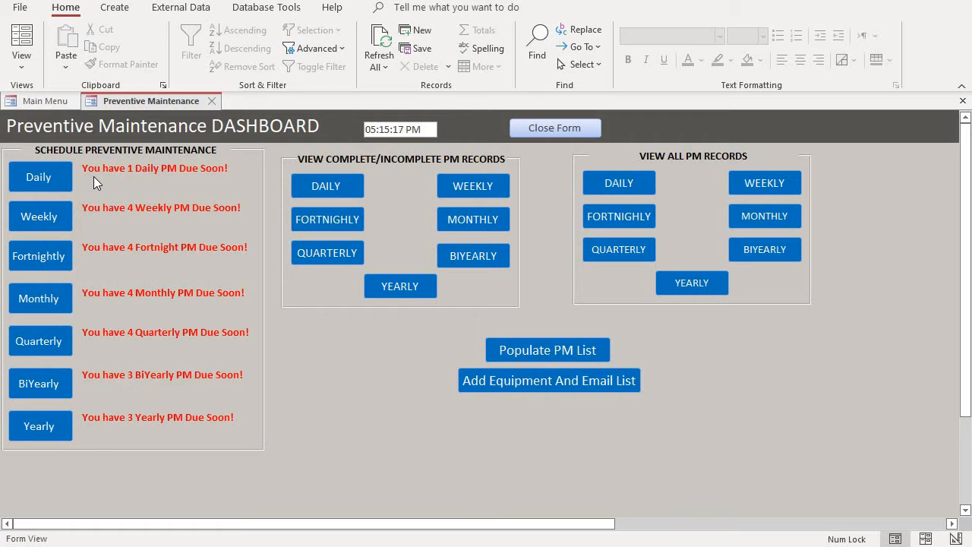
mouse_move(429, 135)
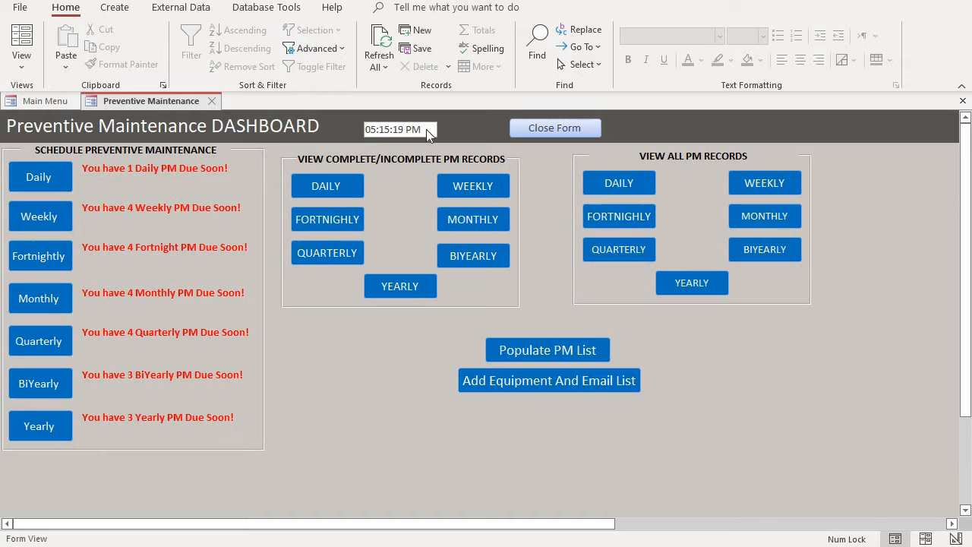
mouse_move(380, 151)
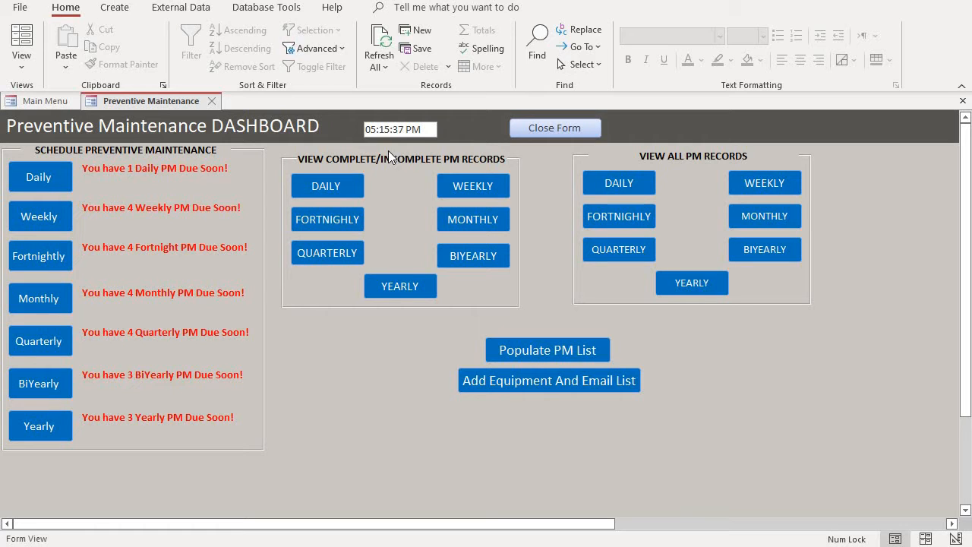
mouse_move(65, 190)
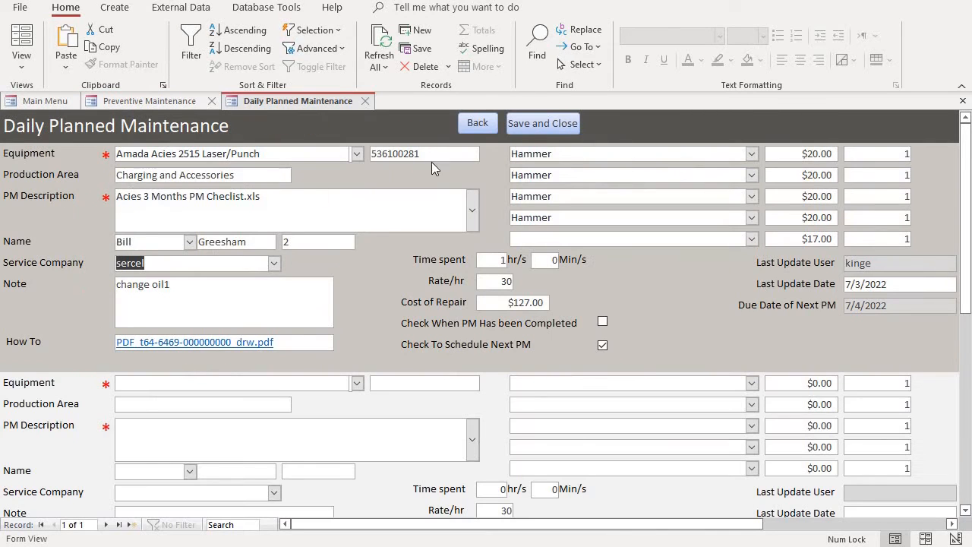
mouse_move(243, 171)
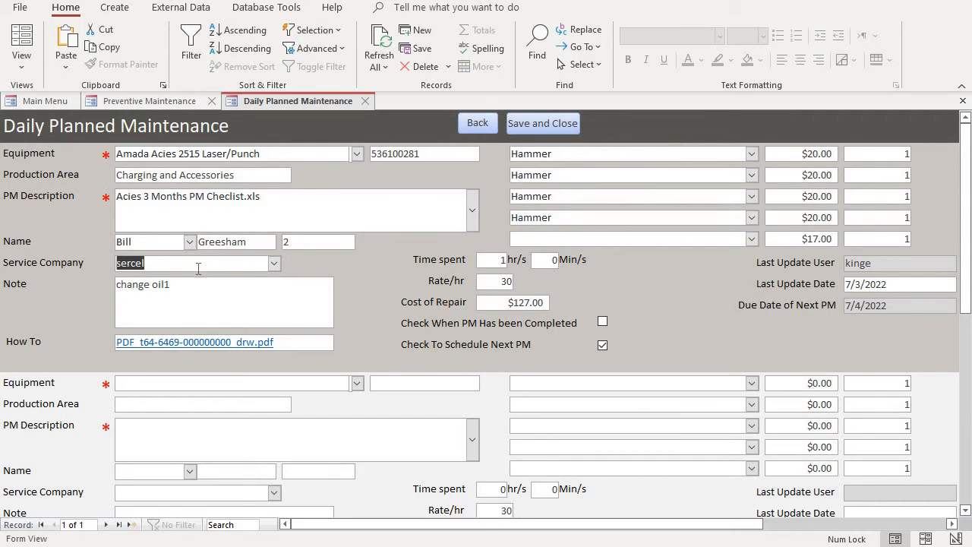
Keep Hammer as the part and raise Rate/hr from 30 to 40, making repair cost $137.00
left_click(274, 262)
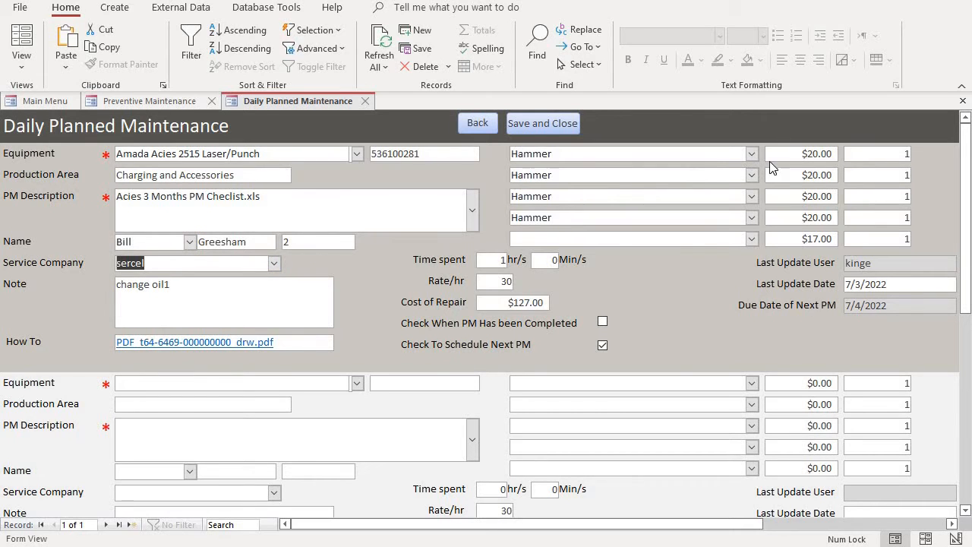
mouse_move(699, 170)
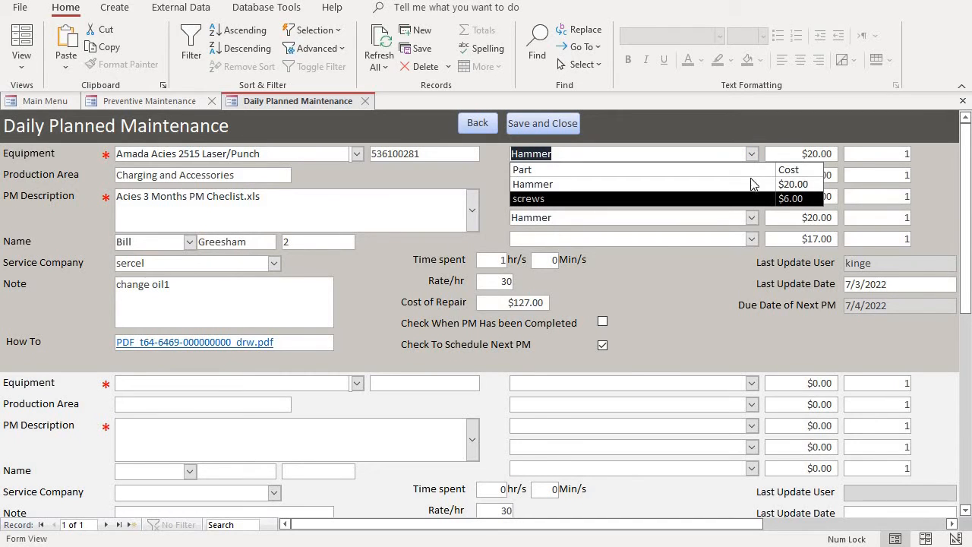
mouse_move(561, 188)
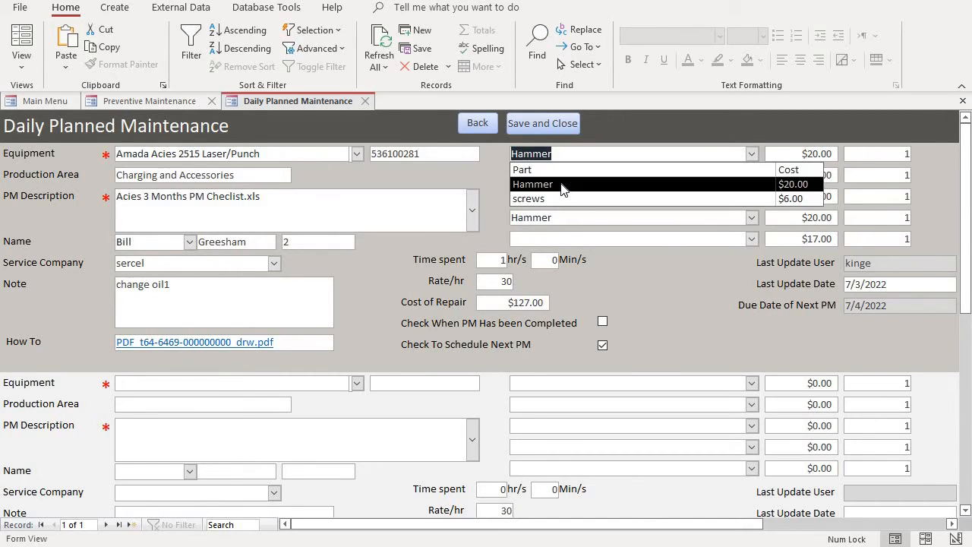
left_click(532, 183)
type("40")
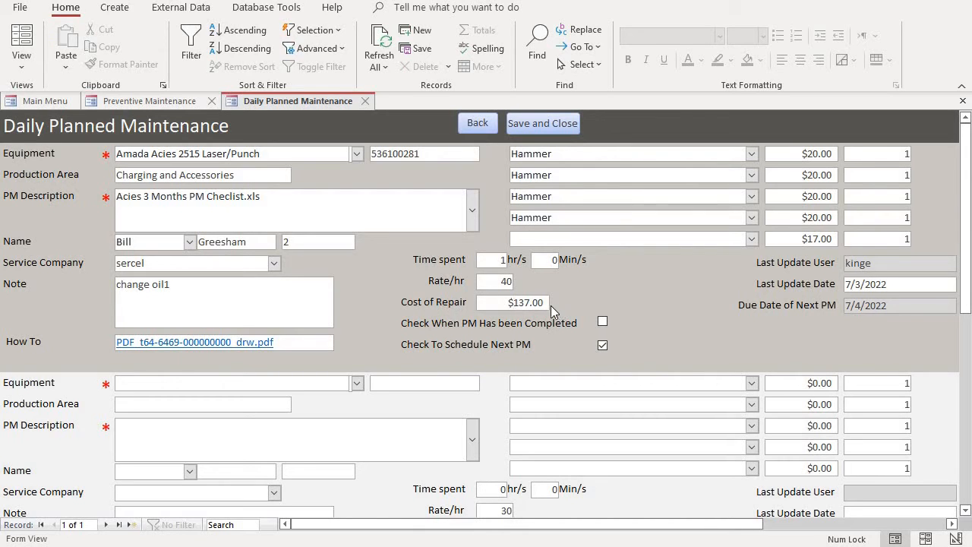
mouse_move(873, 261)
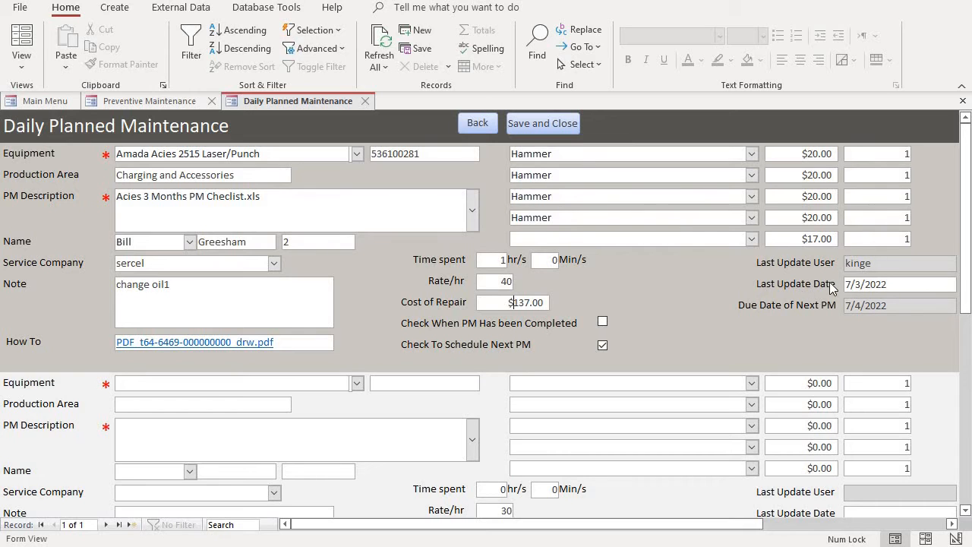
mouse_move(806, 297)
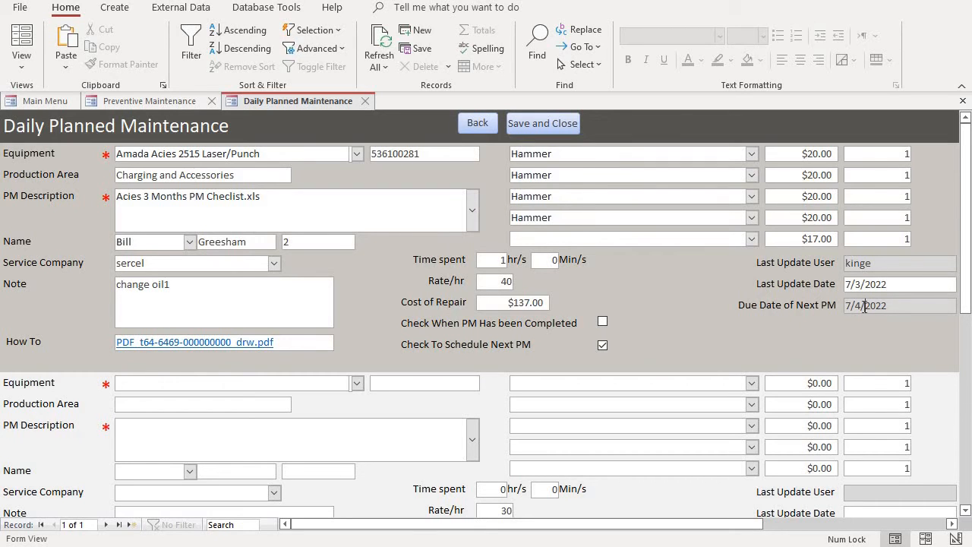
mouse_move(916, 282)
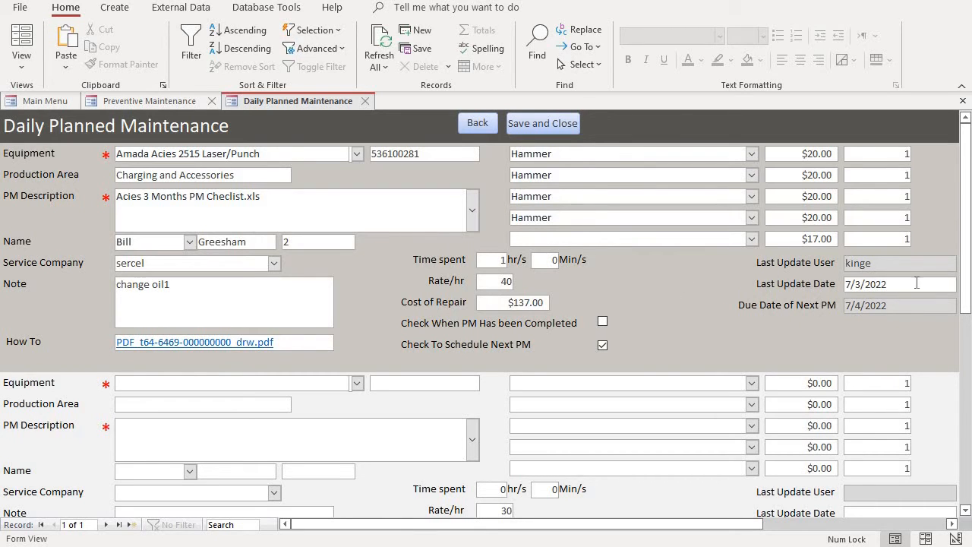
mouse_move(754, 304)
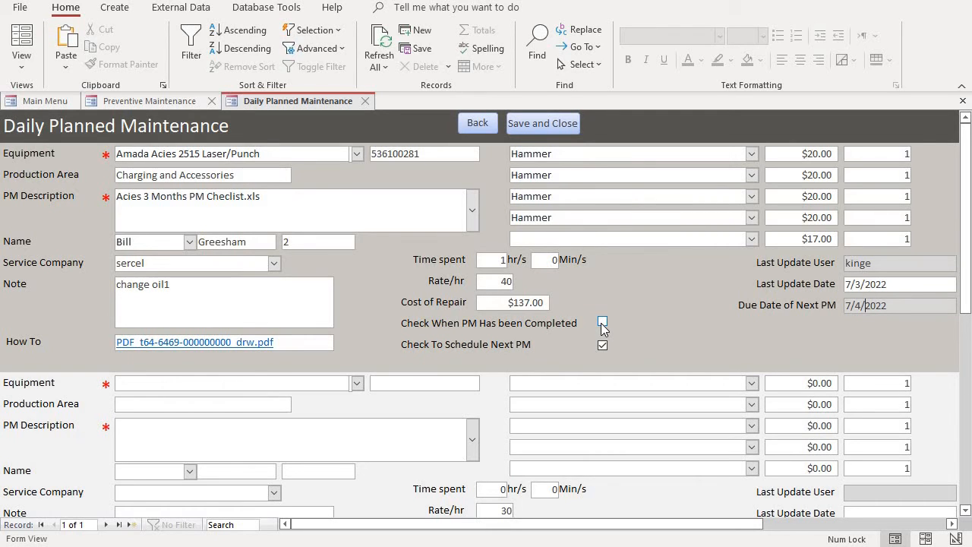
Tick 'Check When PM Has been Completed' on the Amada Acies laser/punch daily record
left_click(602, 321)
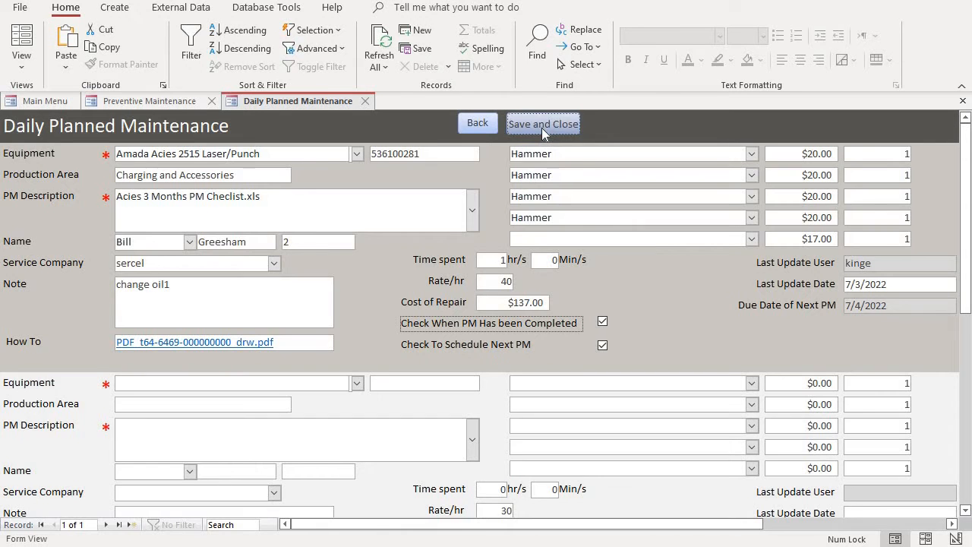
Save and close the daily record, close the dashboard, then reopen Preventive Maintenance
left_click(542, 124)
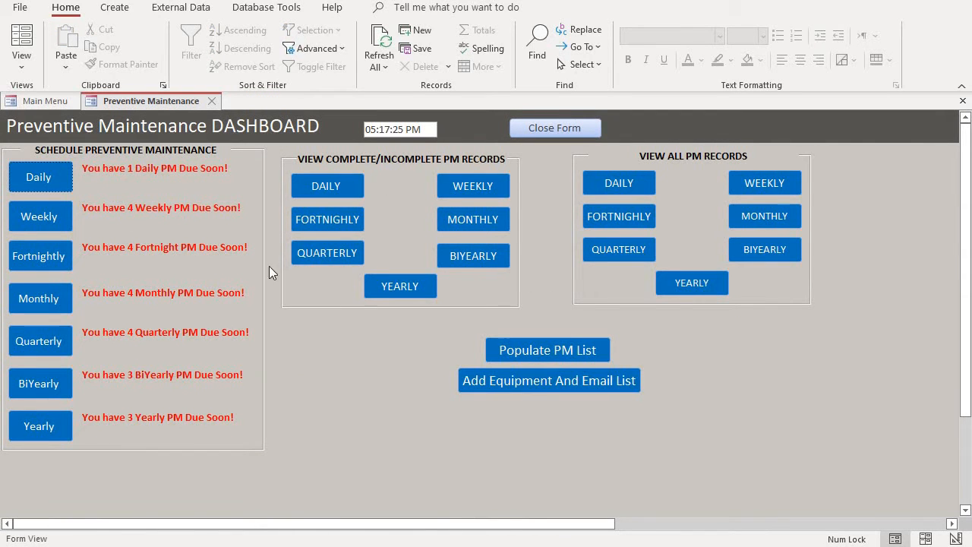
mouse_move(528, 310)
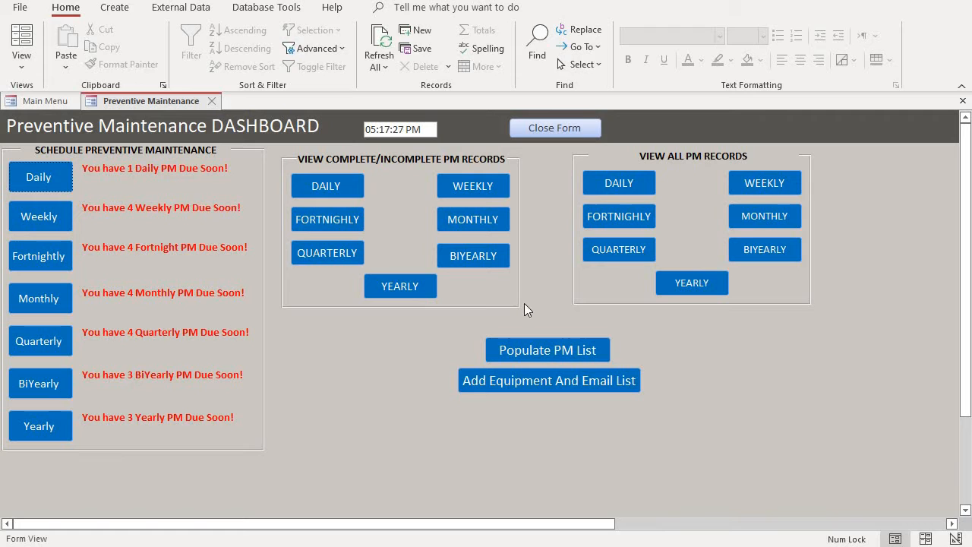
left_click(555, 128)
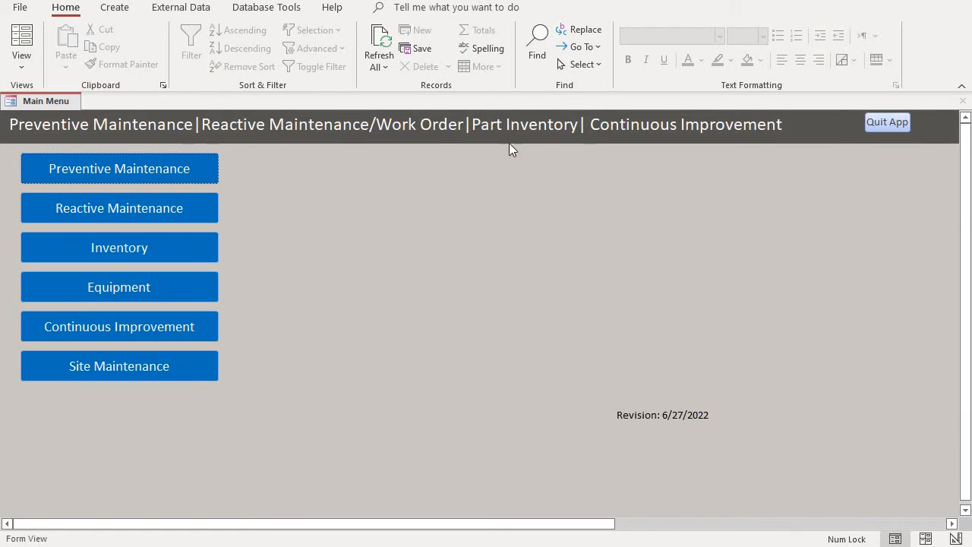
mouse_move(379, 172)
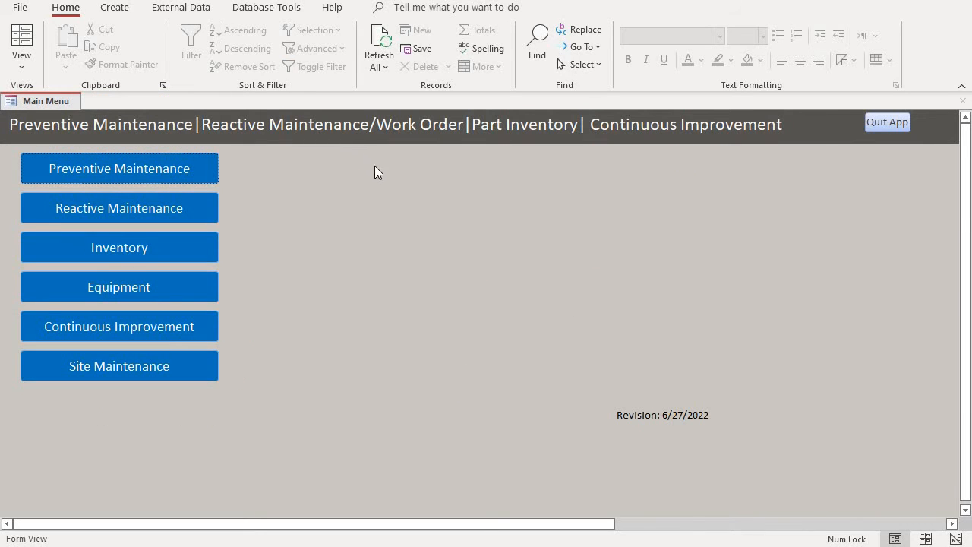
mouse_move(232, 161)
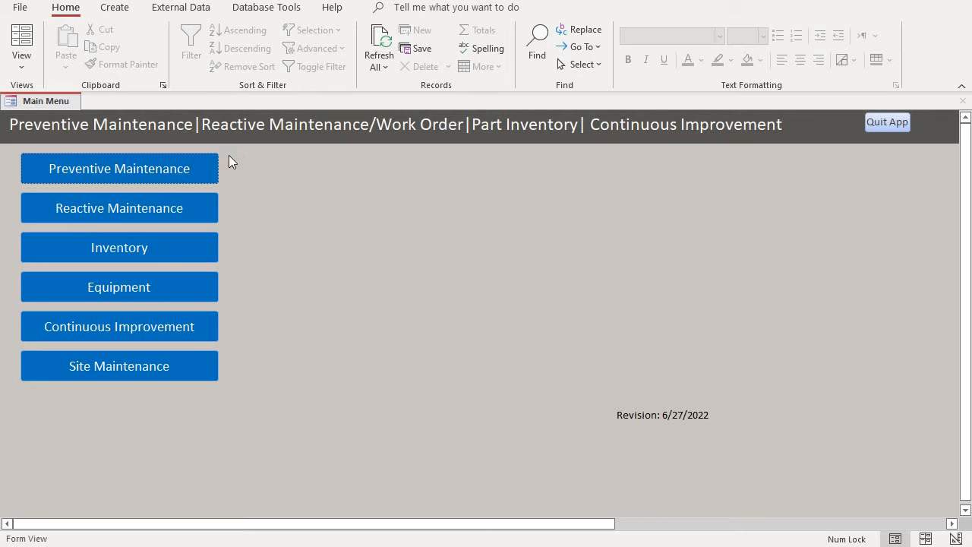
left_click(119, 167)
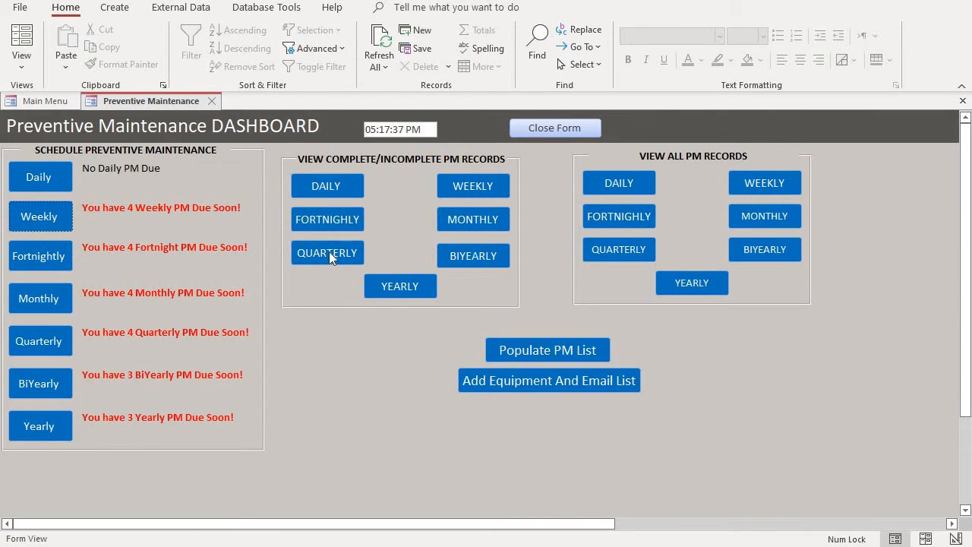
mouse_move(98, 182)
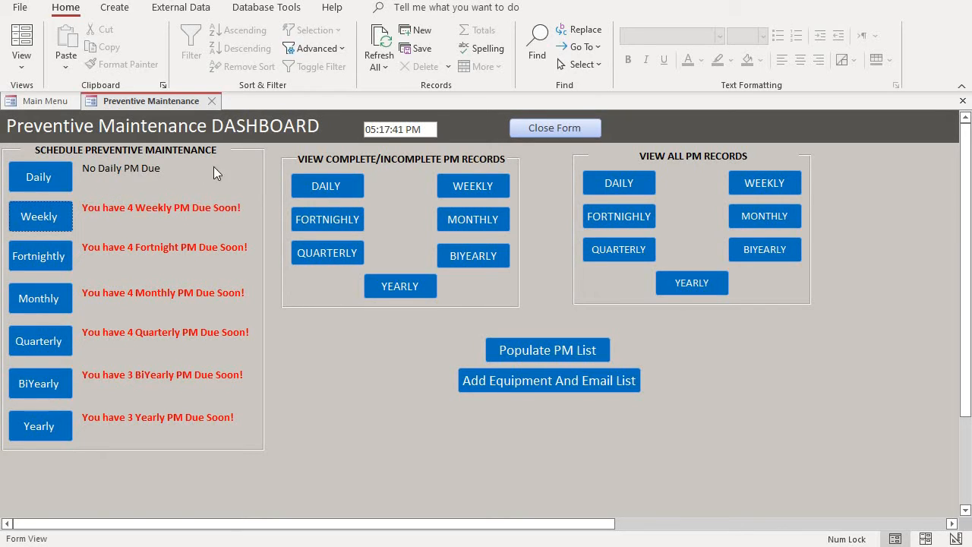
mouse_move(199, 180)
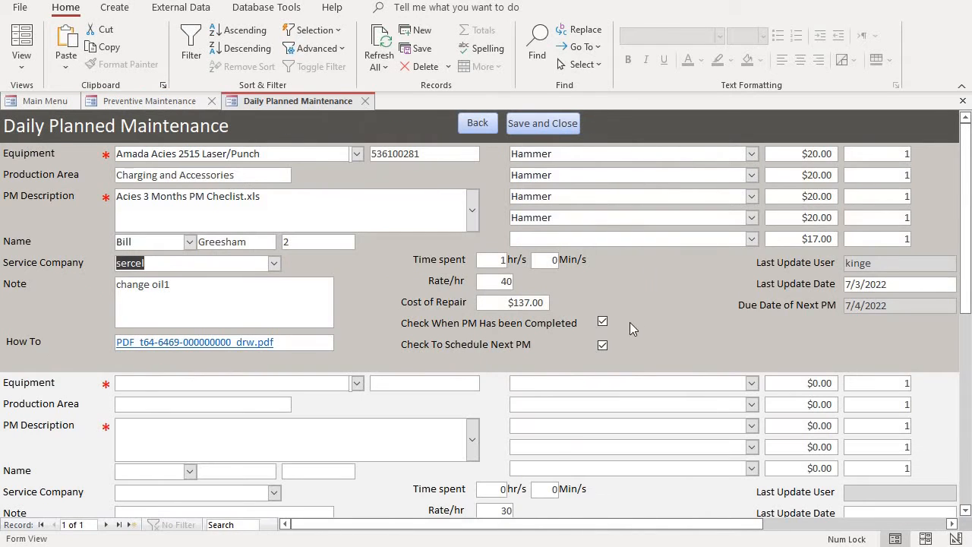
mouse_move(678, 192)
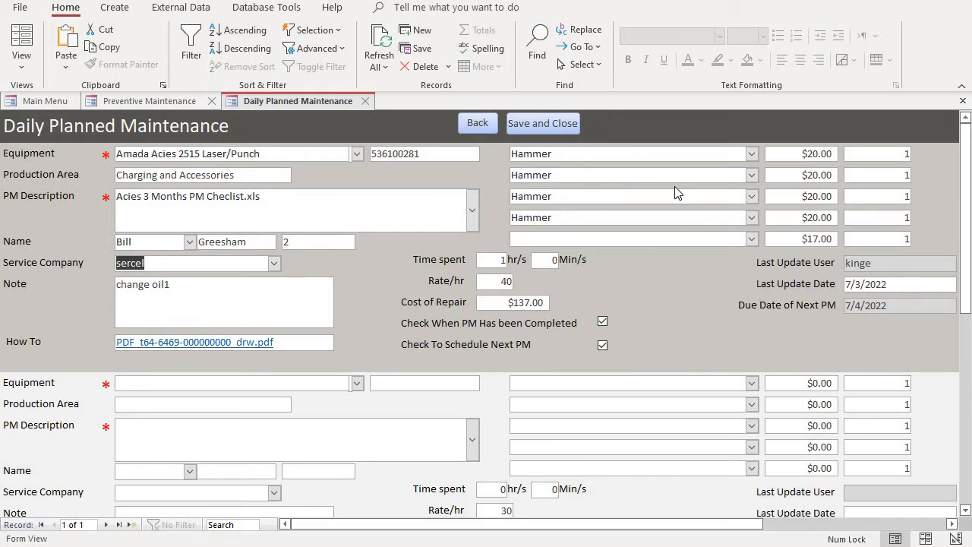
mouse_move(691, 236)
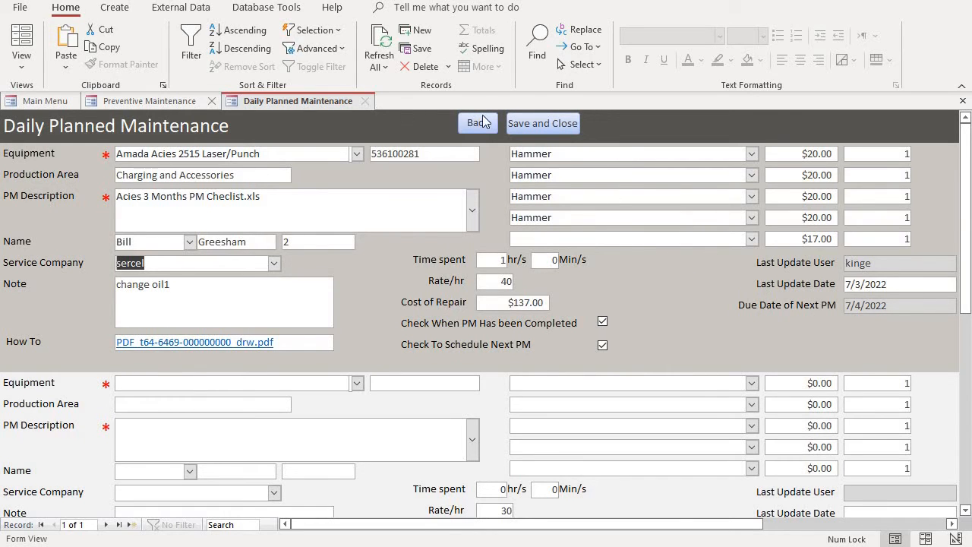
Reopen the daily PM form, then Save and Close back to the dashboard
left_click(477, 123)
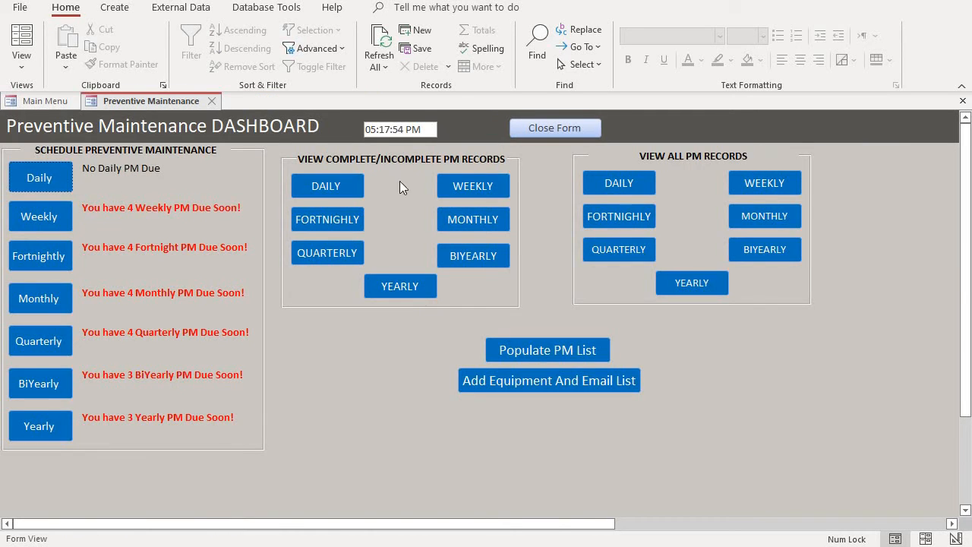
left_click(326, 185)
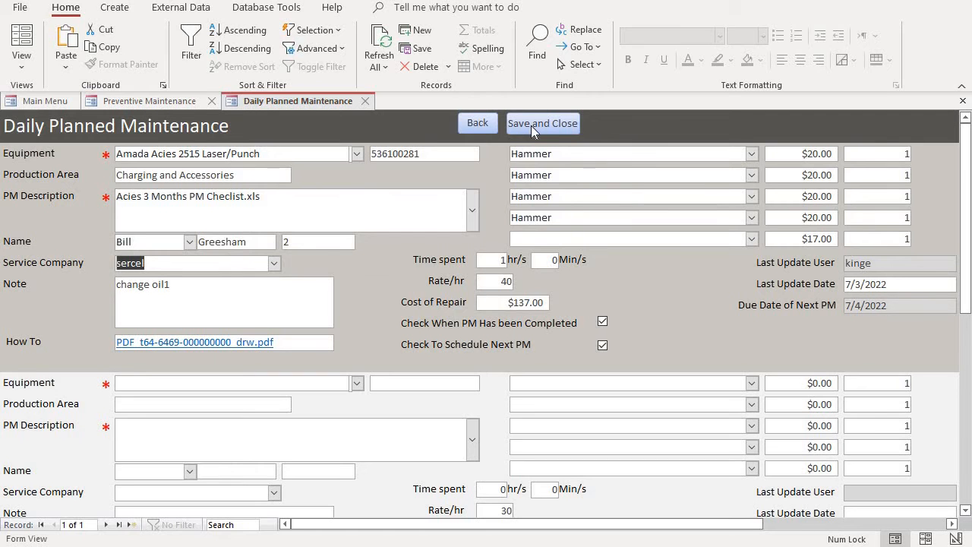
left_click(542, 123)
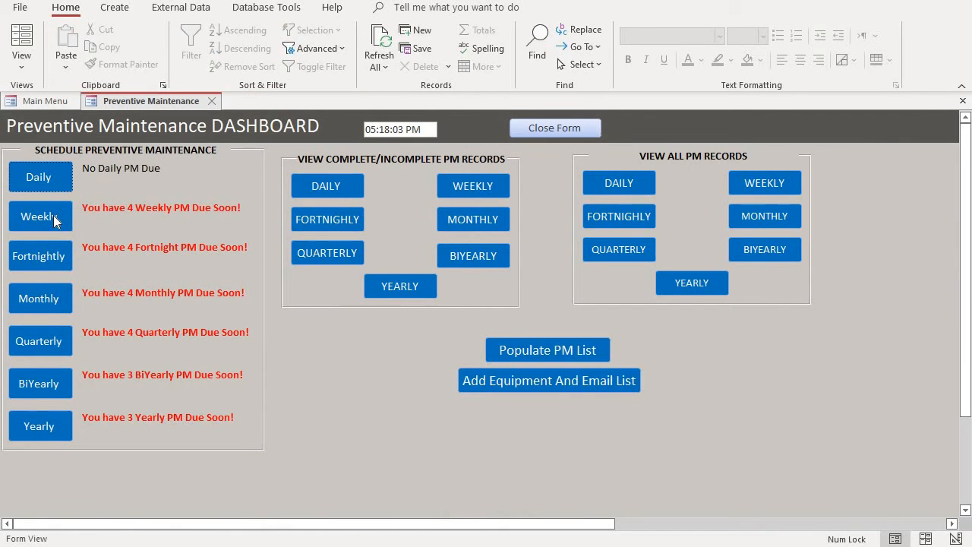
mouse_move(103, 186)
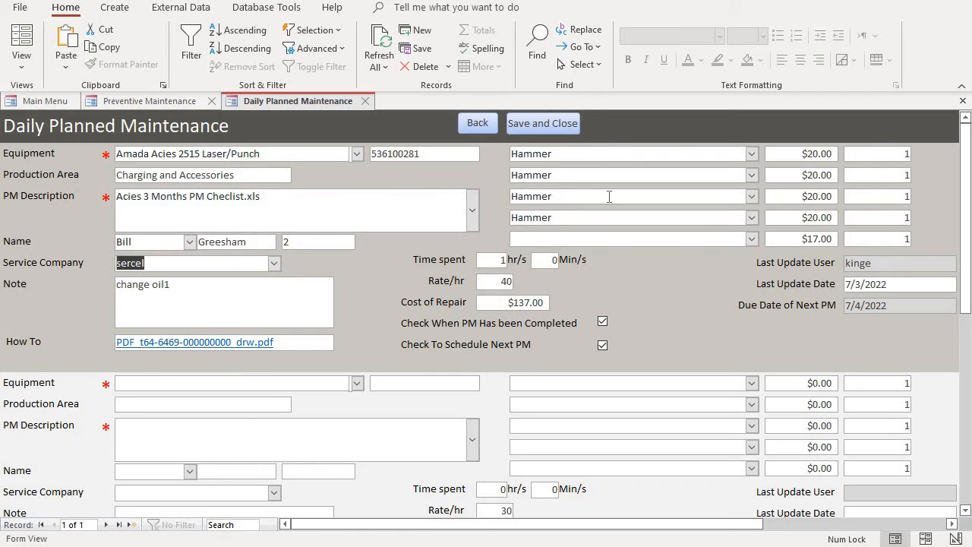
mouse_move(156, 141)
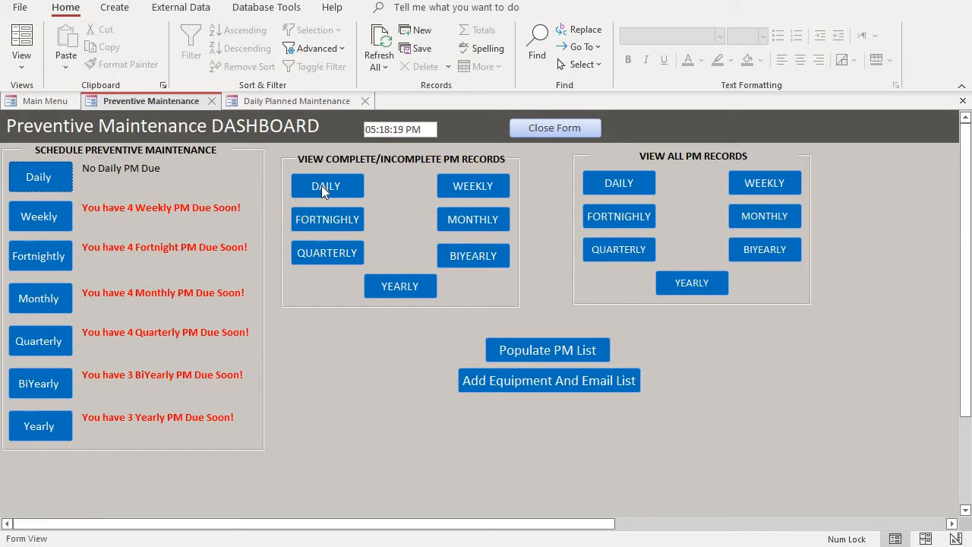
mouse_move(492, 165)
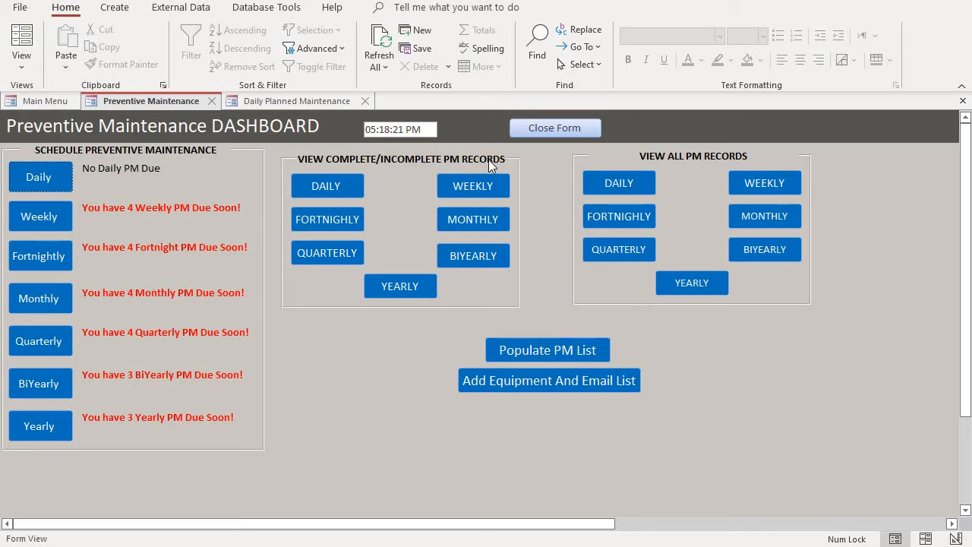
mouse_move(426, 169)
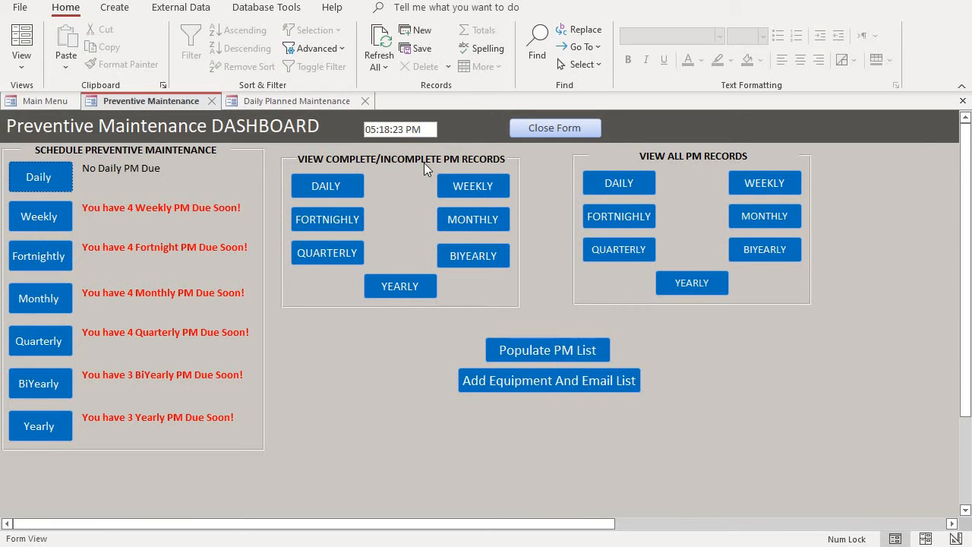
Open the DAILY PM record search showing completed PMs, including Amada laser/punch due 7/4/2022
left_click(326, 186)
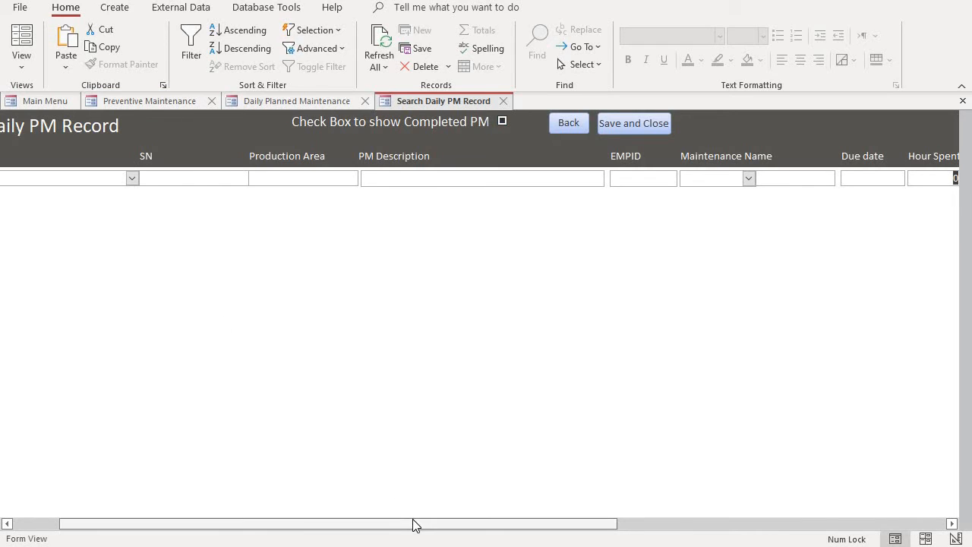
scroll("left", 3)
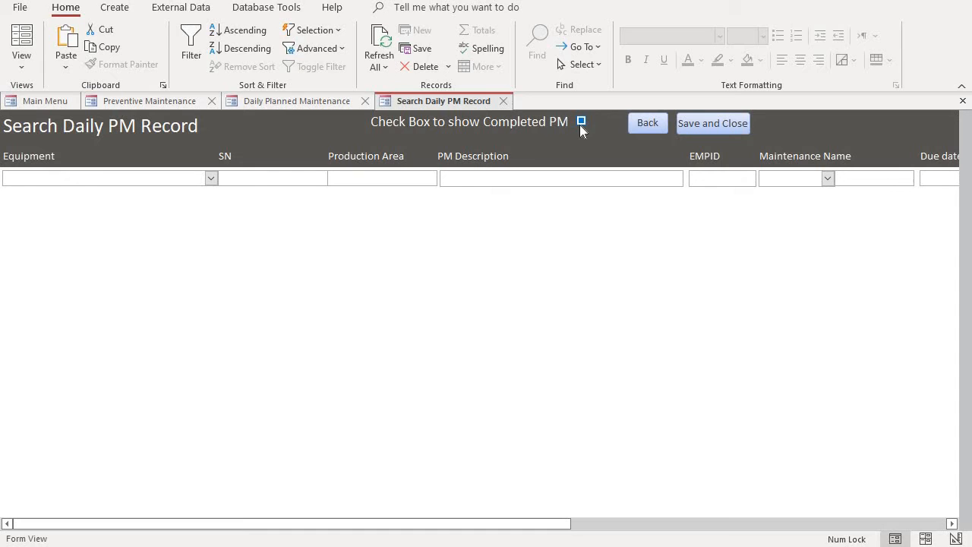
left_click(582, 121)
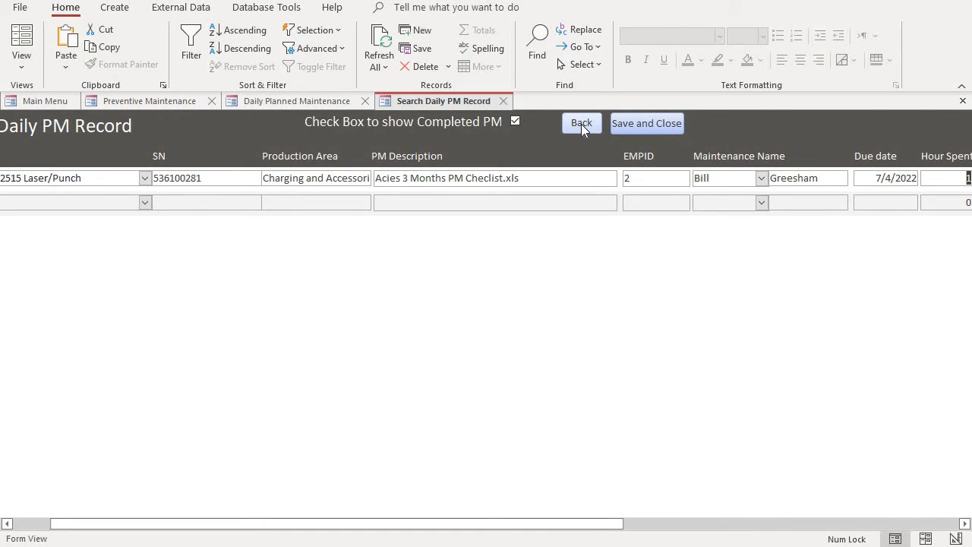
mouse_move(432, 141)
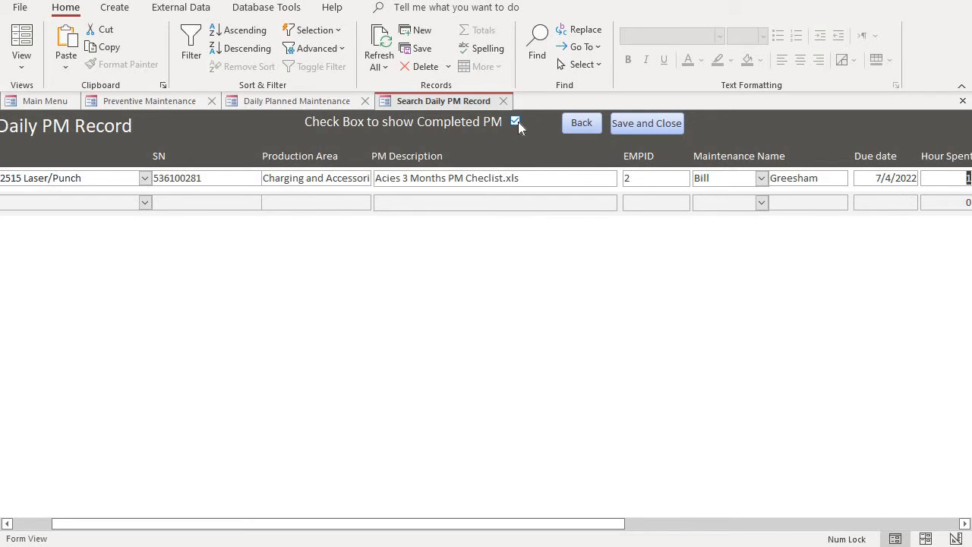
left_click(515, 121)
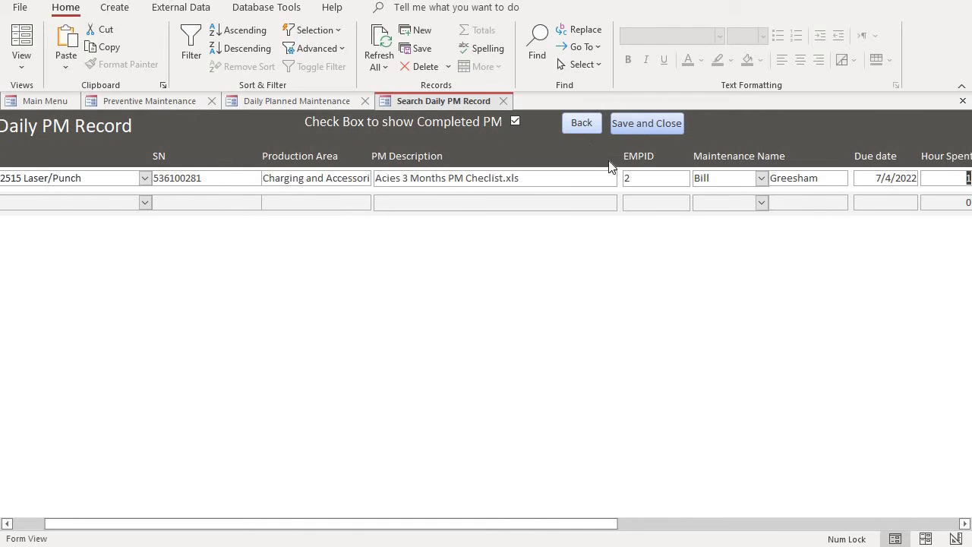
mouse_move(537, 205)
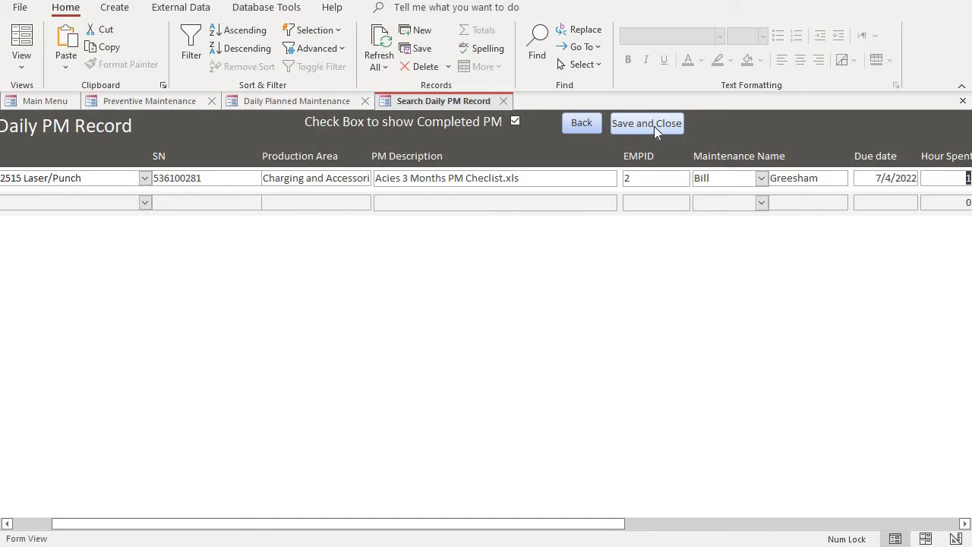
Close the Search Daily PM Record form and review all daily PM records
left_click(646, 122)
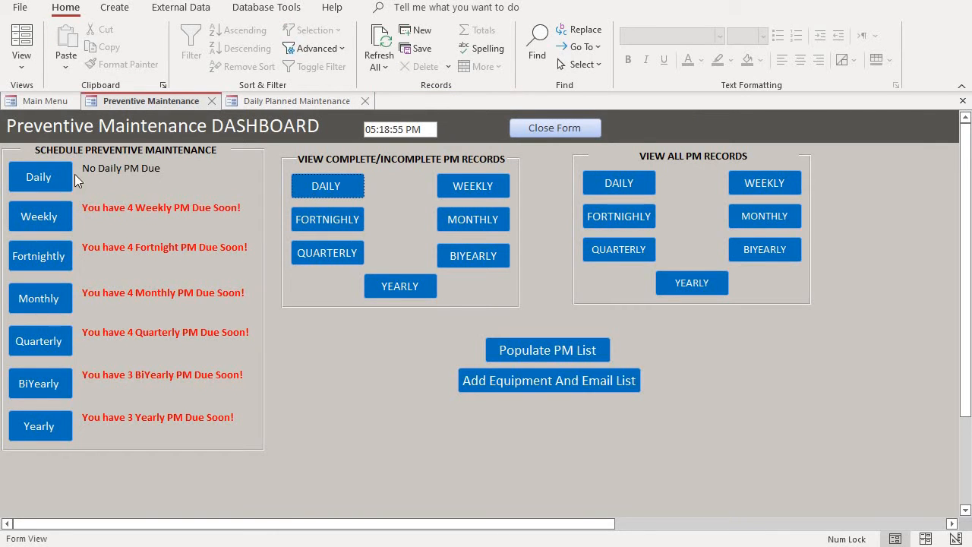
mouse_move(265, 209)
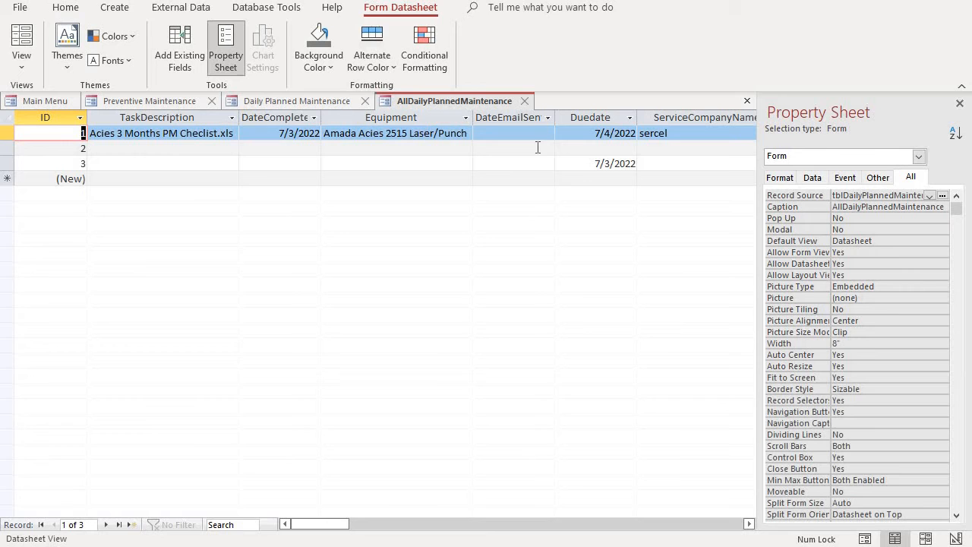
mouse_move(387, 158)
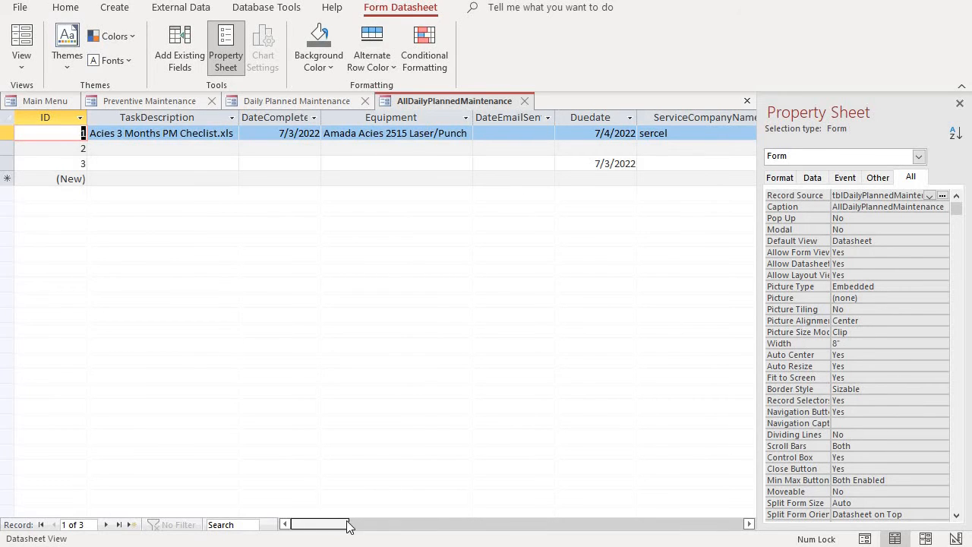
scroll("right", 3)
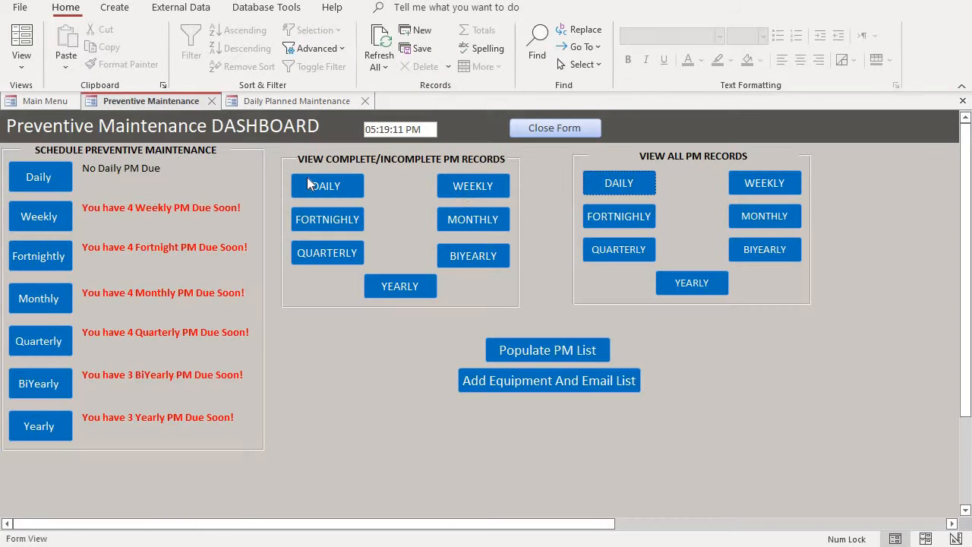
mouse_move(600, 167)
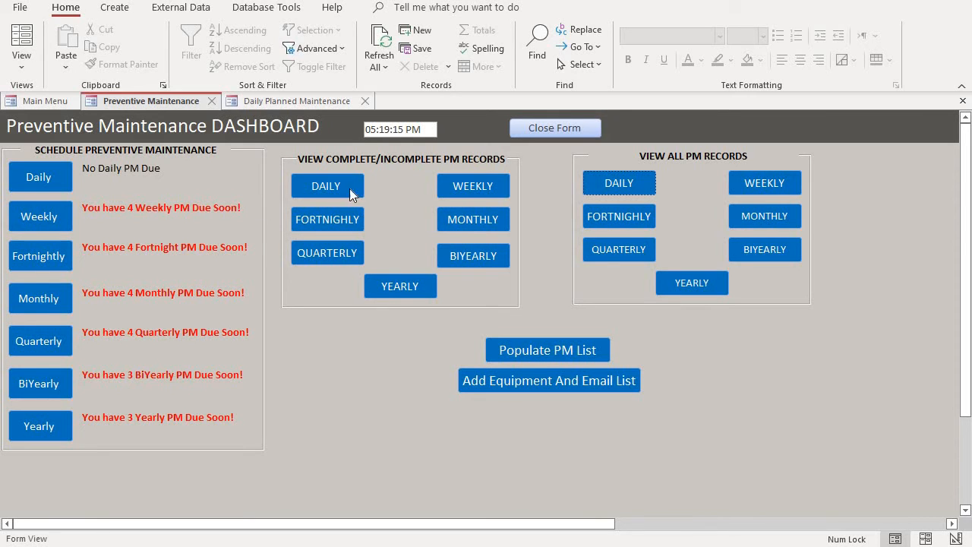
mouse_move(171, 205)
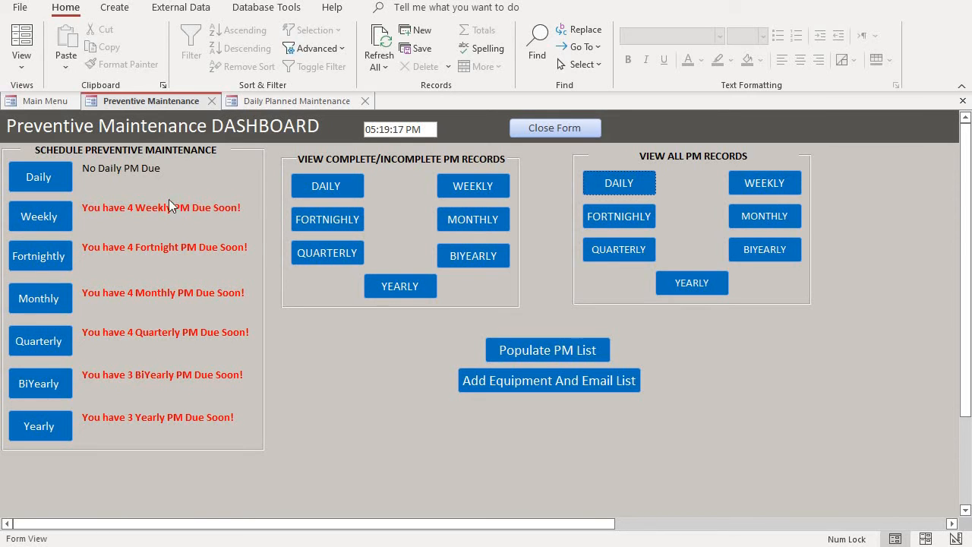
mouse_move(39, 216)
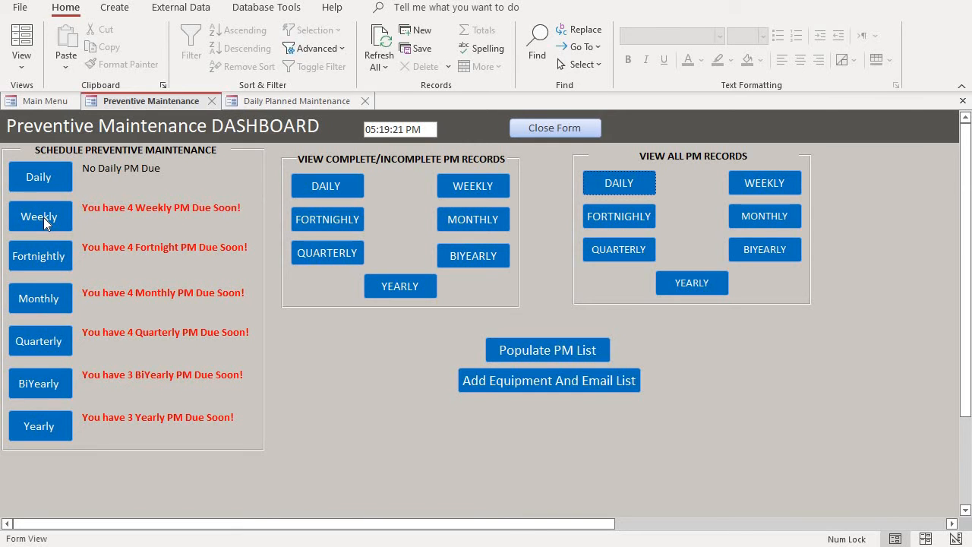
Open the Weekly PM records listing Amada laser/punch weekly PMs due 7/4/2022
left_click(39, 215)
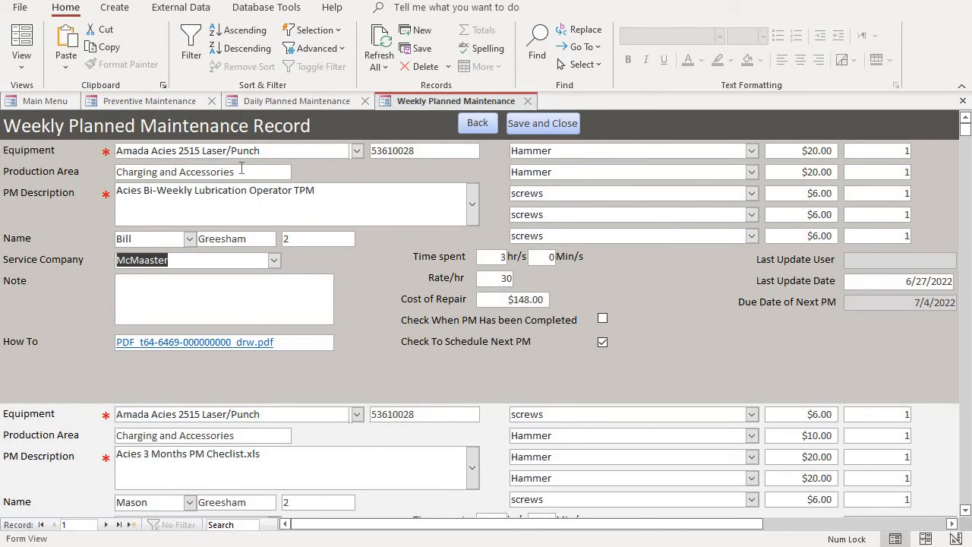
left_click(296, 100)
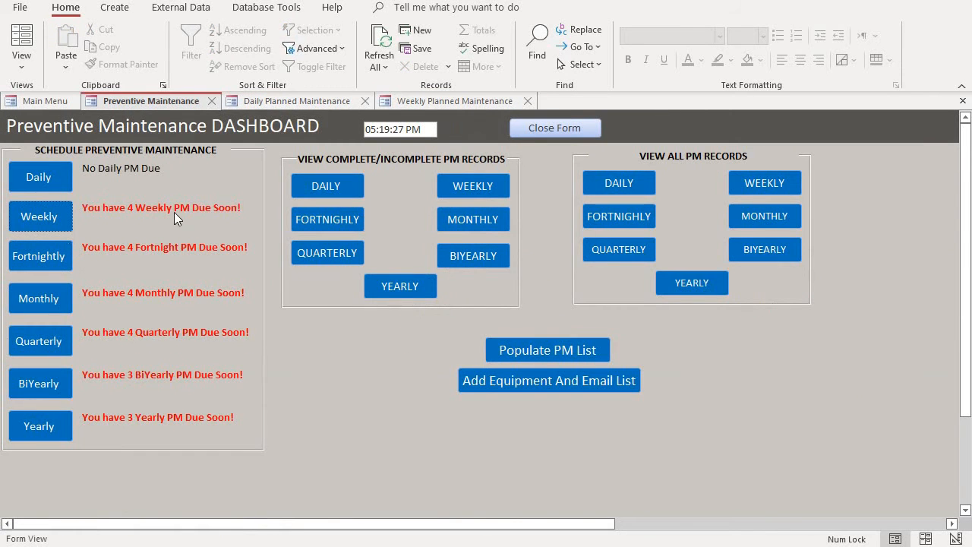
mouse_move(149, 216)
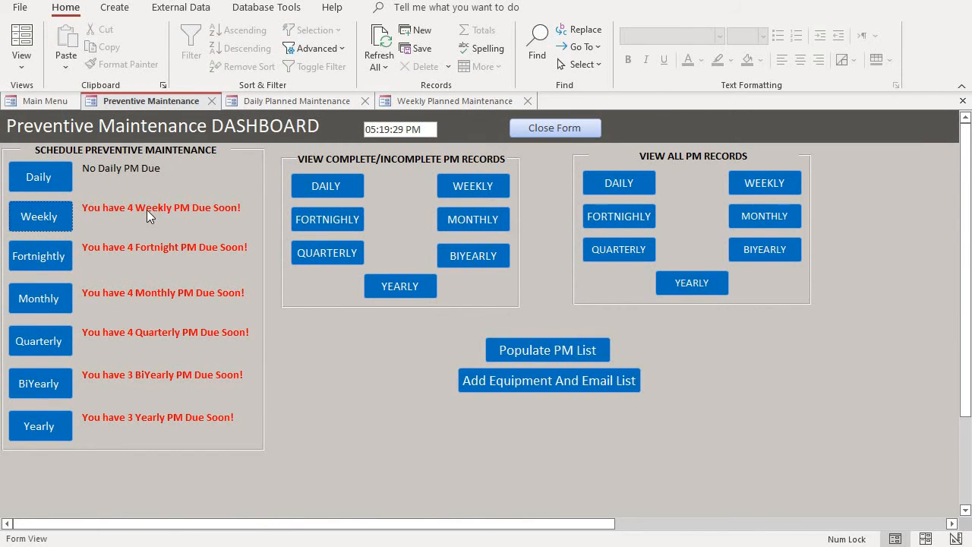
left_click(455, 101)
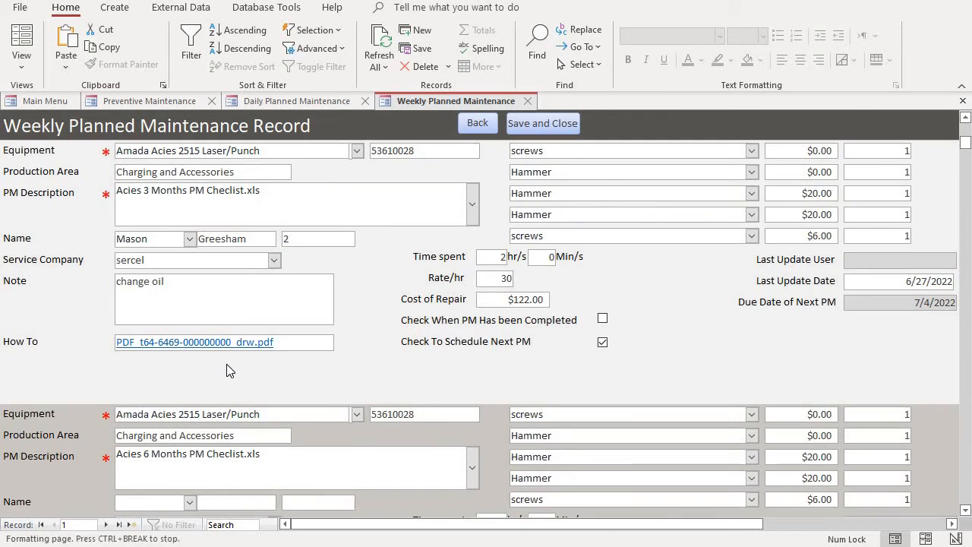
Tick Completed on the Acies Bi-Weekly Lubrication Operator TPM weekly record
left_click(117, 524)
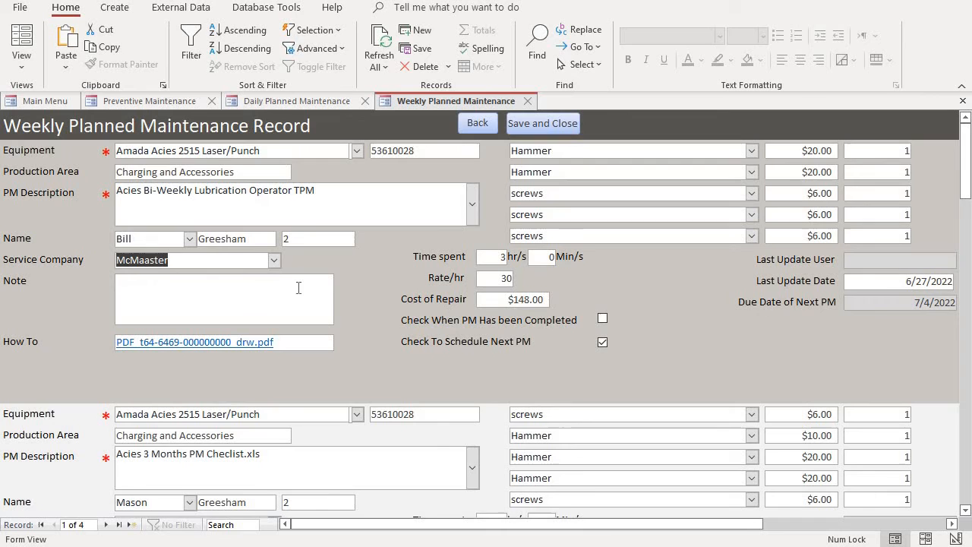
mouse_move(627, 199)
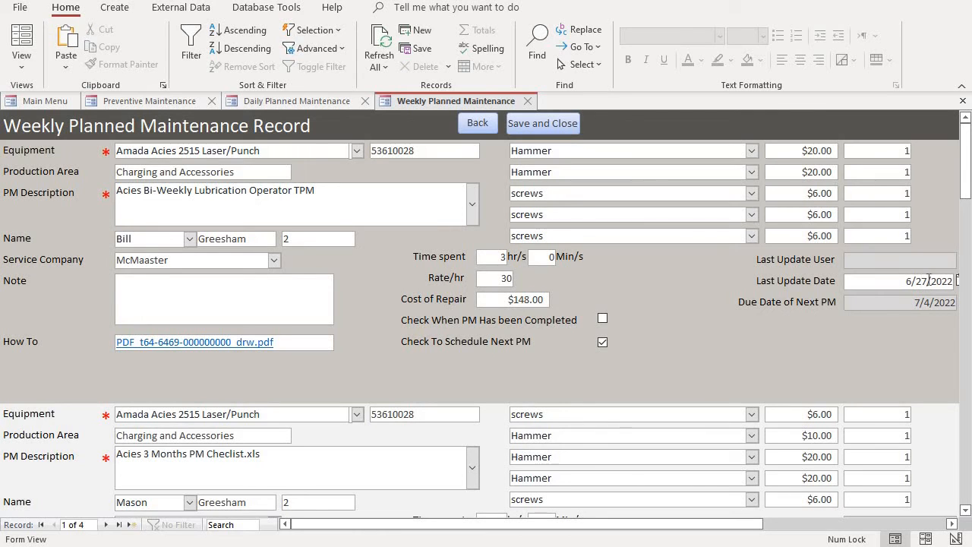
mouse_move(645, 346)
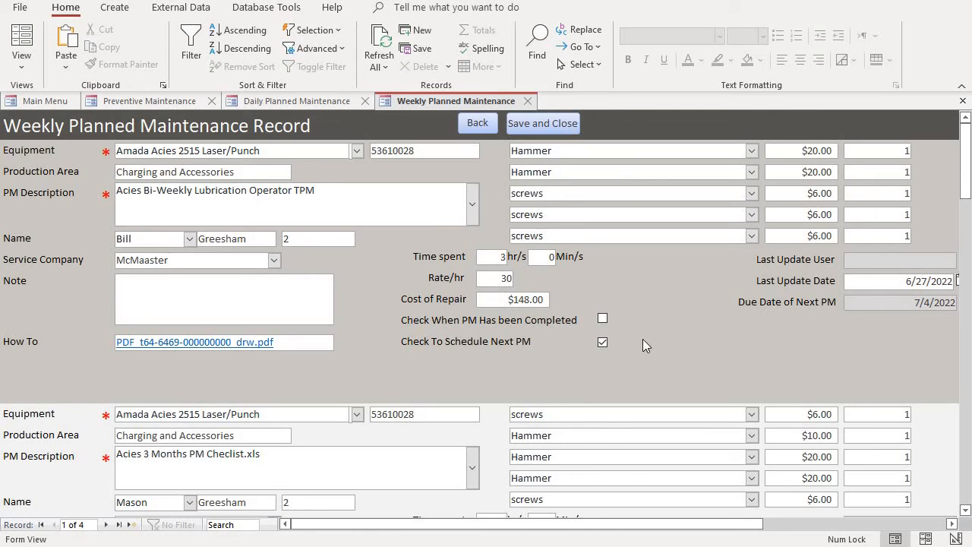
left_click(602, 318)
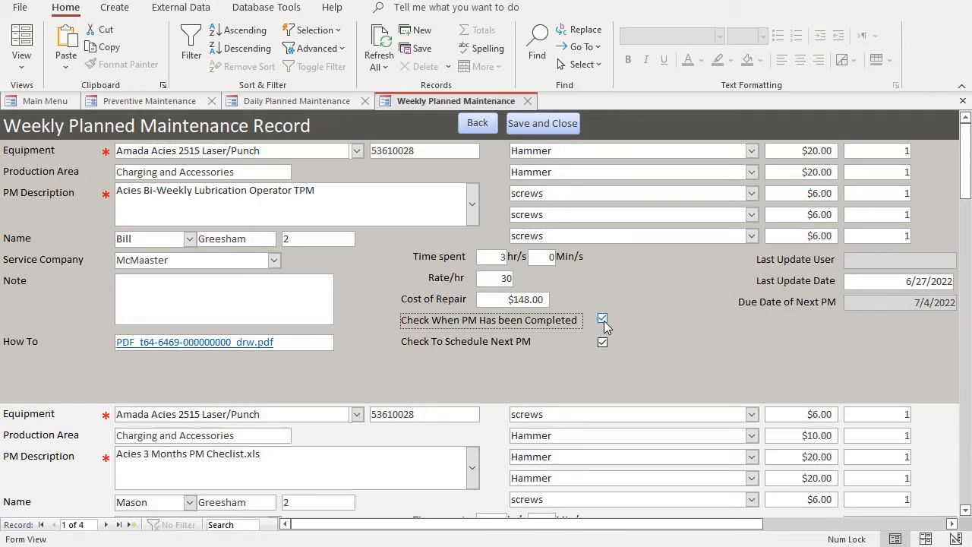
left_click(603, 318)
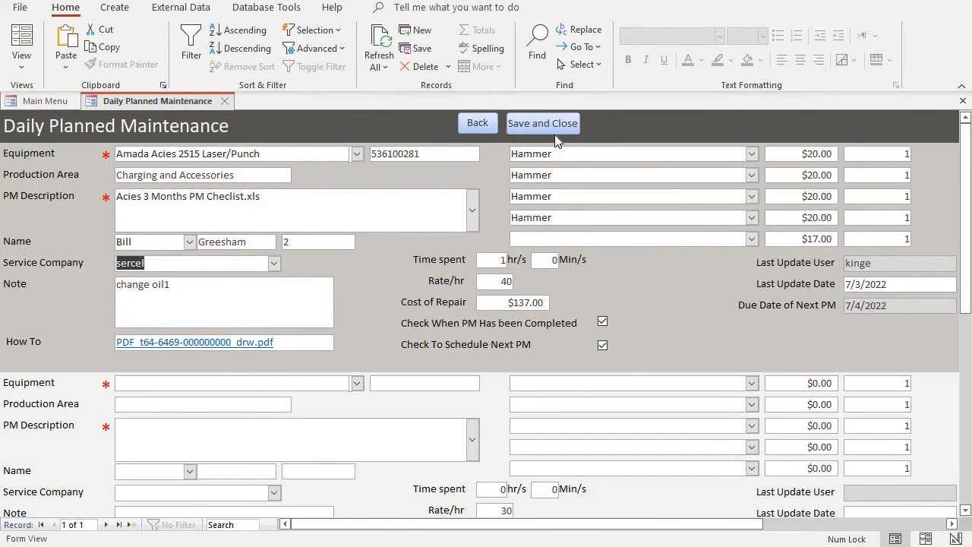
left_click(542, 123)
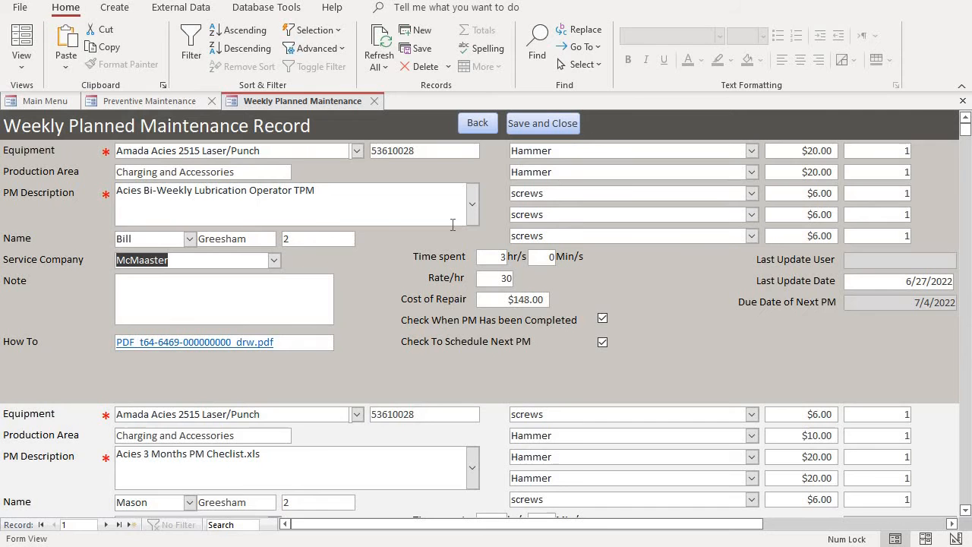
left_click(152, 101)
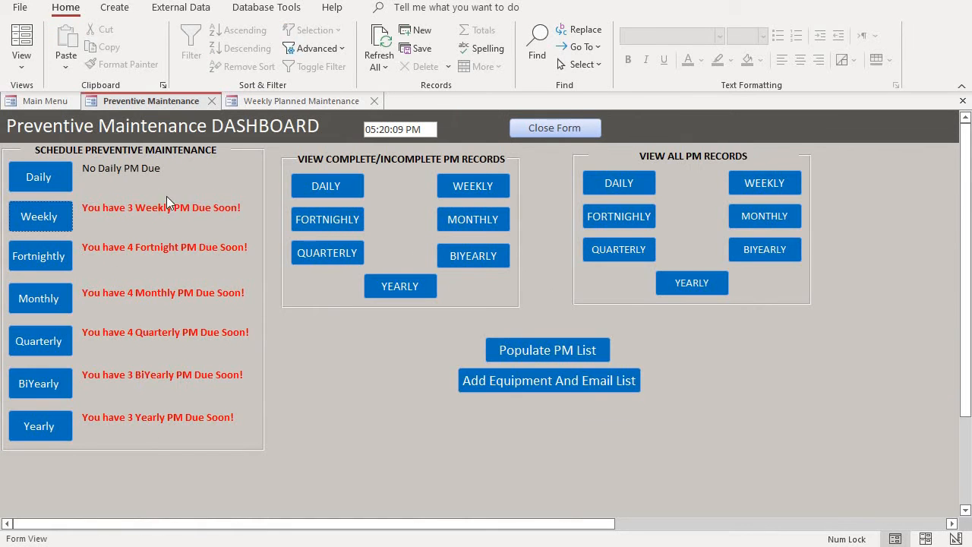
left_click(302, 100)
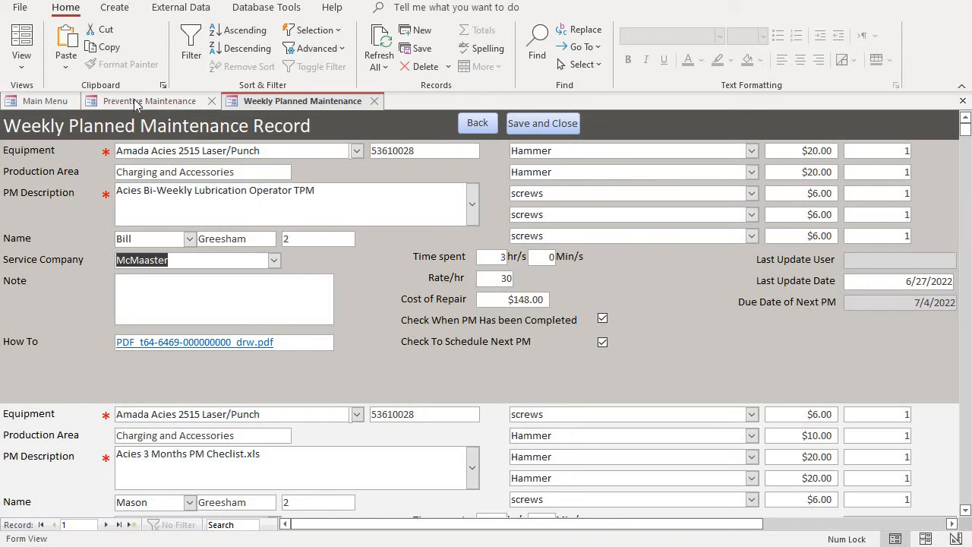
left_click(148, 100)
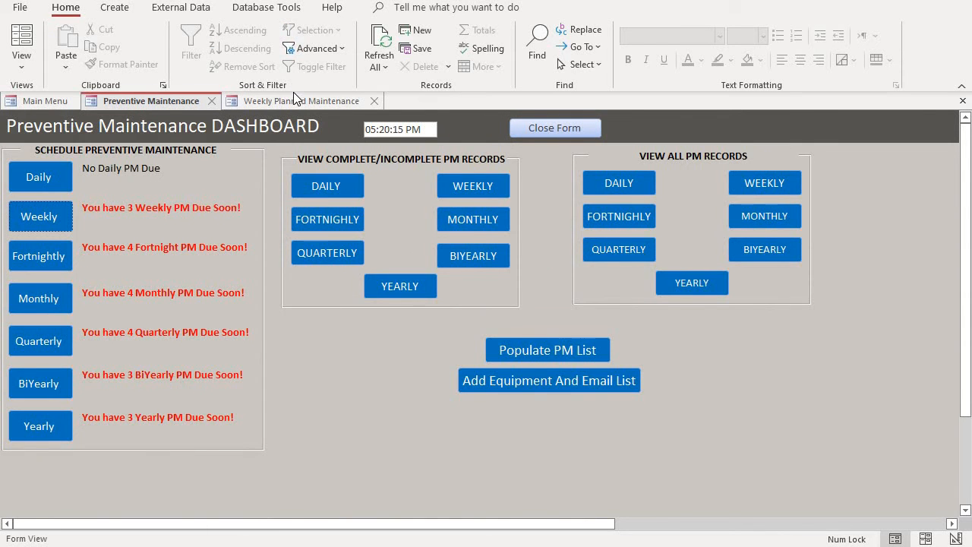
left_click(302, 100)
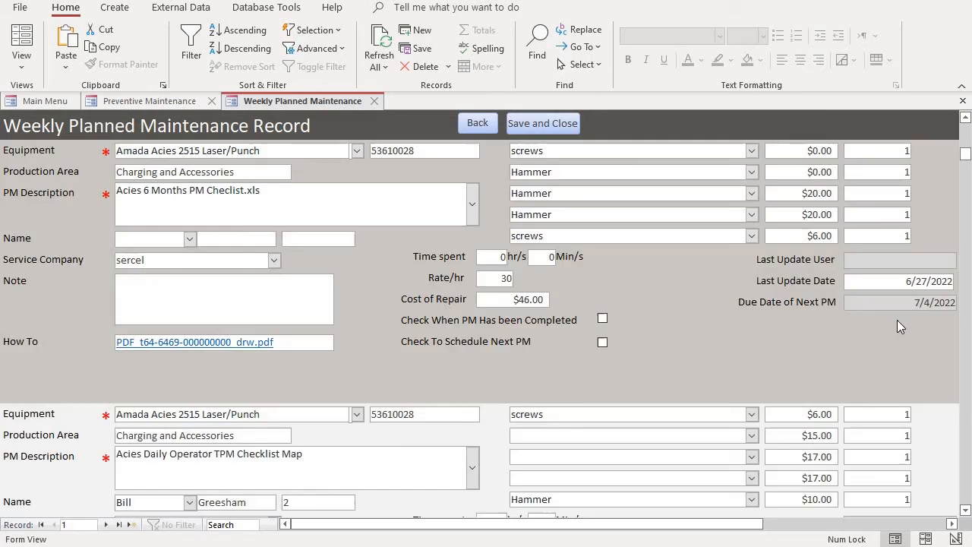
left_click(151, 101)
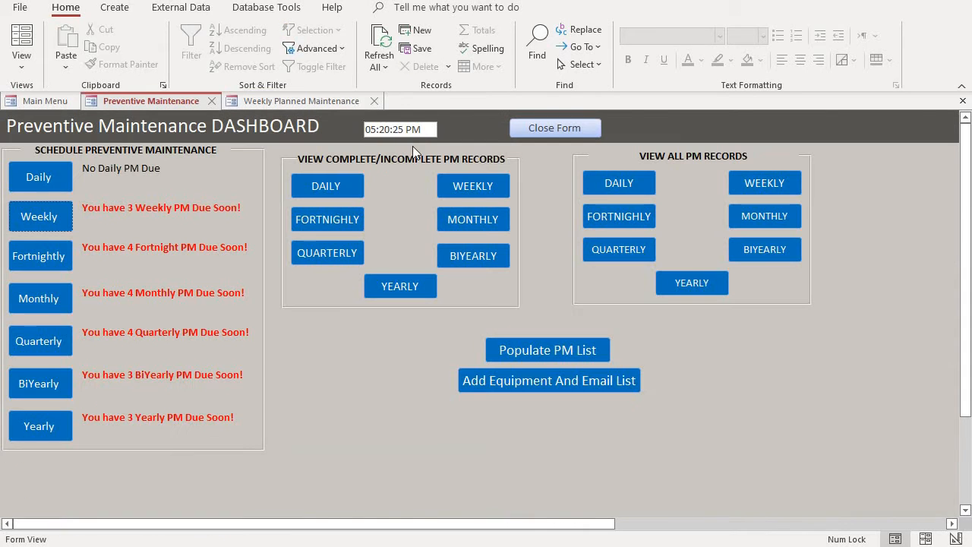
mouse_move(490, 173)
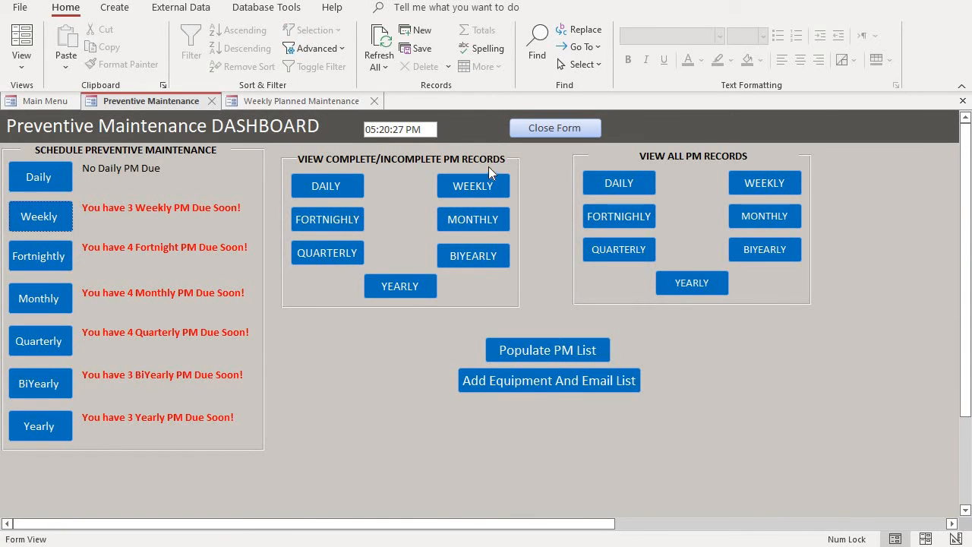
left_click(473, 185)
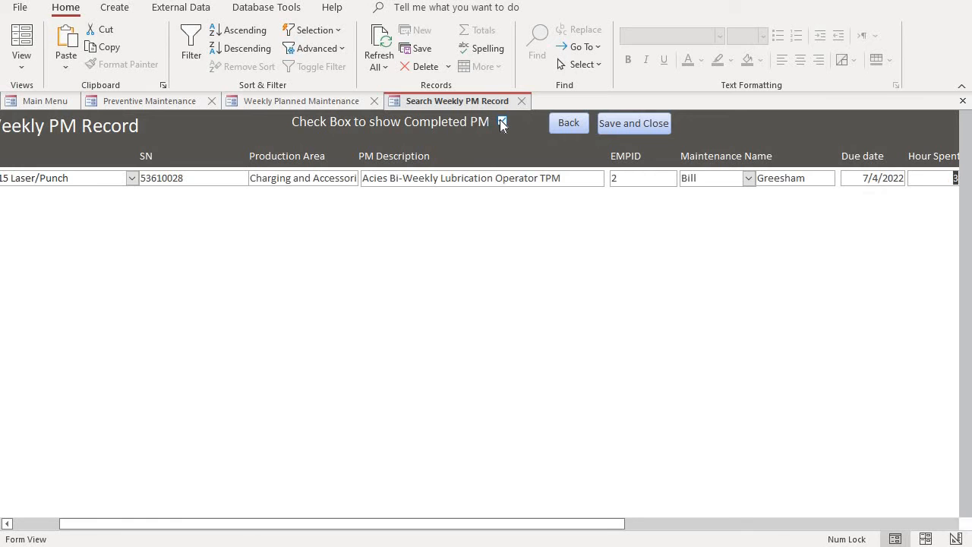
left_click(502, 122)
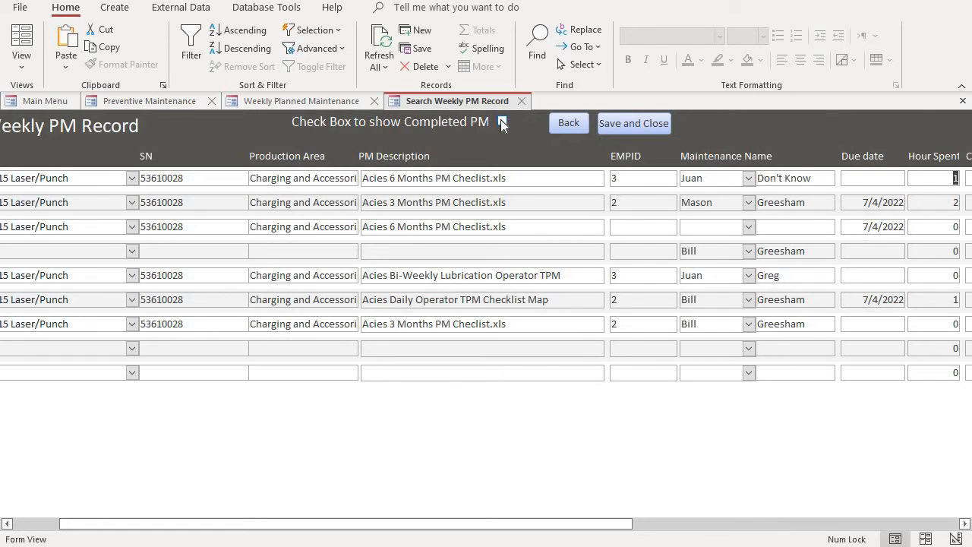
left_click(502, 122)
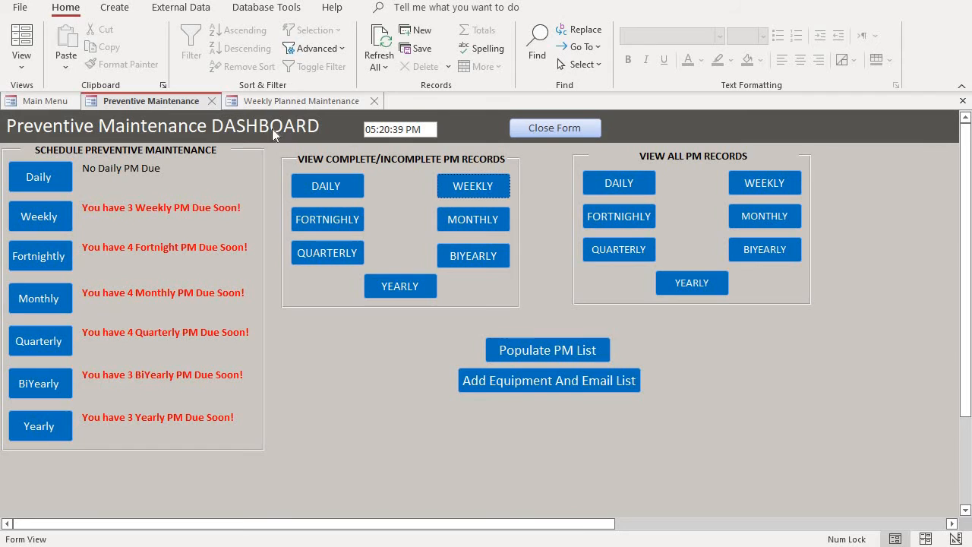
mouse_move(602, 357)
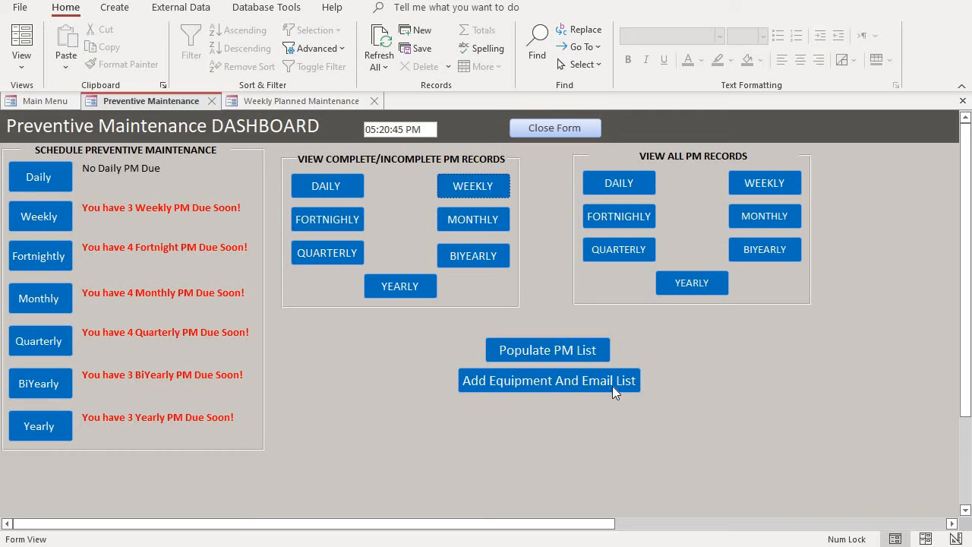
mouse_move(636, 390)
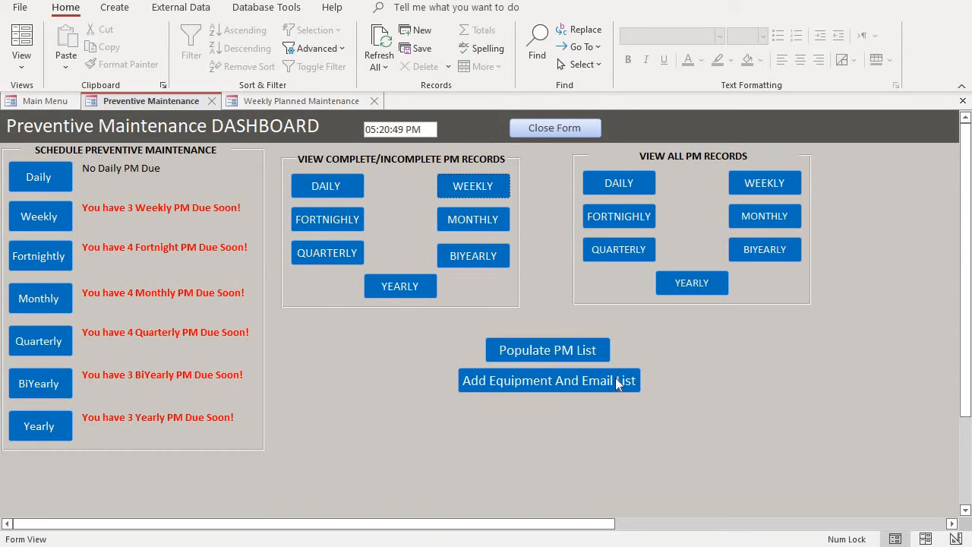
mouse_move(570, 389)
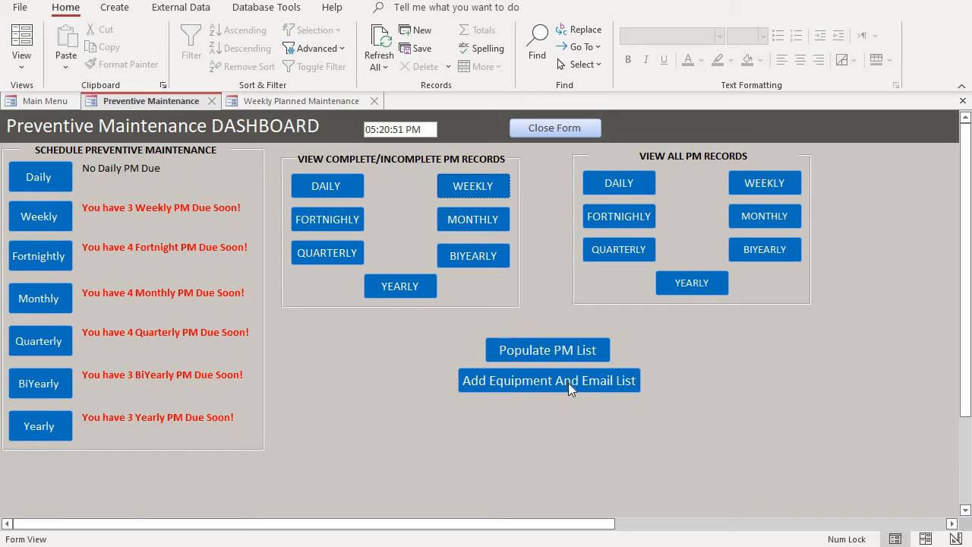
mouse_move(608, 330)
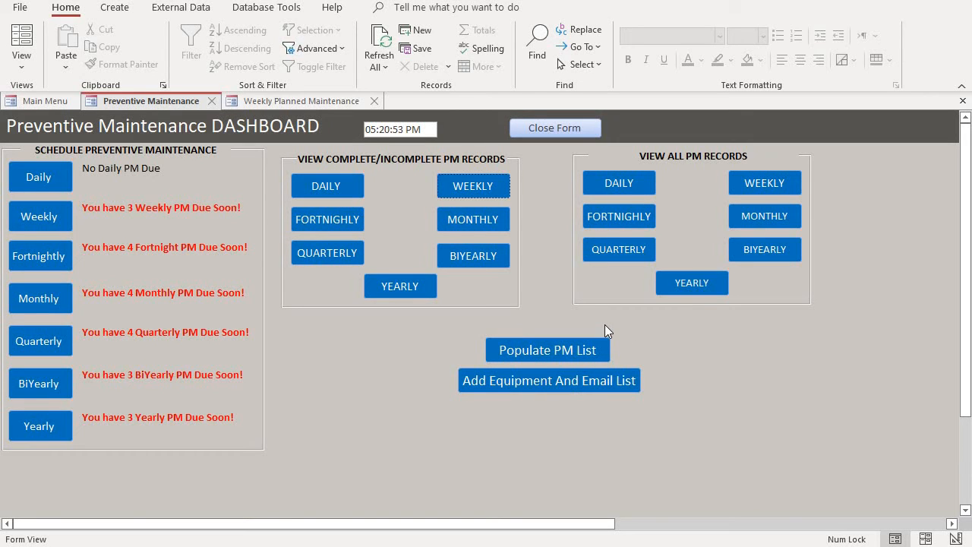
mouse_move(111, 199)
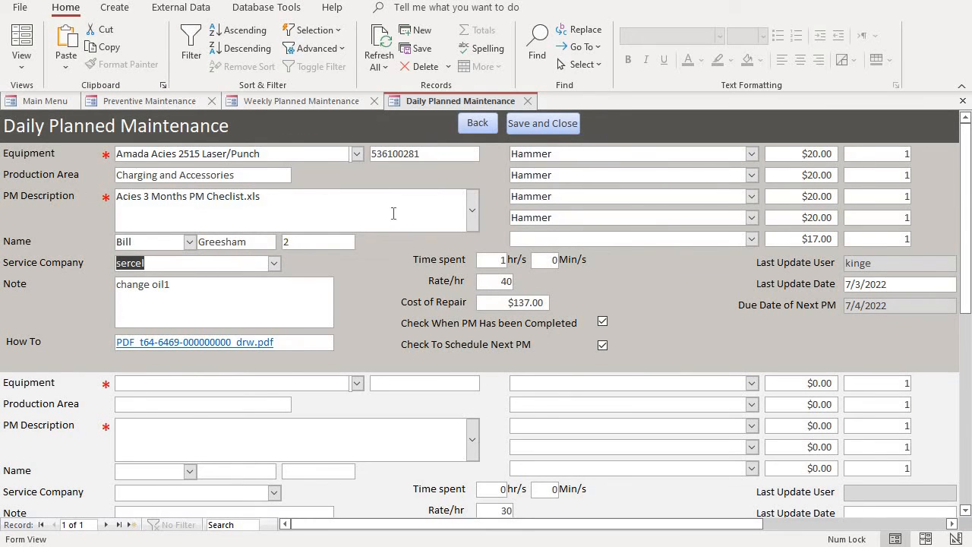
Keep Amada Acies 2515 Laser/Punch (serial 53610028) as equipment, review PM jobs, then close
left_click(471, 209)
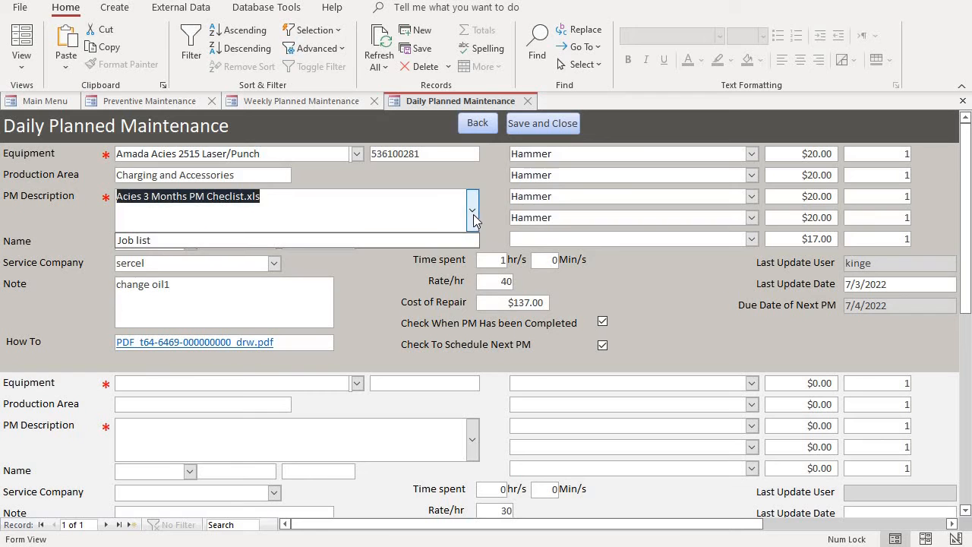
left_click(356, 153)
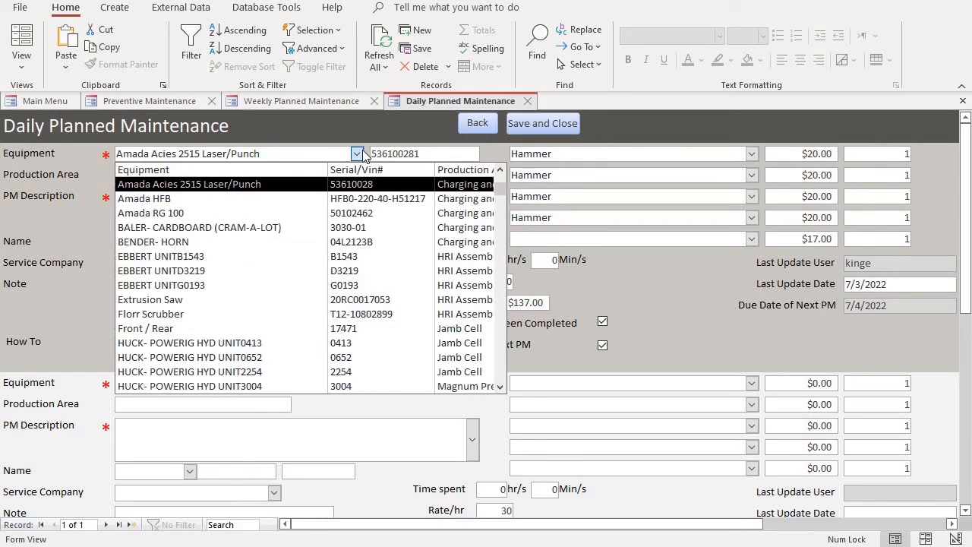
scroll("down", 3)
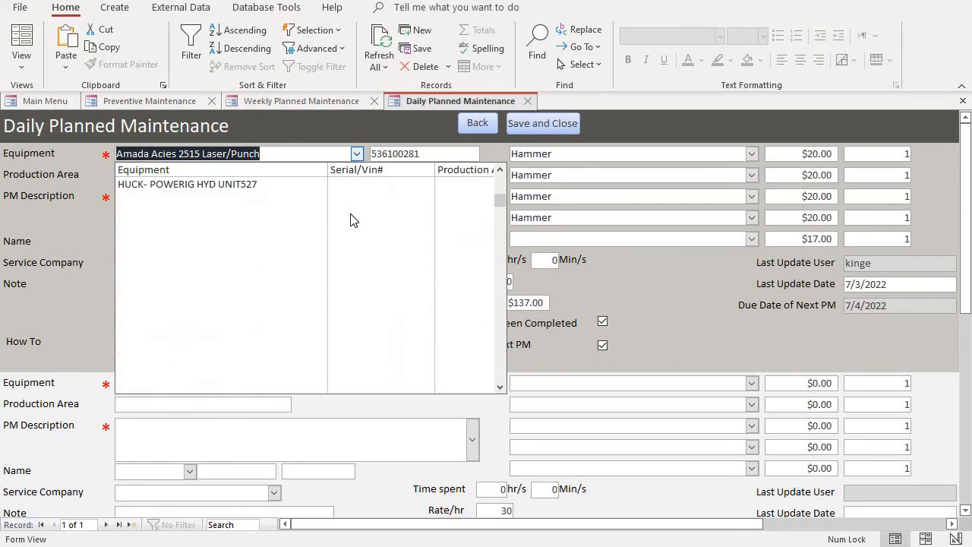
left_click(356, 153)
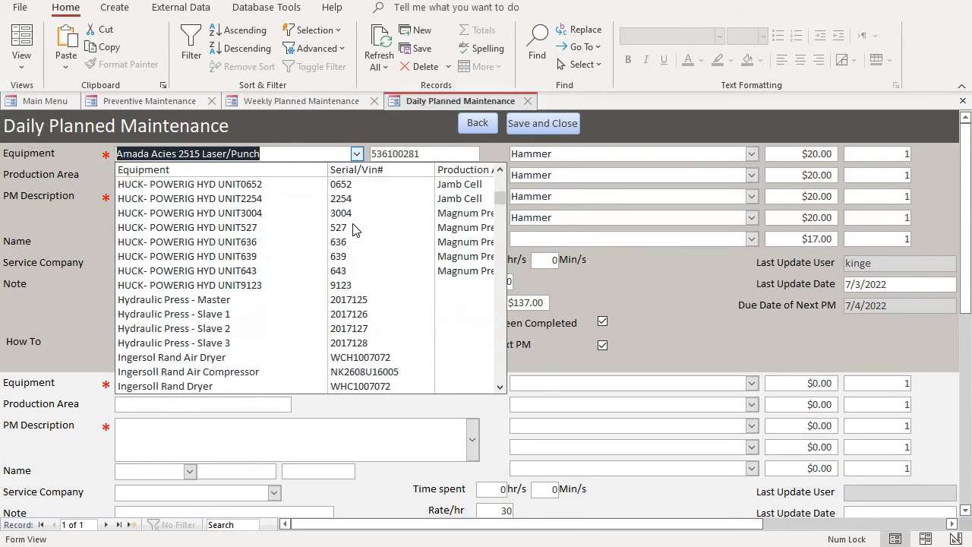
scroll("down", 3)
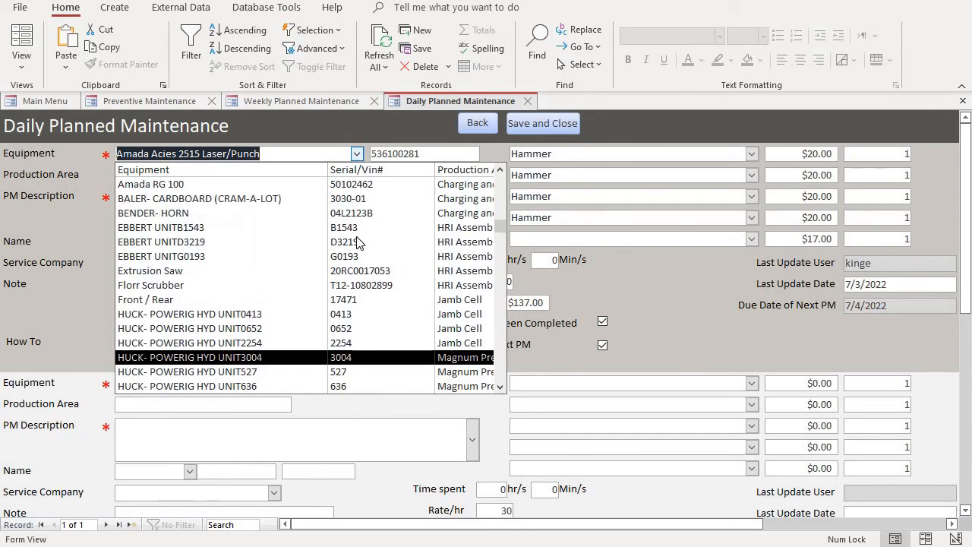
scroll("up", 3)
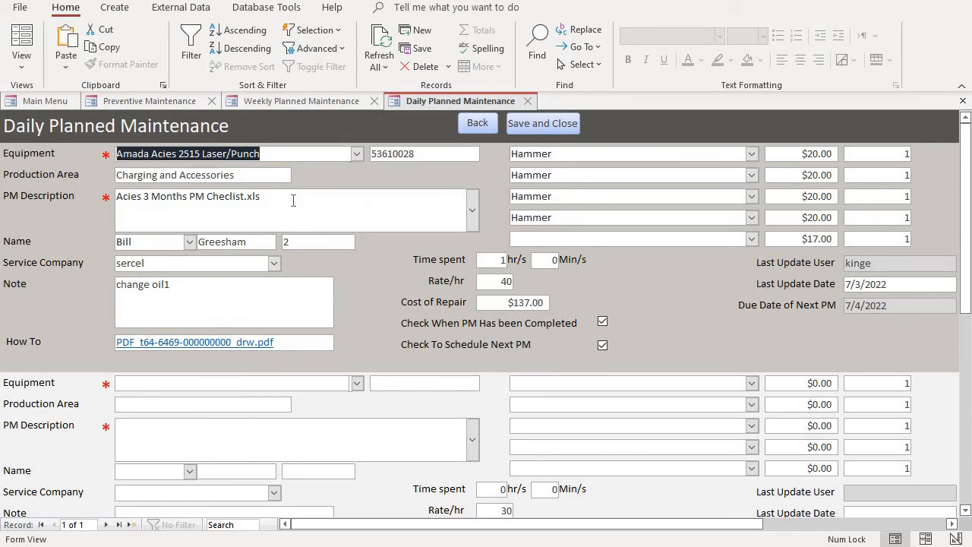
left_click(356, 153)
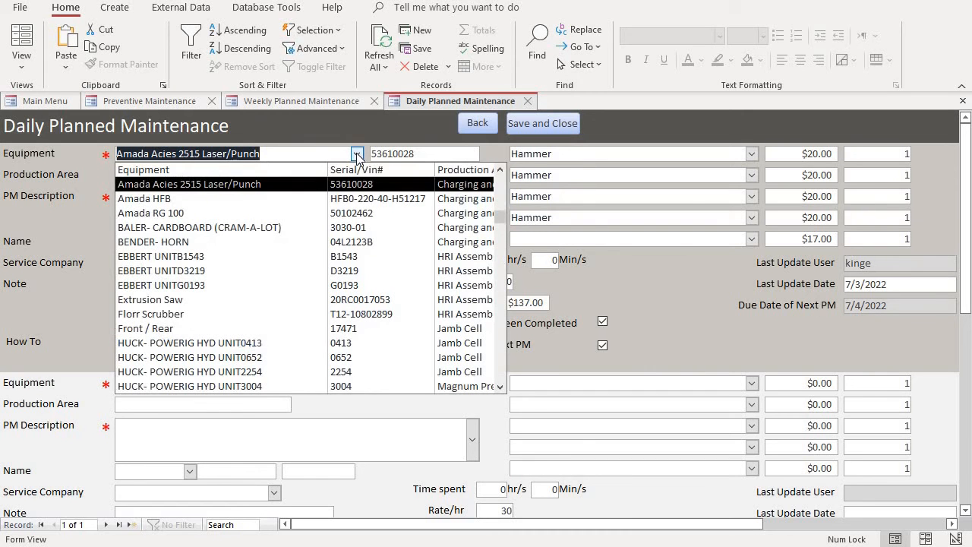
left_click(188, 184)
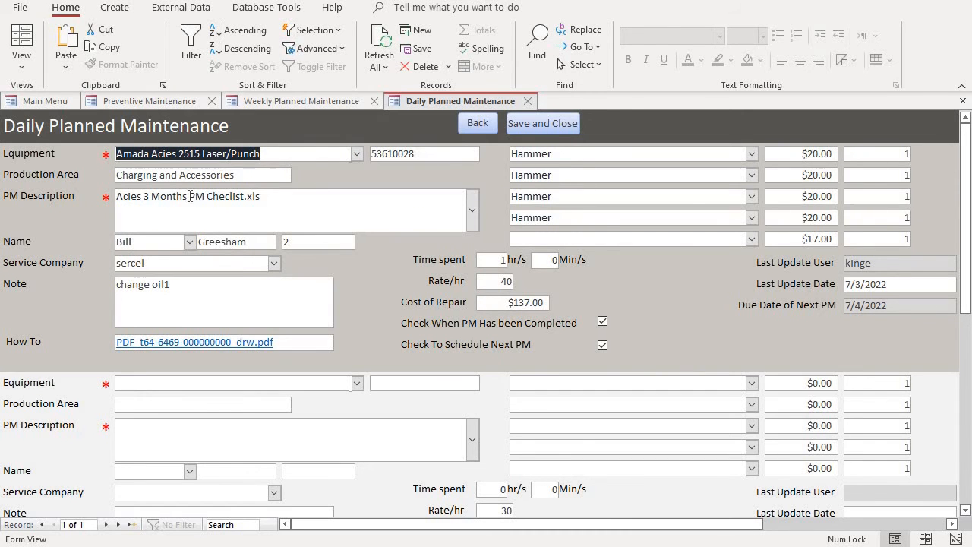
mouse_move(294, 167)
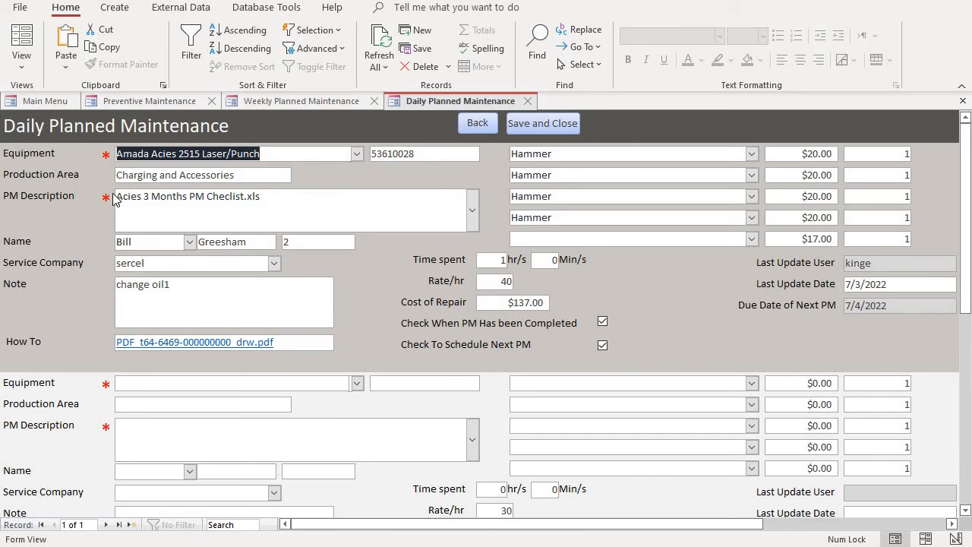
mouse_move(392, 230)
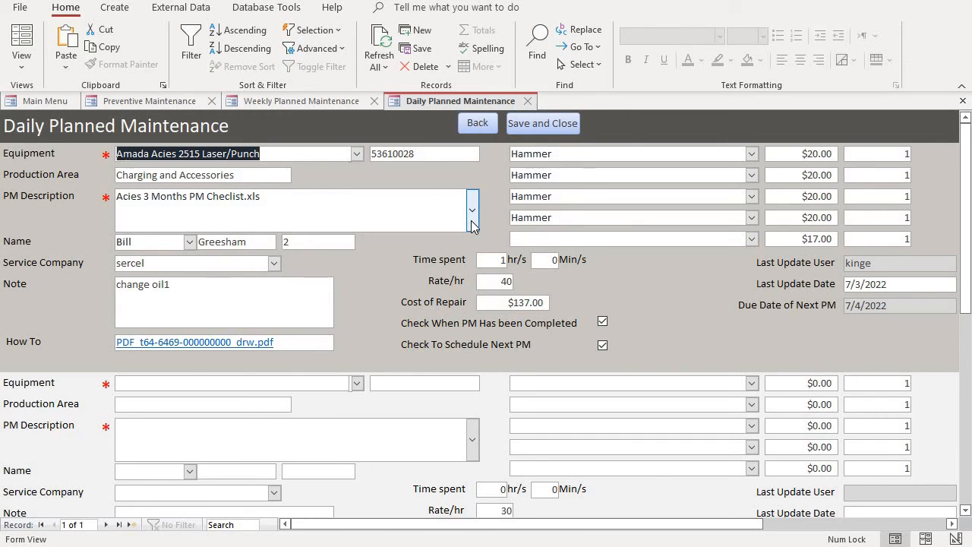
left_click(471, 209)
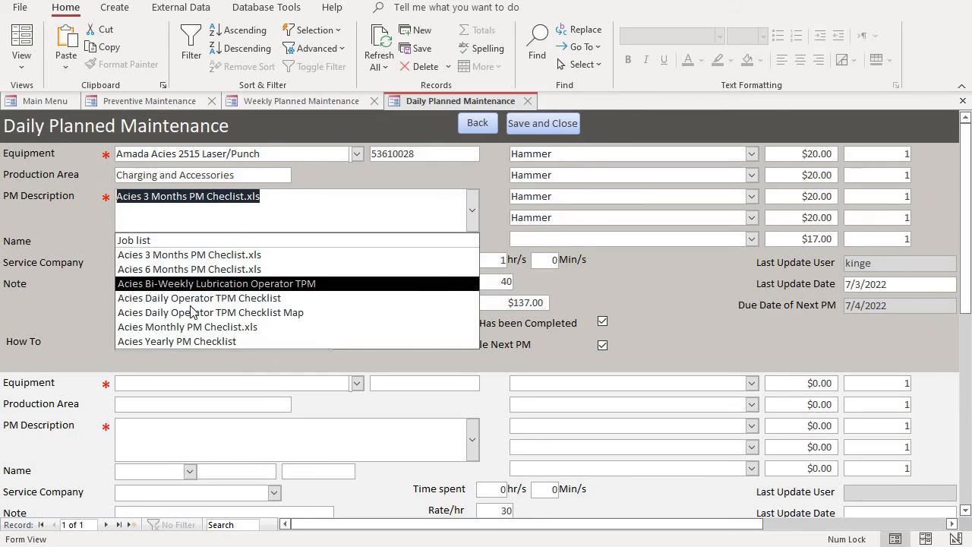
mouse_move(204, 305)
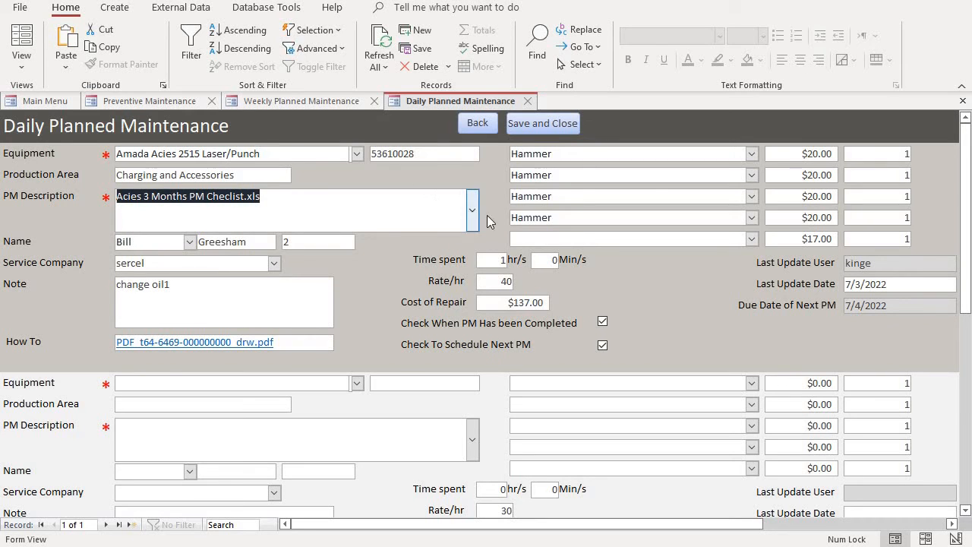
left_click(472, 209)
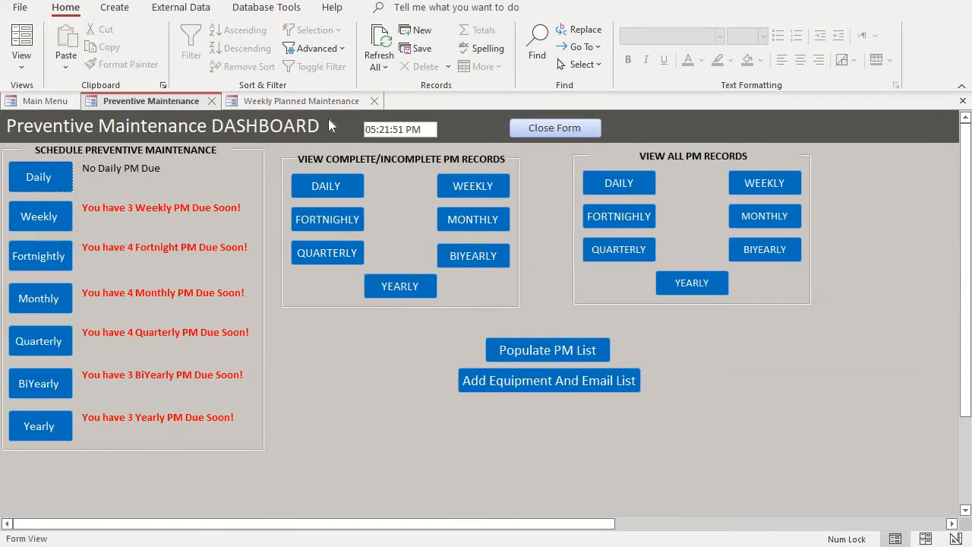
mouse_move(535, 330)
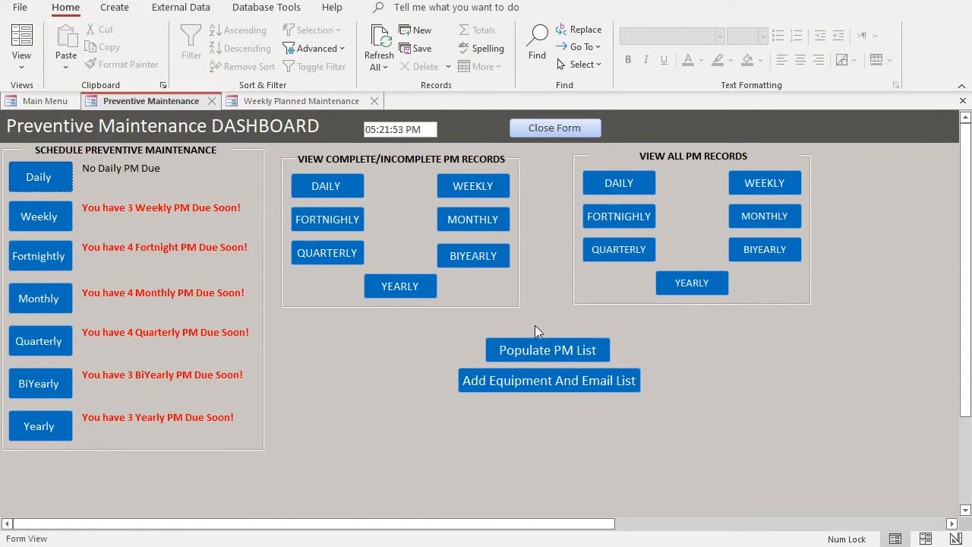
Open the Populate PM List and browse equipment choices for the EMK-I&II Daily row
left_click(547, 350)
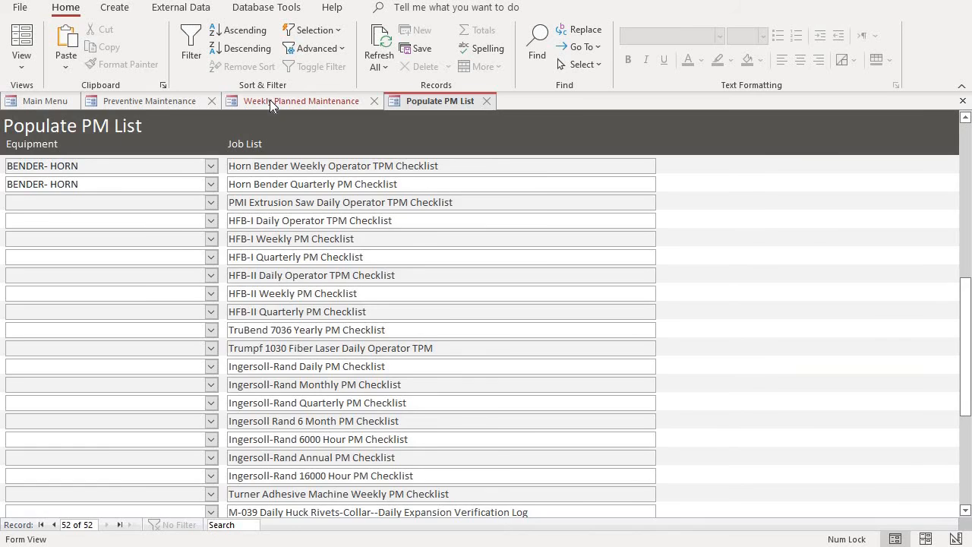
left_click(302, 100)
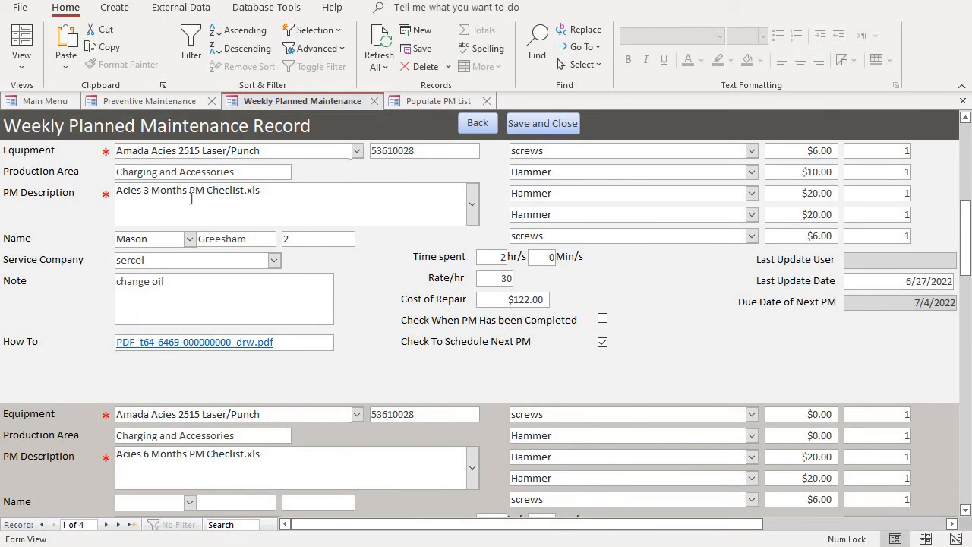
left_click(439, 100)
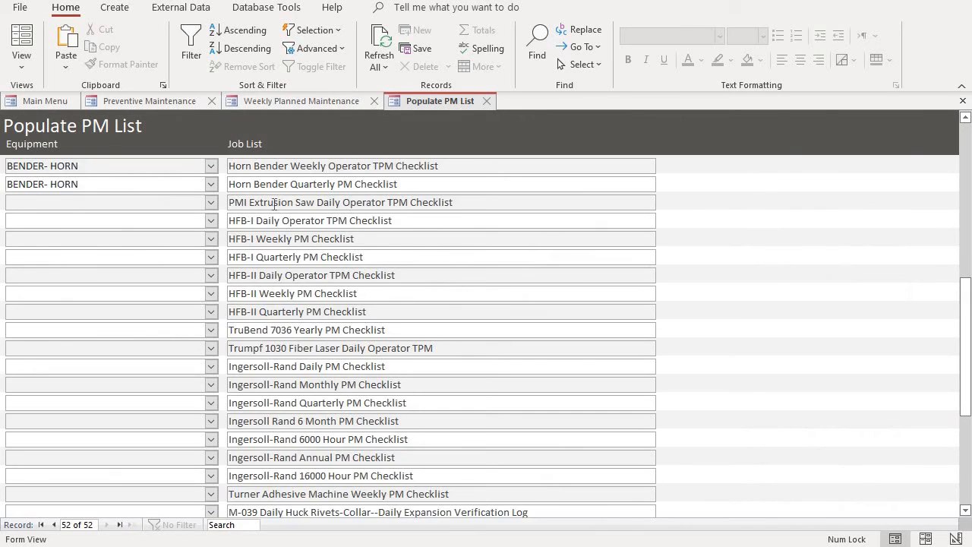
scroll("up", 3)
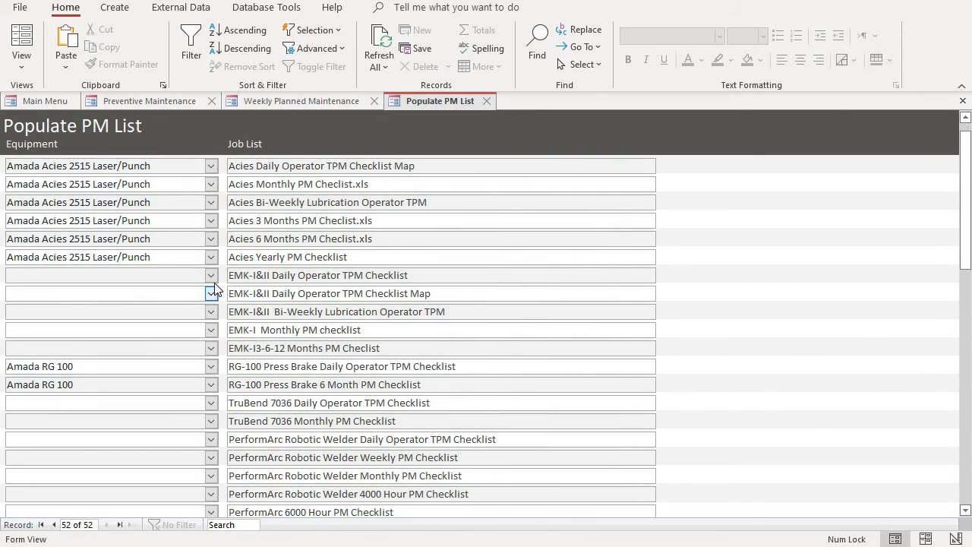
left_click(212, 275)
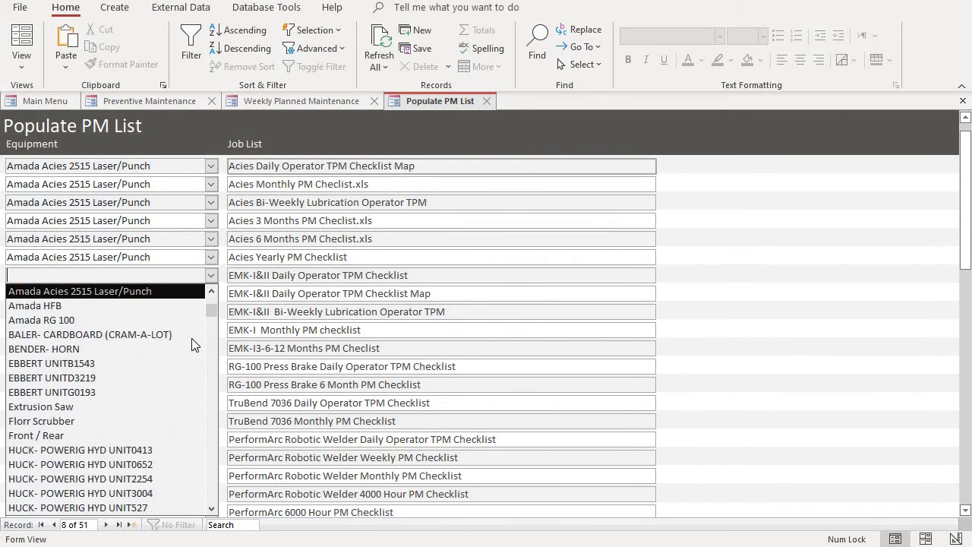
scroll("down", 3)
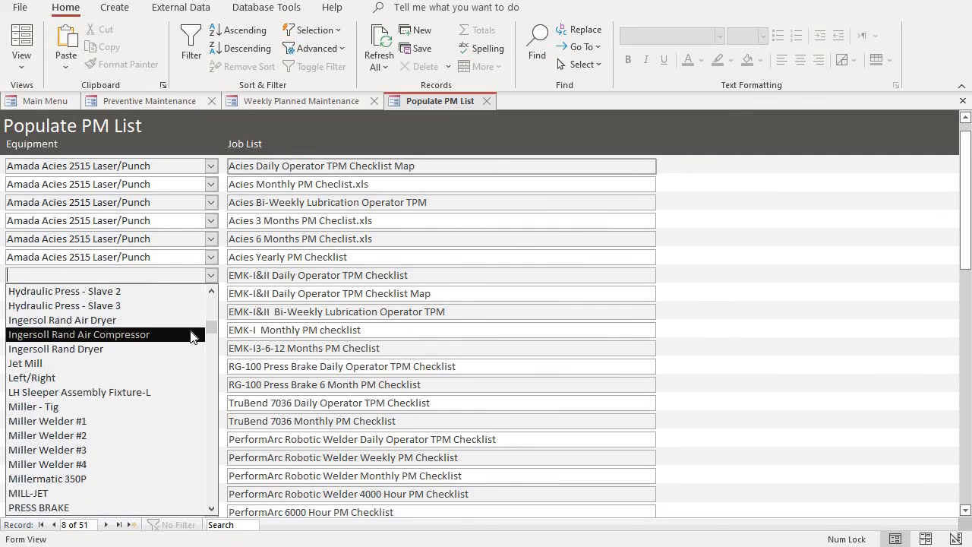
scroll("down", 3)
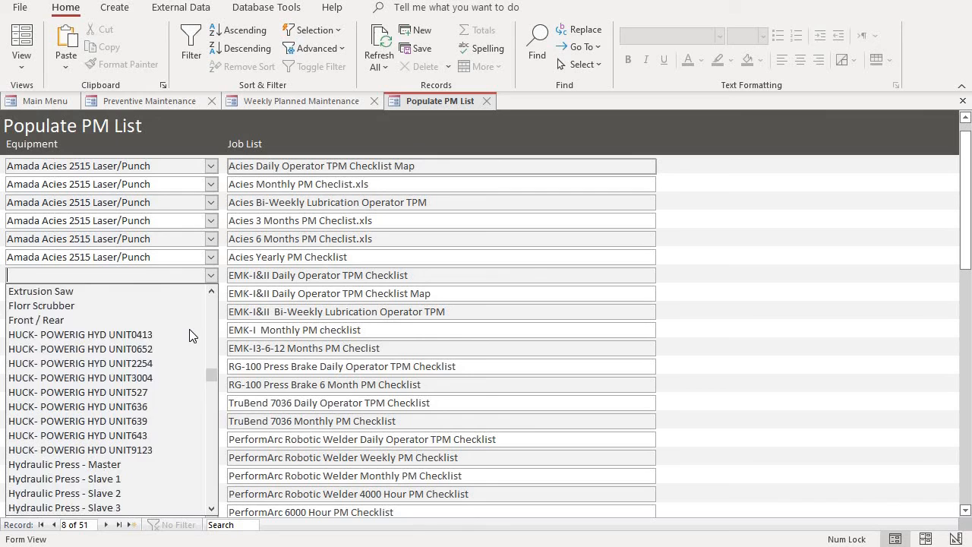
left_click(211, 275)
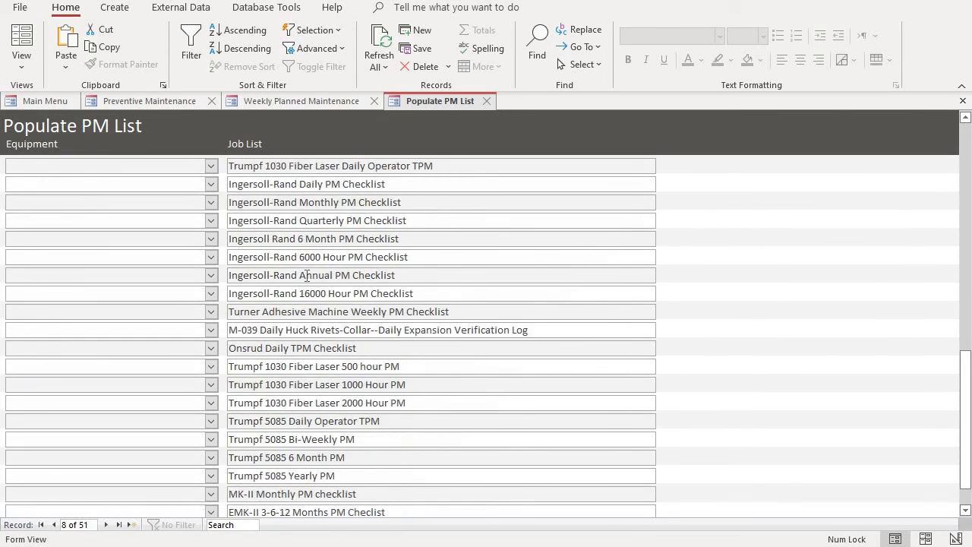
Set the new blank row's equipment to Adhesive Dispensing and close the Weekly record
scroll("down", 3)
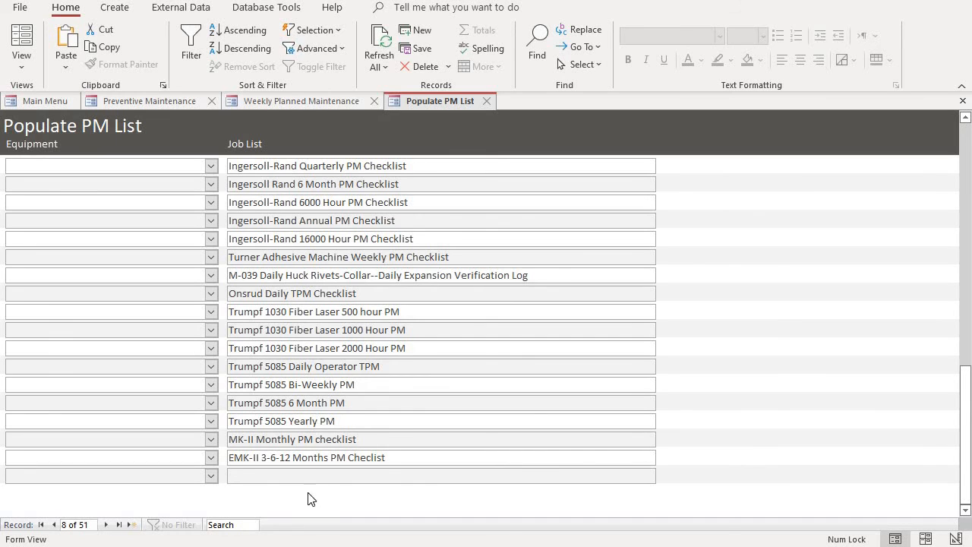
left_click(440, 476)
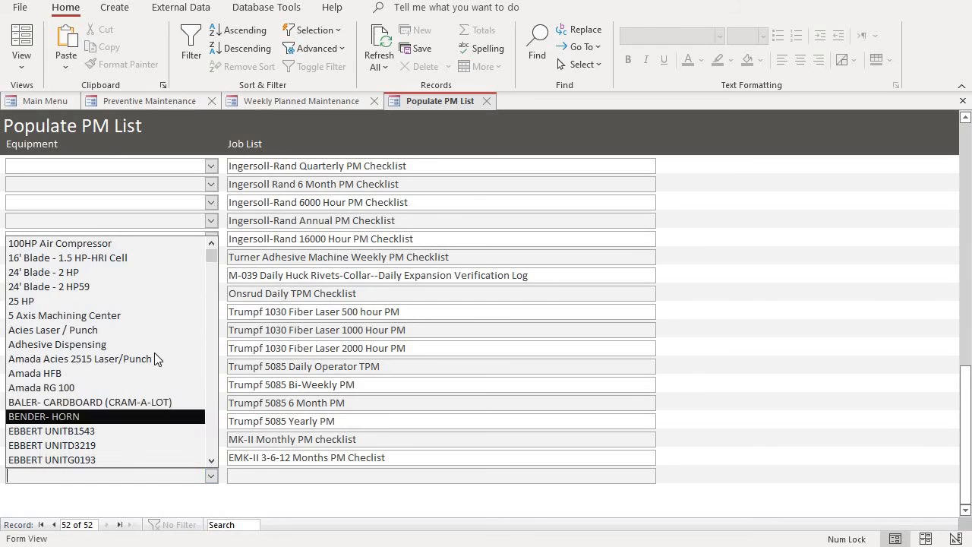
left_click(57, 344)
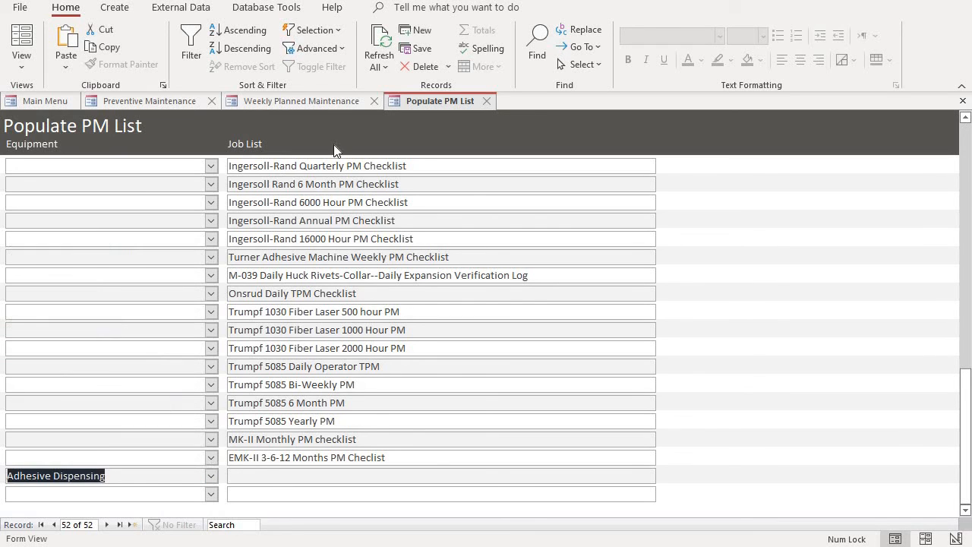
left_click(302, 100)
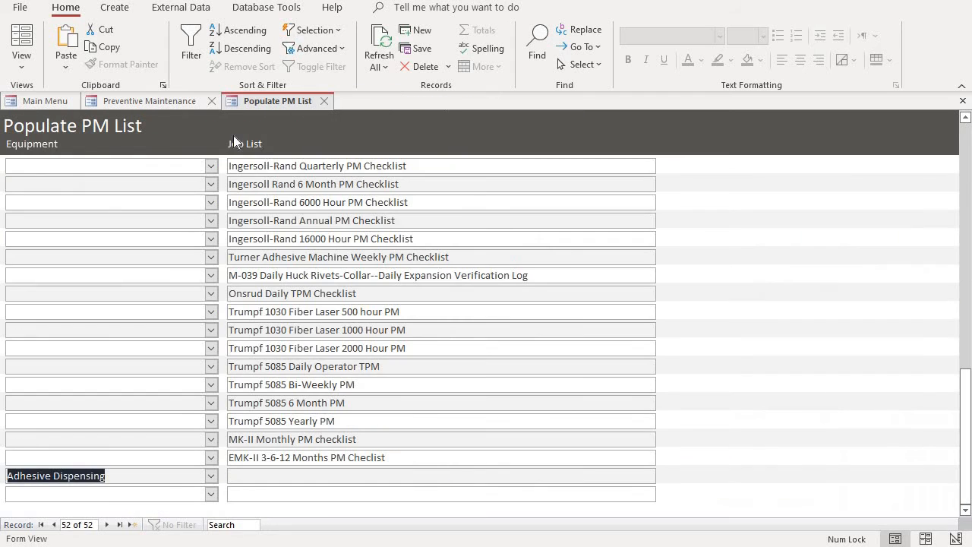
Open a new weekly PM and choose the Amada Acies 2515 Laser/Punch (serial 53610028, Charging and Accessories)
left_click(148, 101)
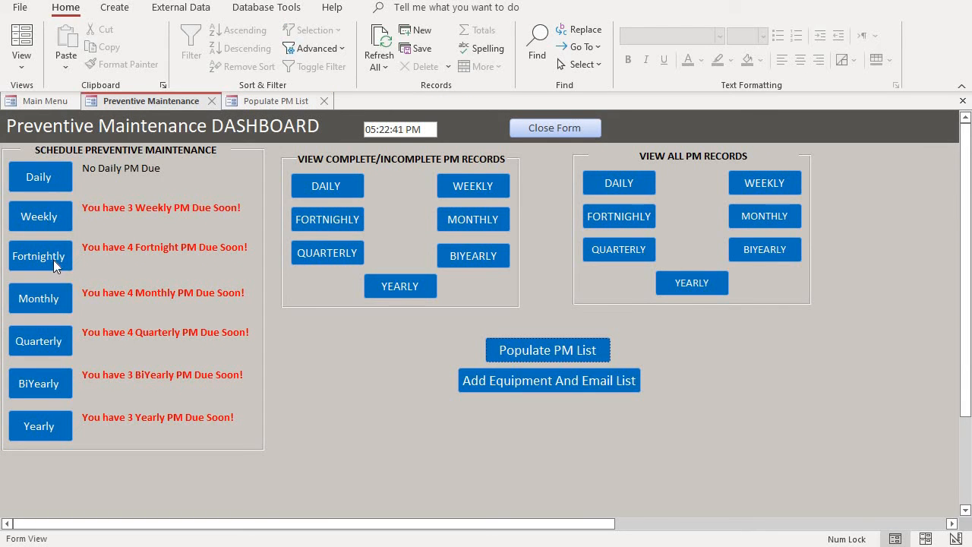
mouse_move(64, 222)
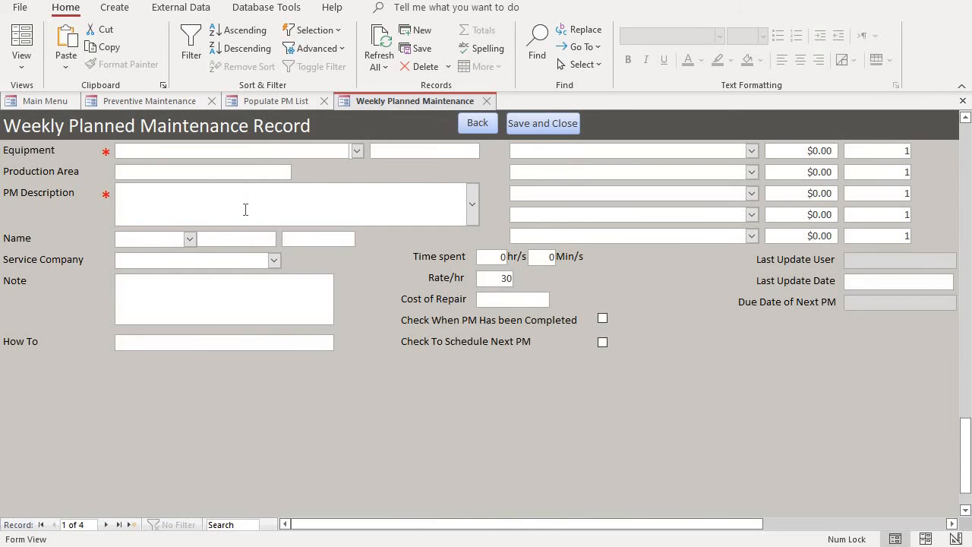
left_click(356, 150)
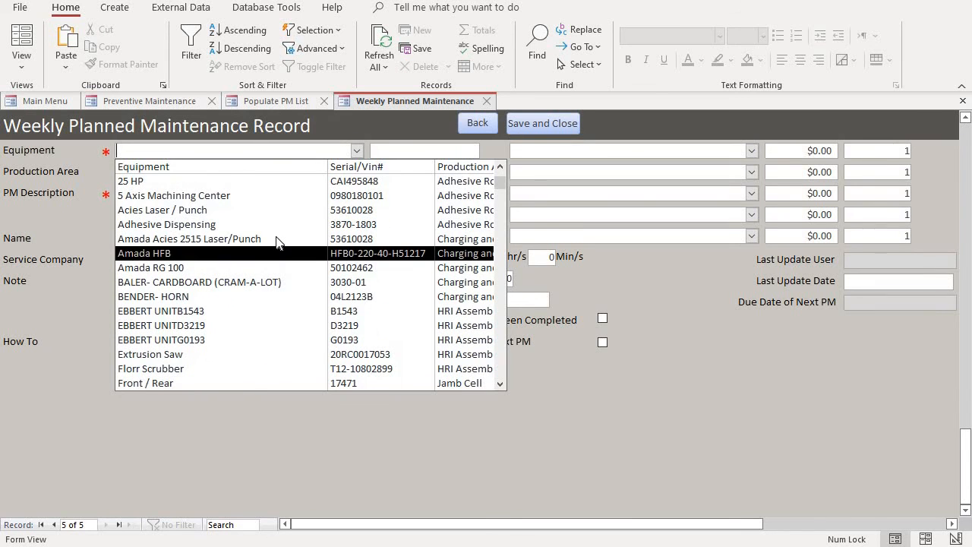
left_click(190, 238)
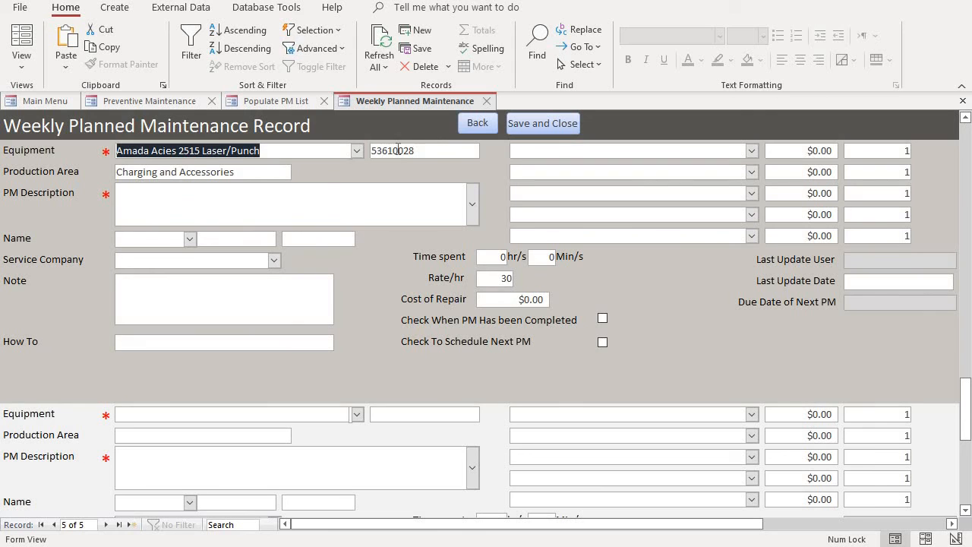
left_click(356, 151)
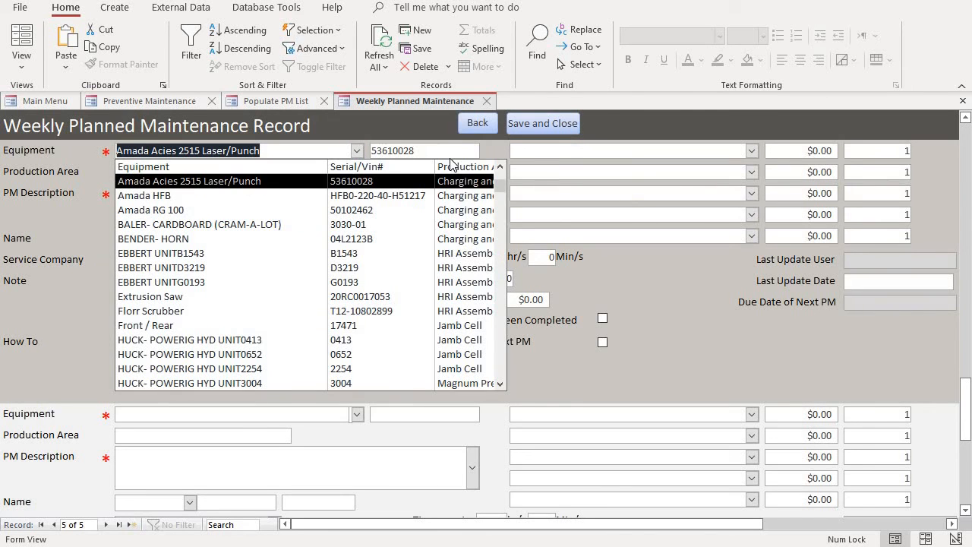
left_click(189, 180)
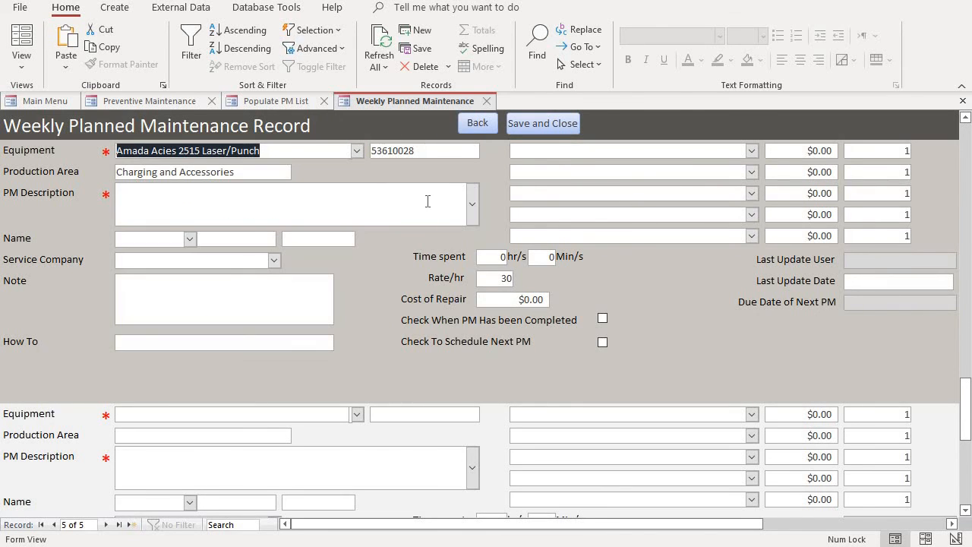
left_click(471, 203)
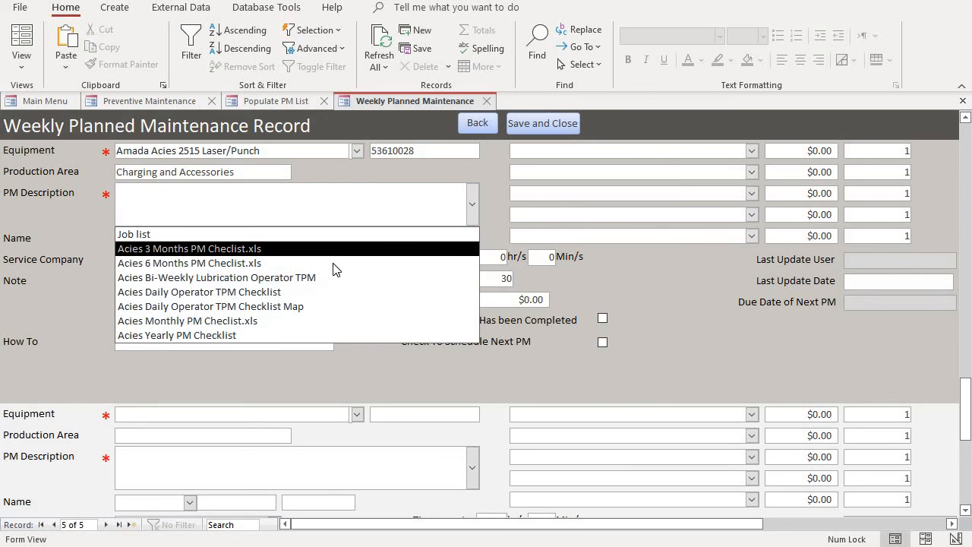
mouse_move(347, 262)
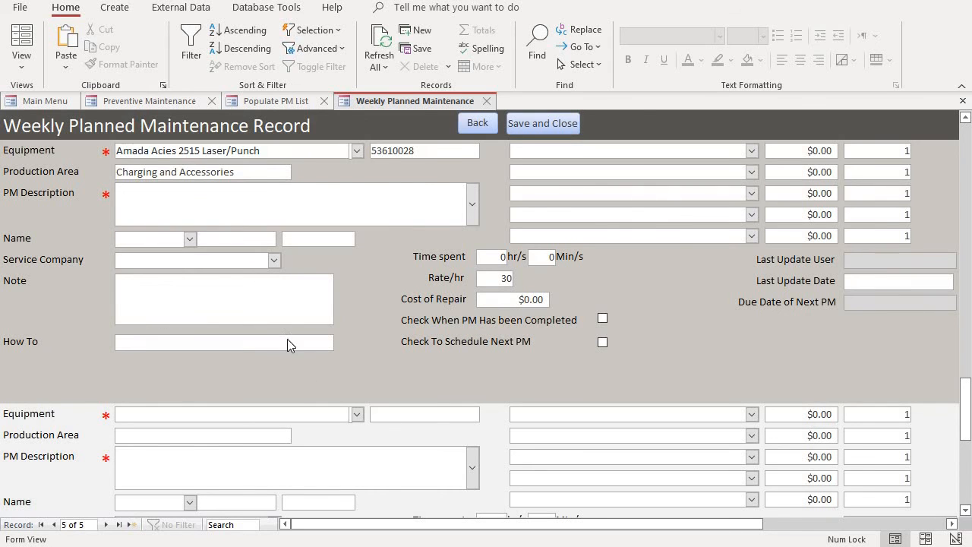
Open Edit Hyperlink on the How To field, then cancel without attaching a link
right_click(223, 342)
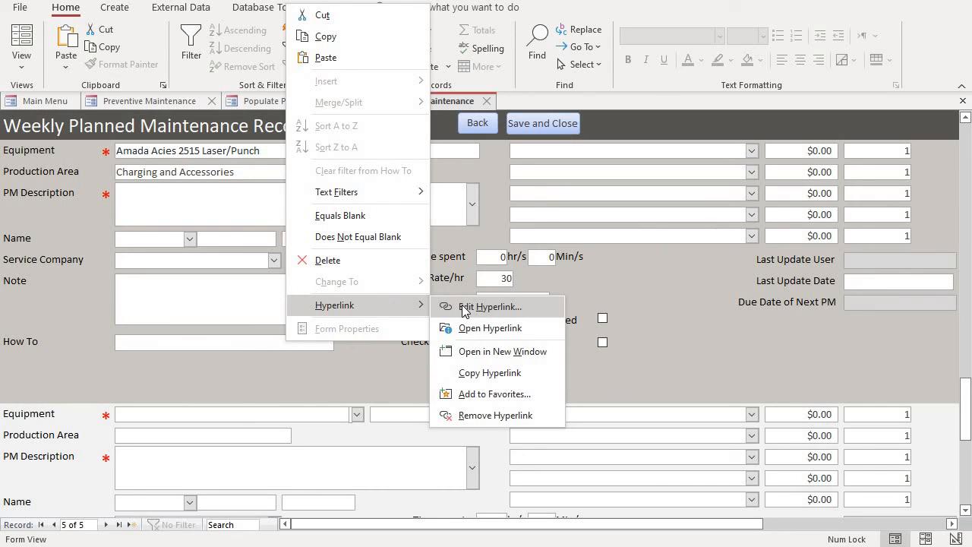
mouse_move(461, 317)
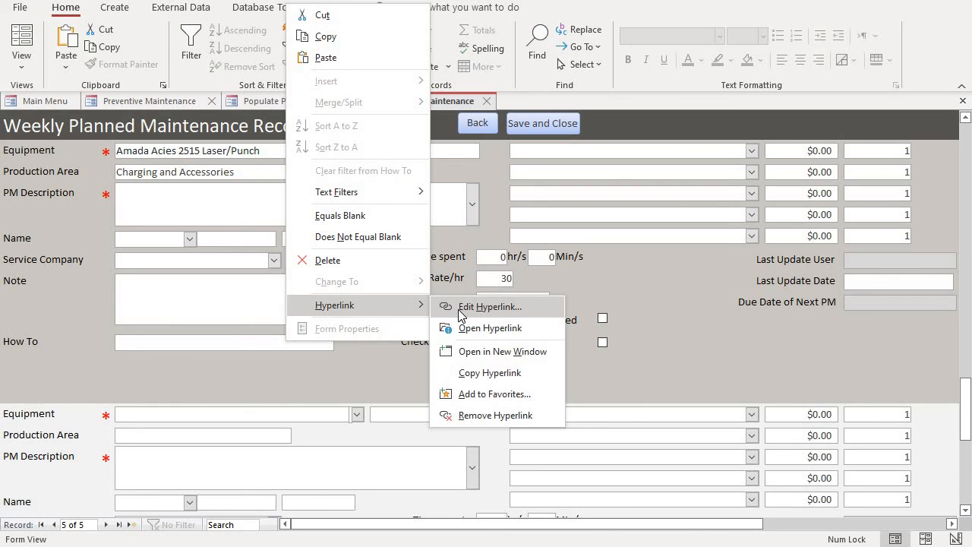
left_click(490, 306)
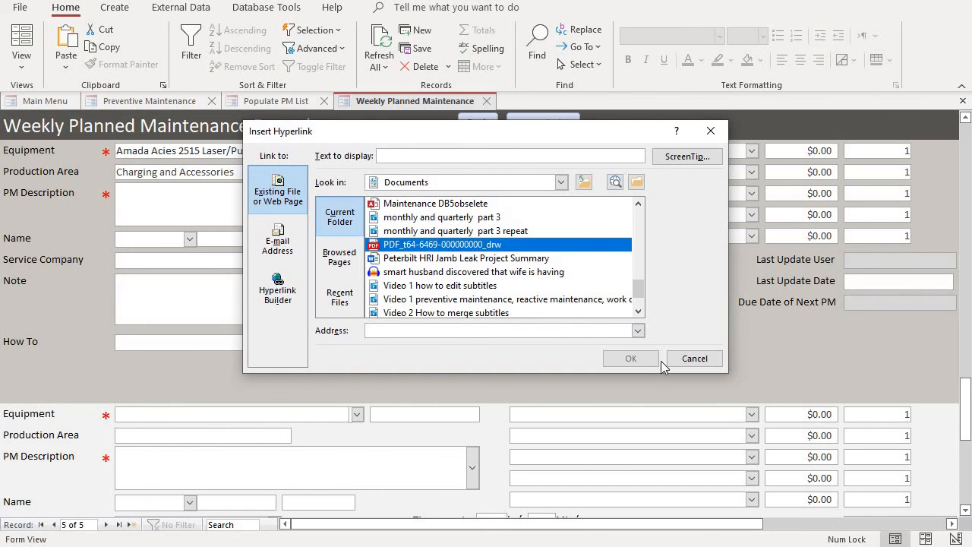
left_click(630, 358)
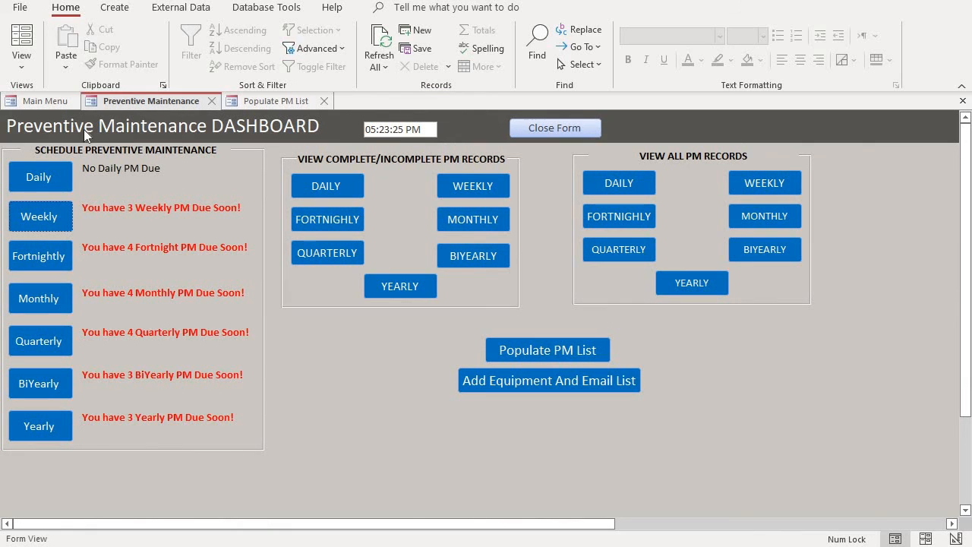
mouse_move(624, 286)
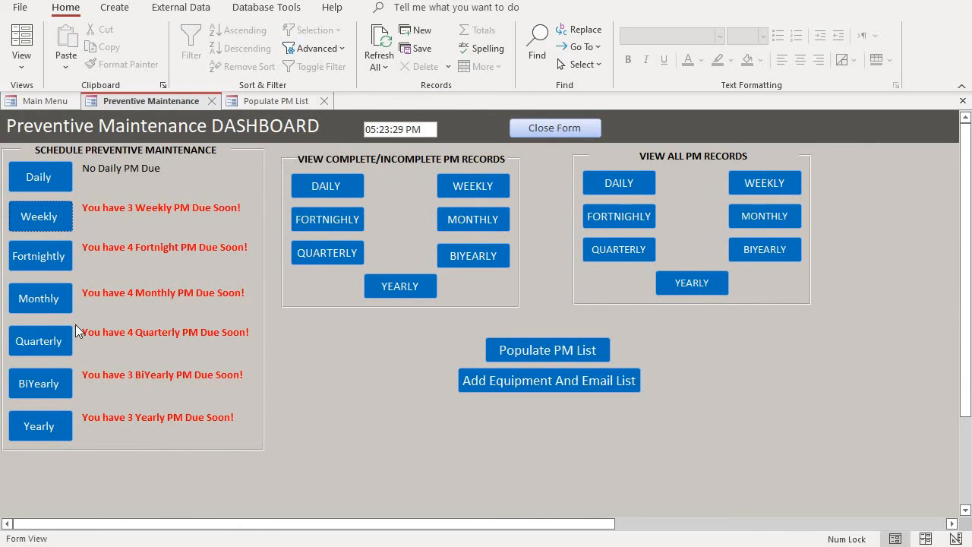
mouse_move(253, 175)
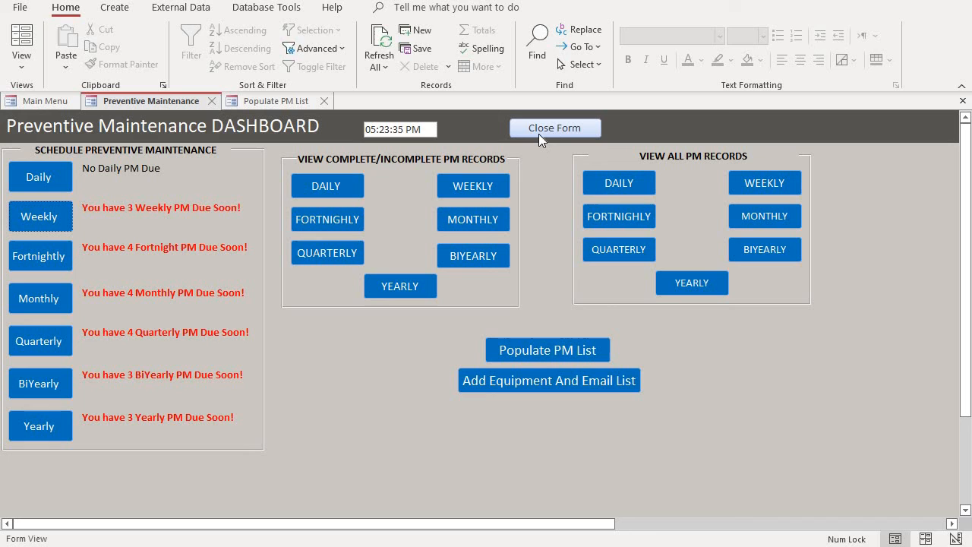
mouse_move(530, 147)
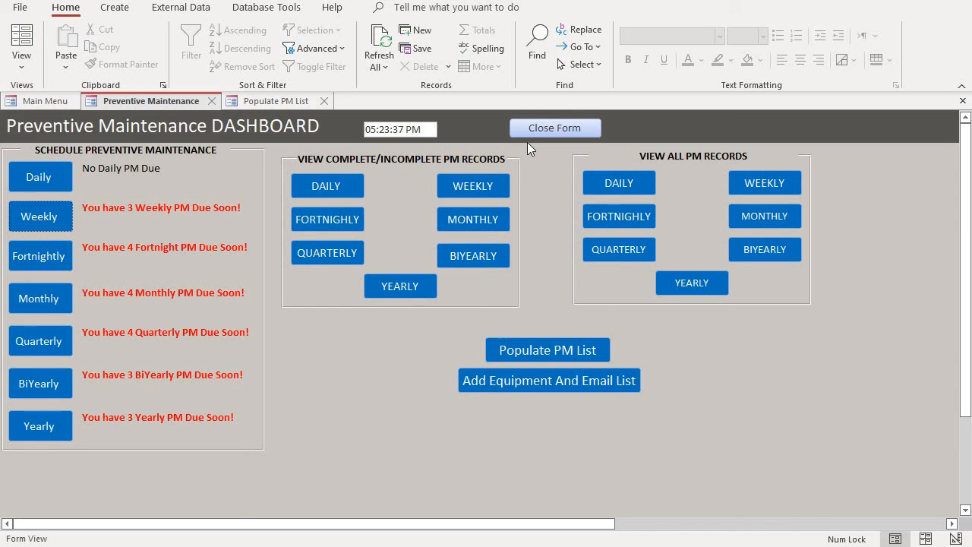
mouse_move(522, 156)
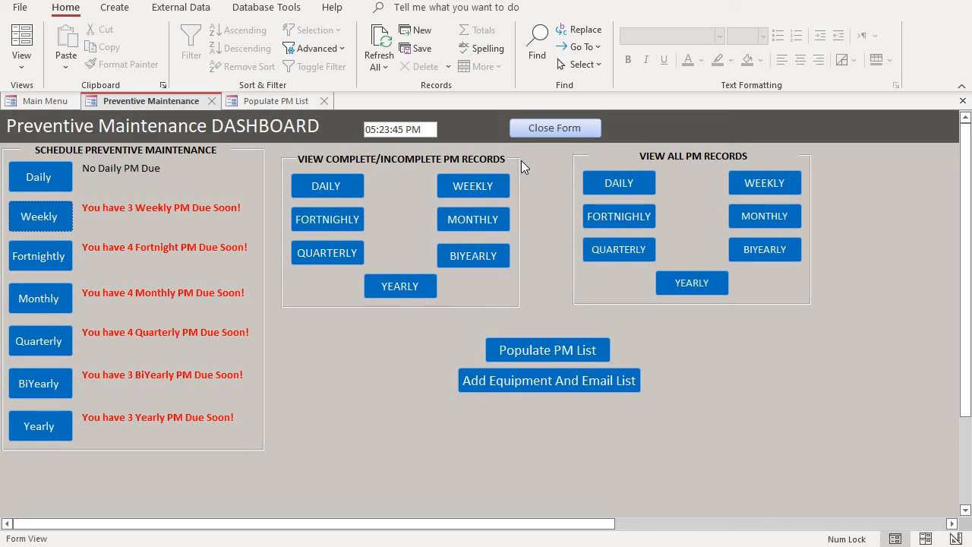
mouse_move(530, 169)
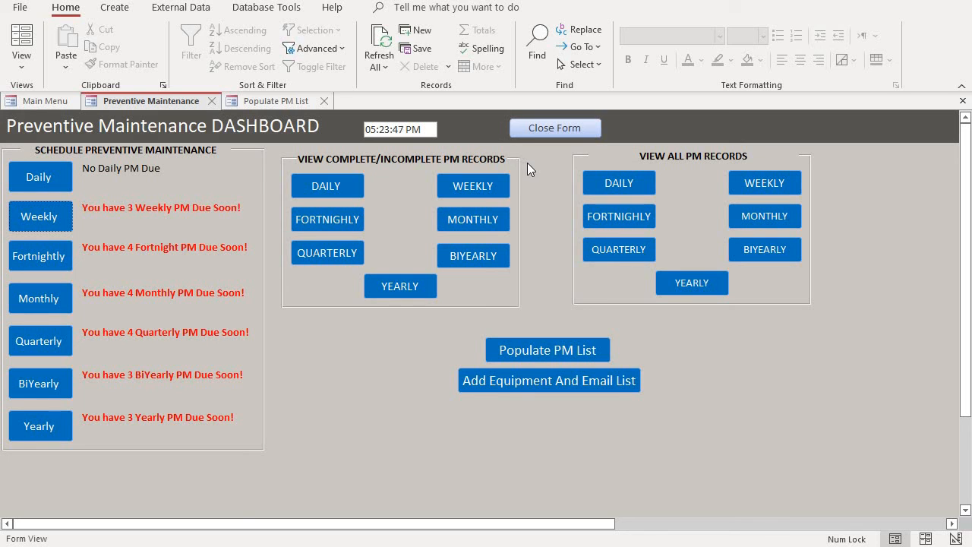
mouse_move(493, 184)
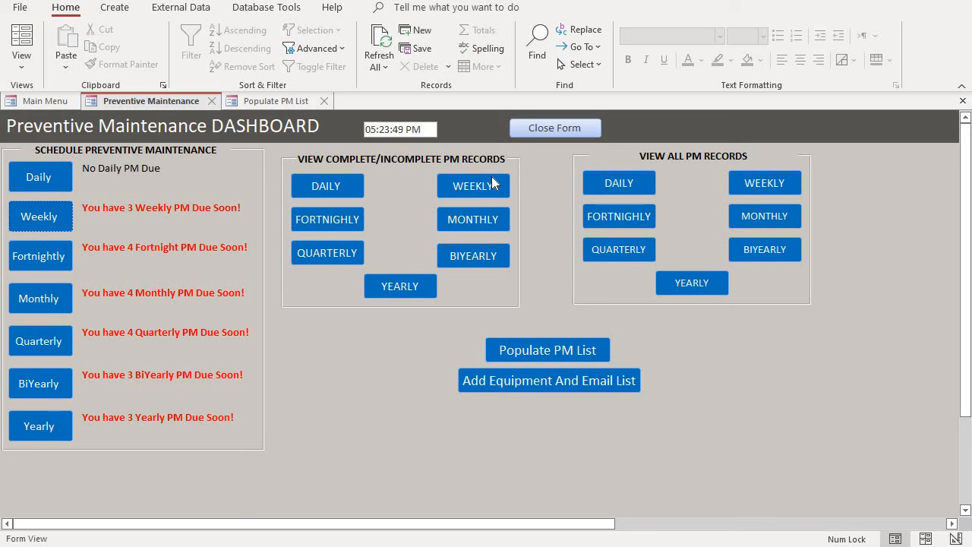